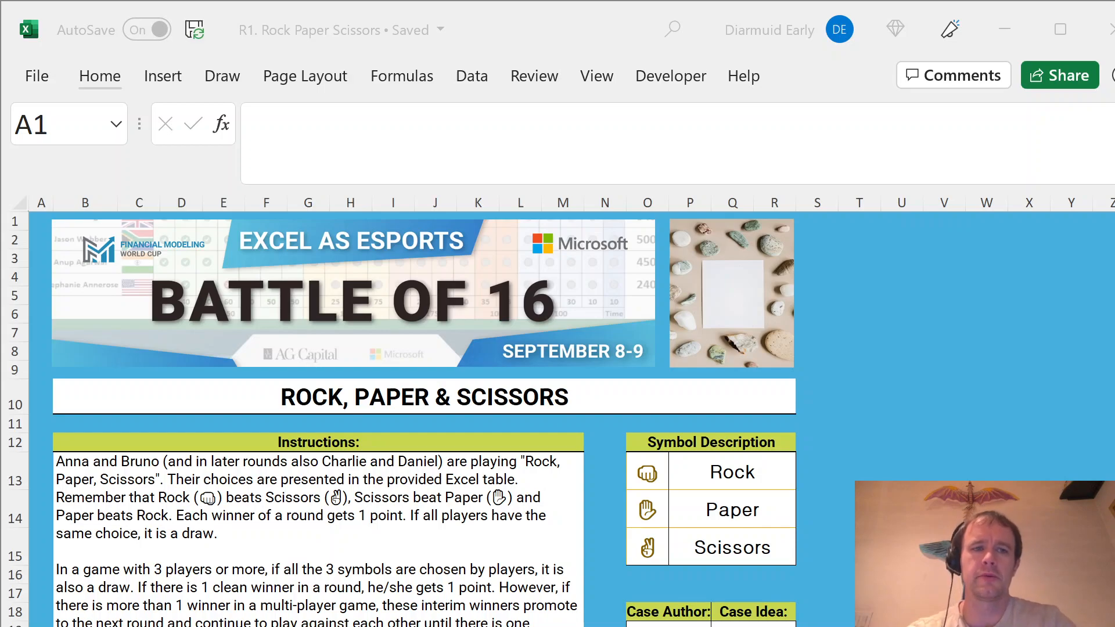
pyautogui.moveTo(576, 554)
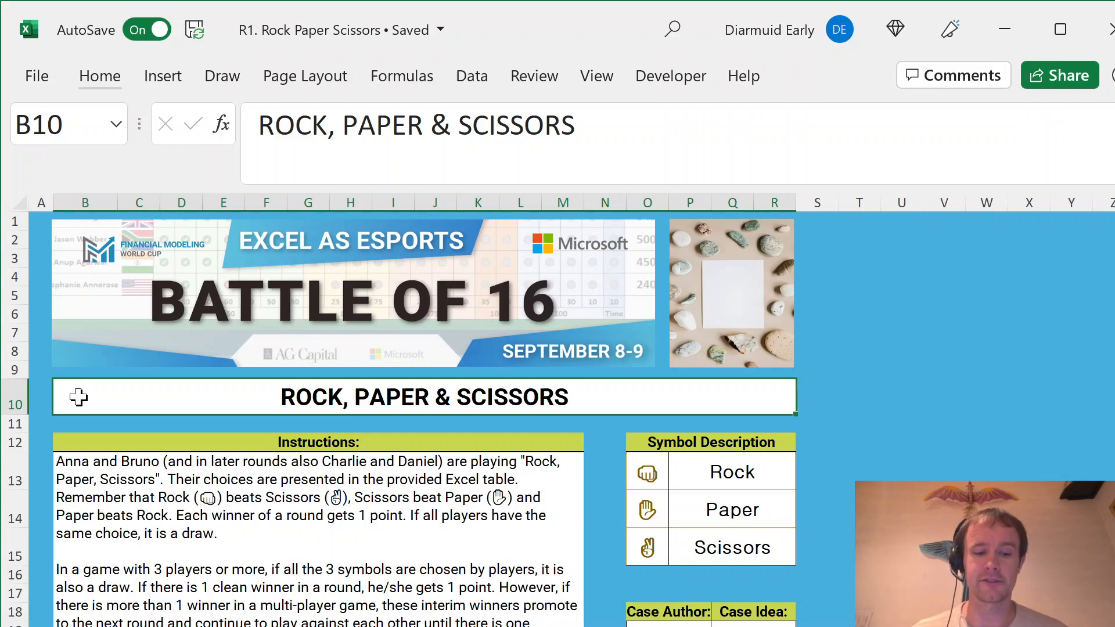
# Scroll the Case sheet down to the three-player Game 11 block, showing games 10 through 19.
pyautogui.click(41, 396)
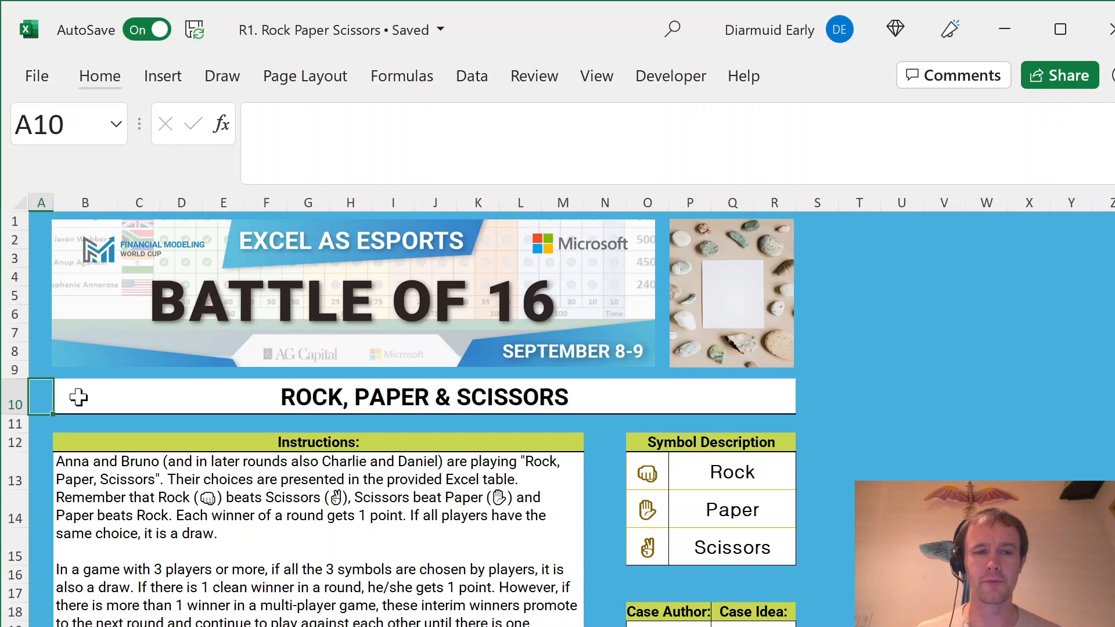
pyautogui.moveTo(306, 523)
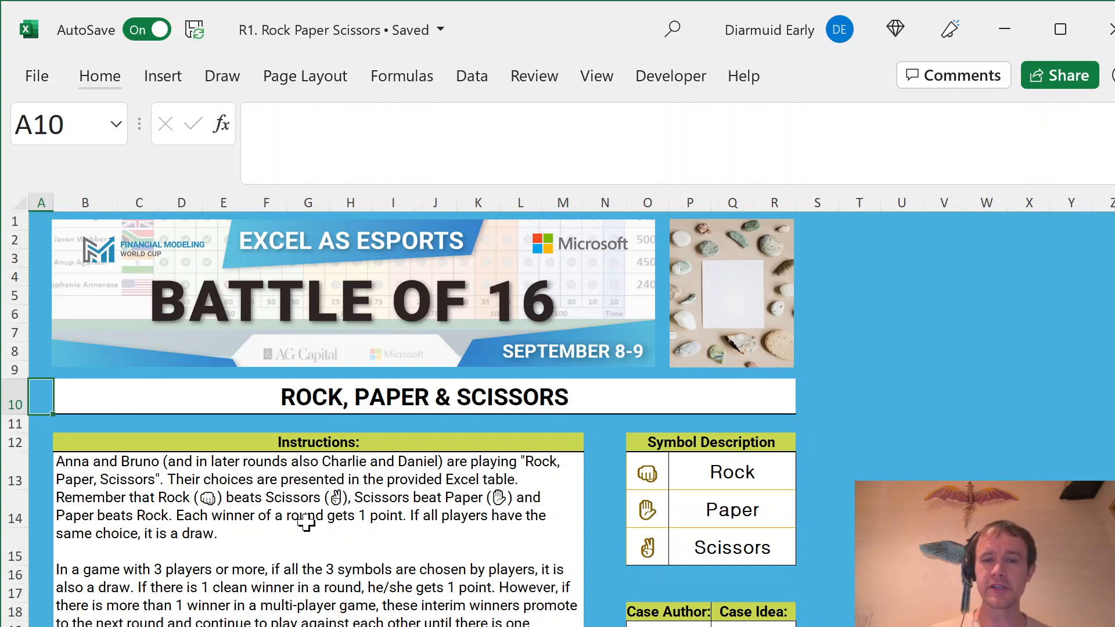
pyautogui.moveTo(687, 471)
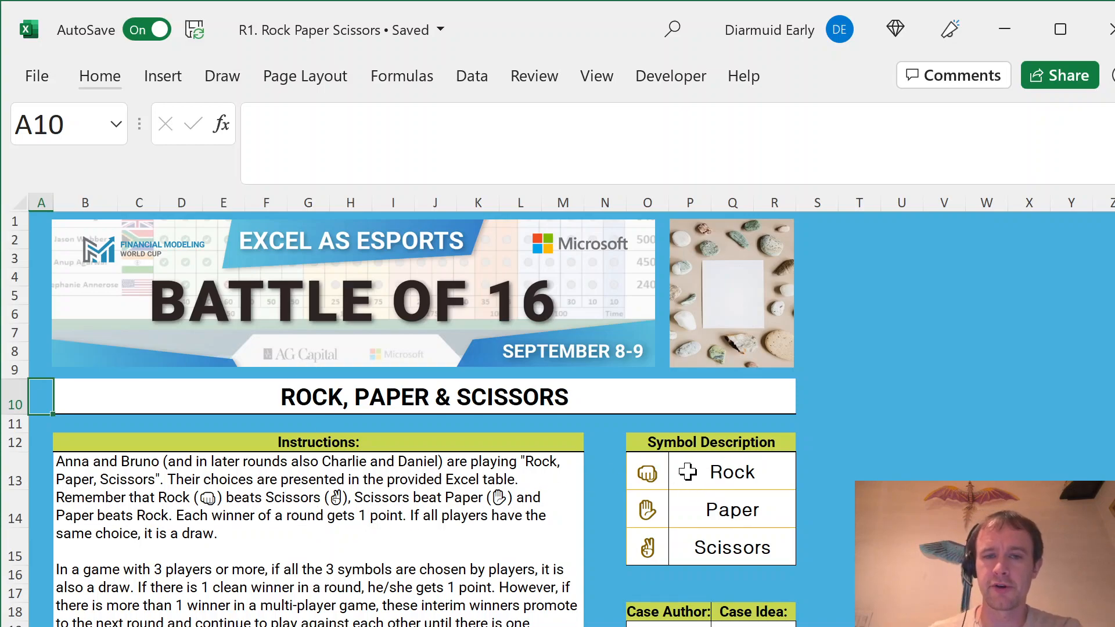
pyautogui.click(731, 471)
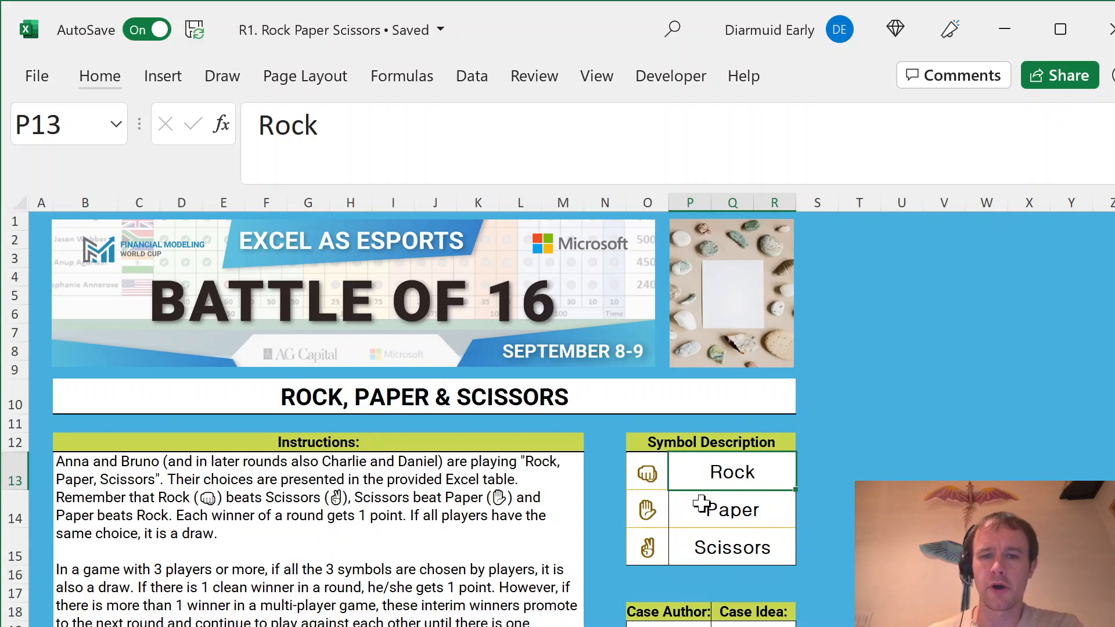
pyautogui.moveTo(702, 482)
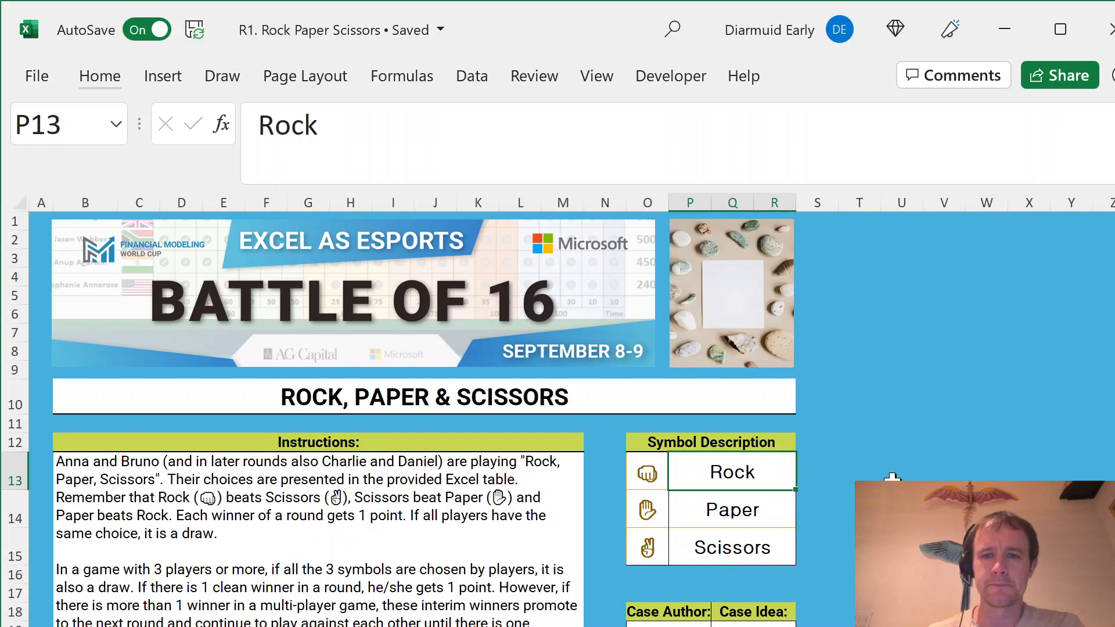
pyautogui.scroll(-3)
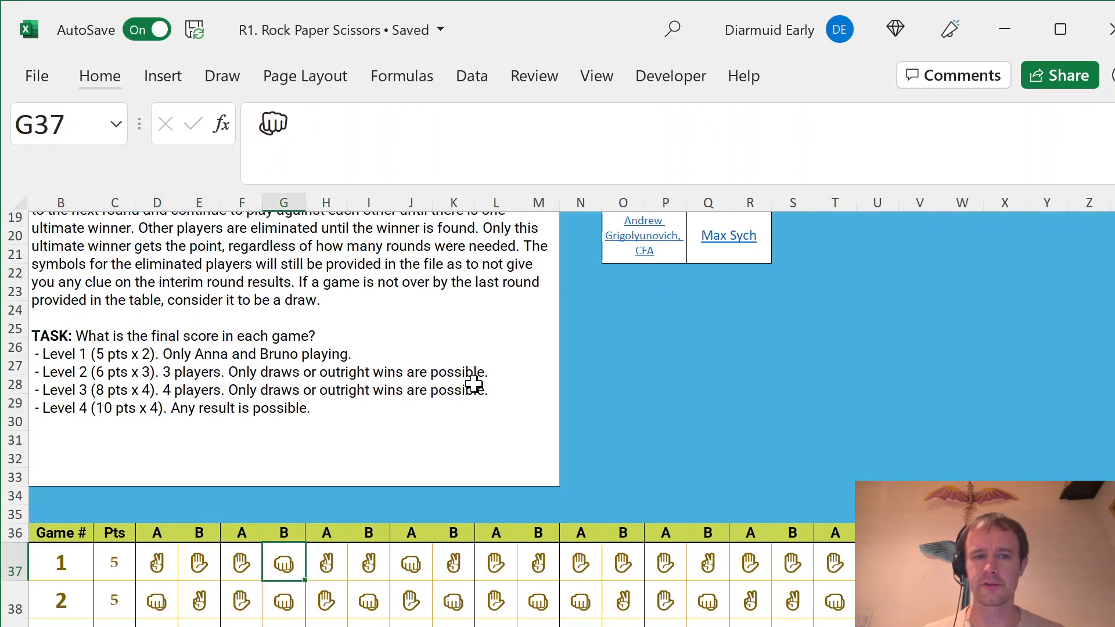
pyautogui.click(61, 561)
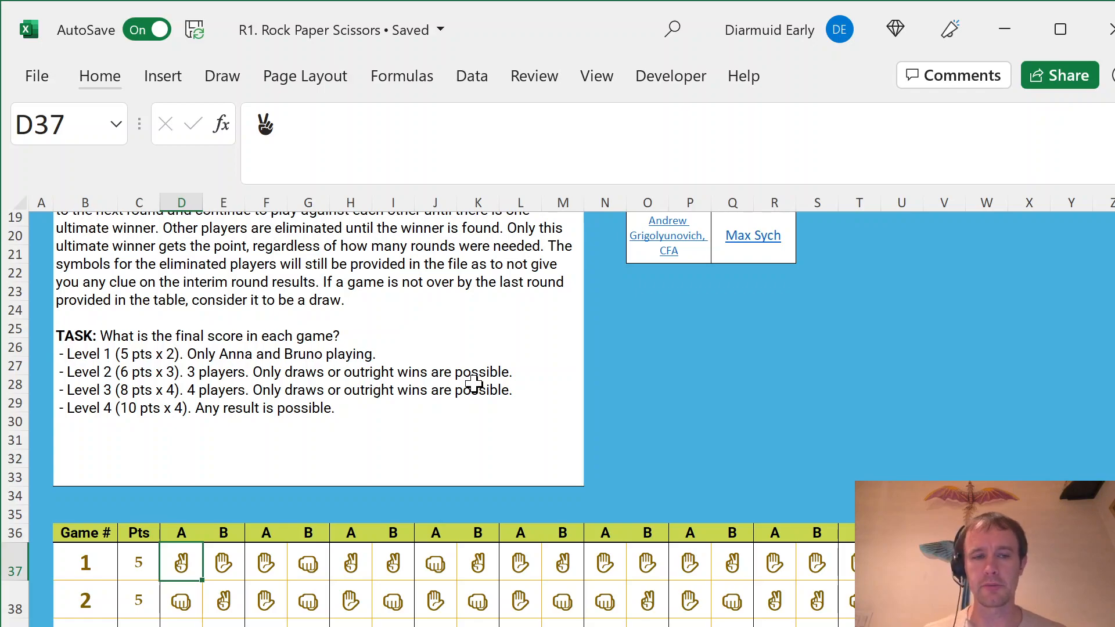
pyautogui.scroll(-3)
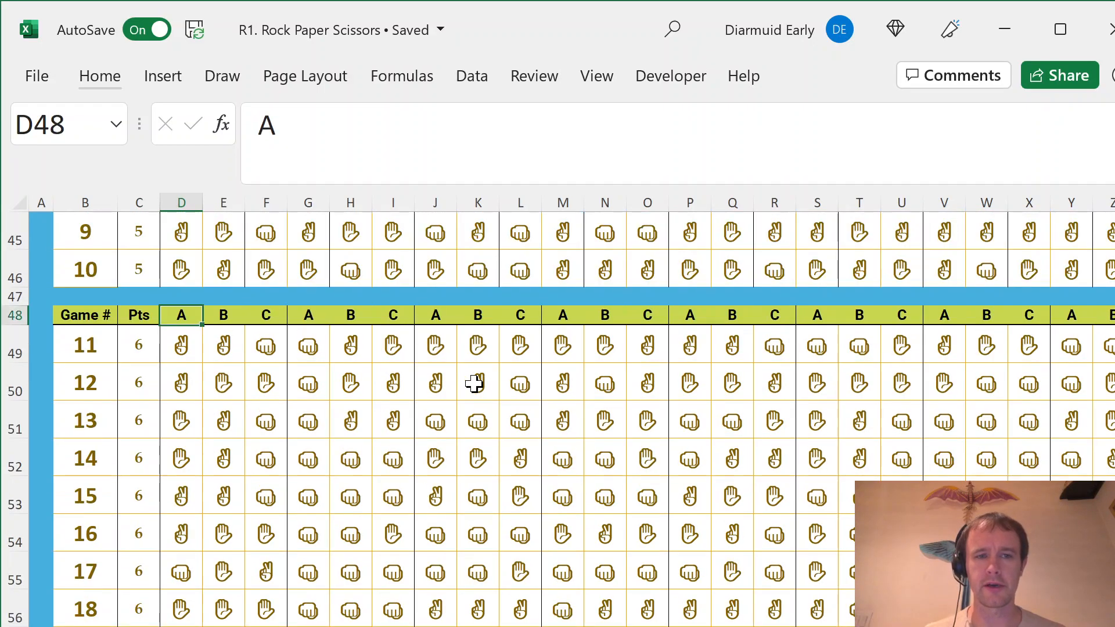
pyautogui.scroll(-3)
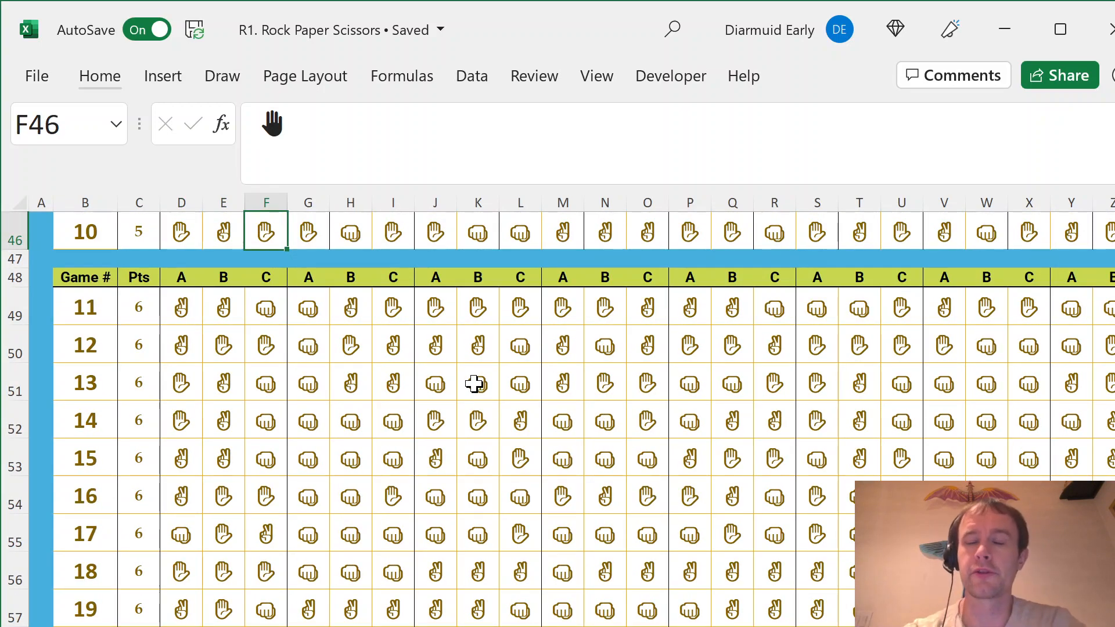
pyautogui.moveTo(476, 325)
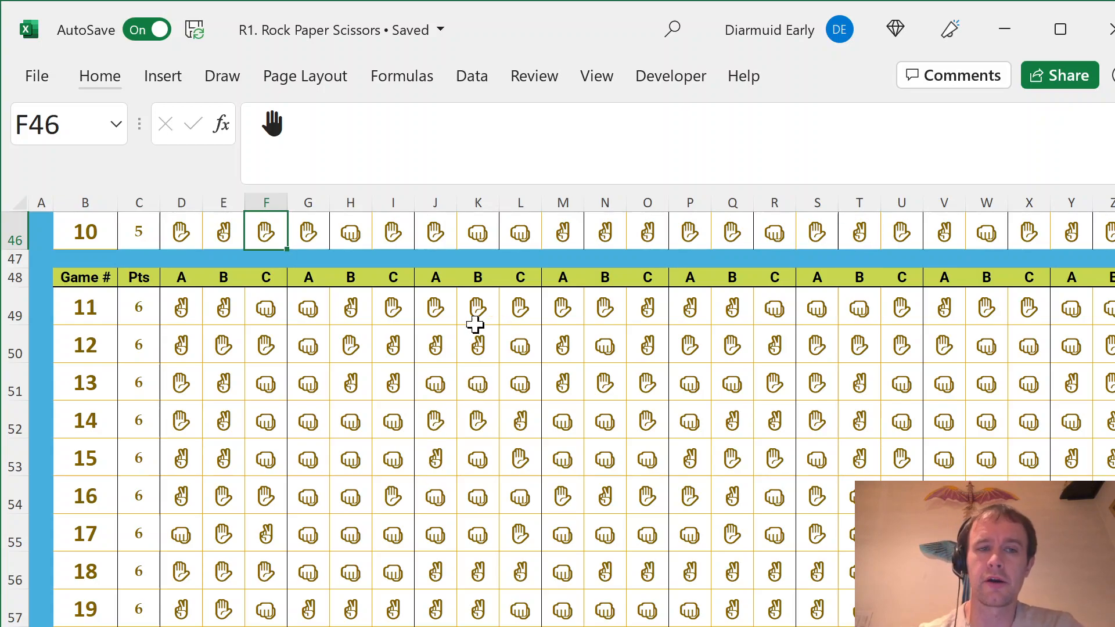
pyautogui.moveTo(308, 321)
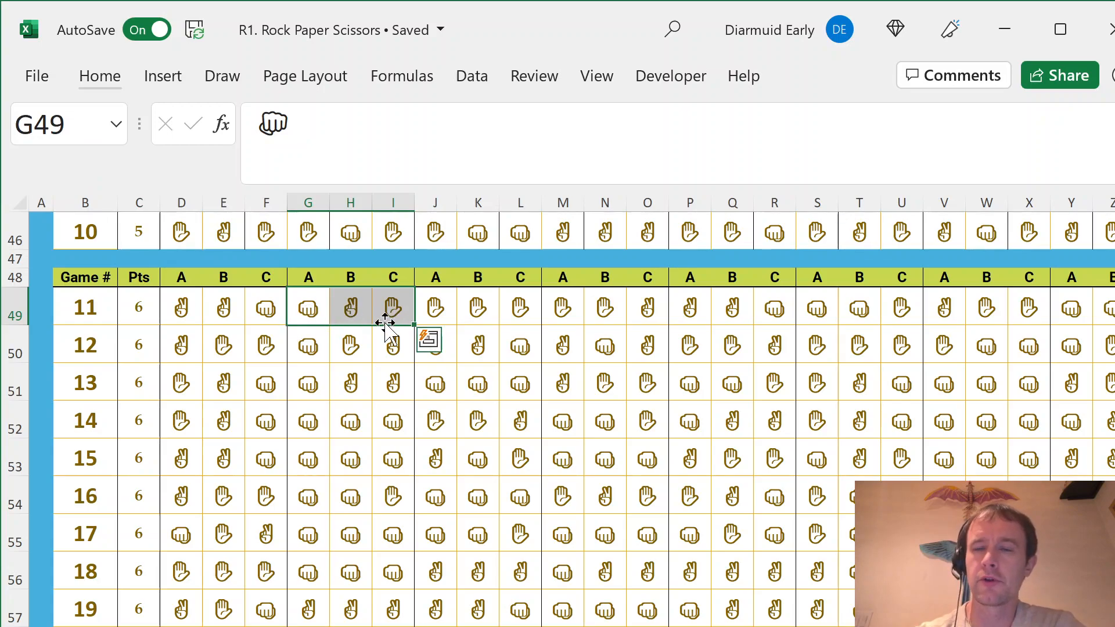
pyautogui.moveTo(398, 327)
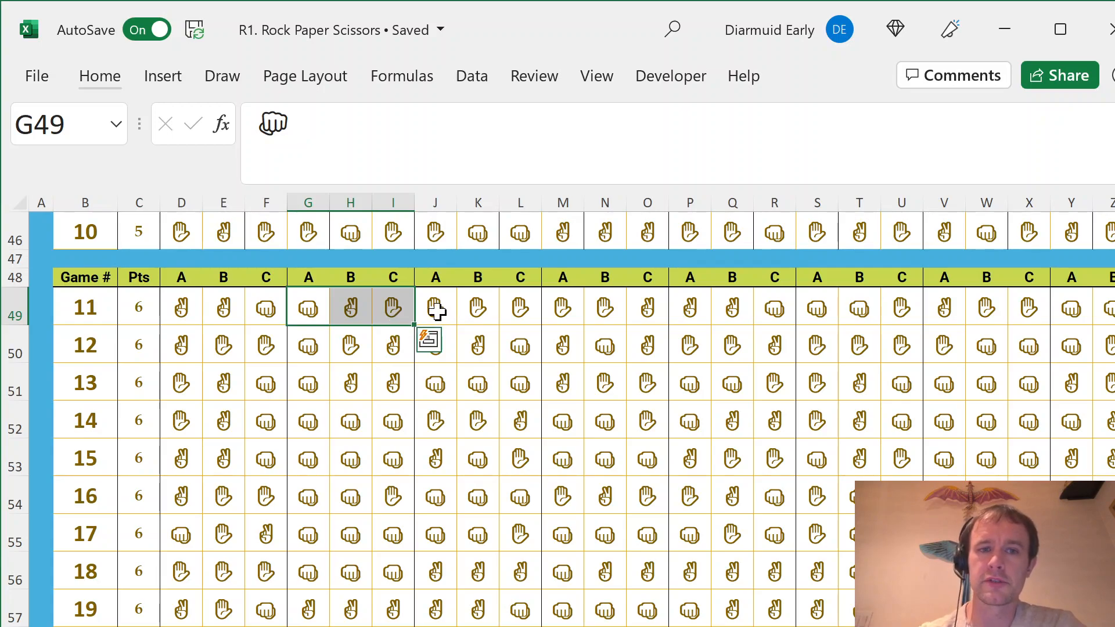
pyautogui.click(434, 307)
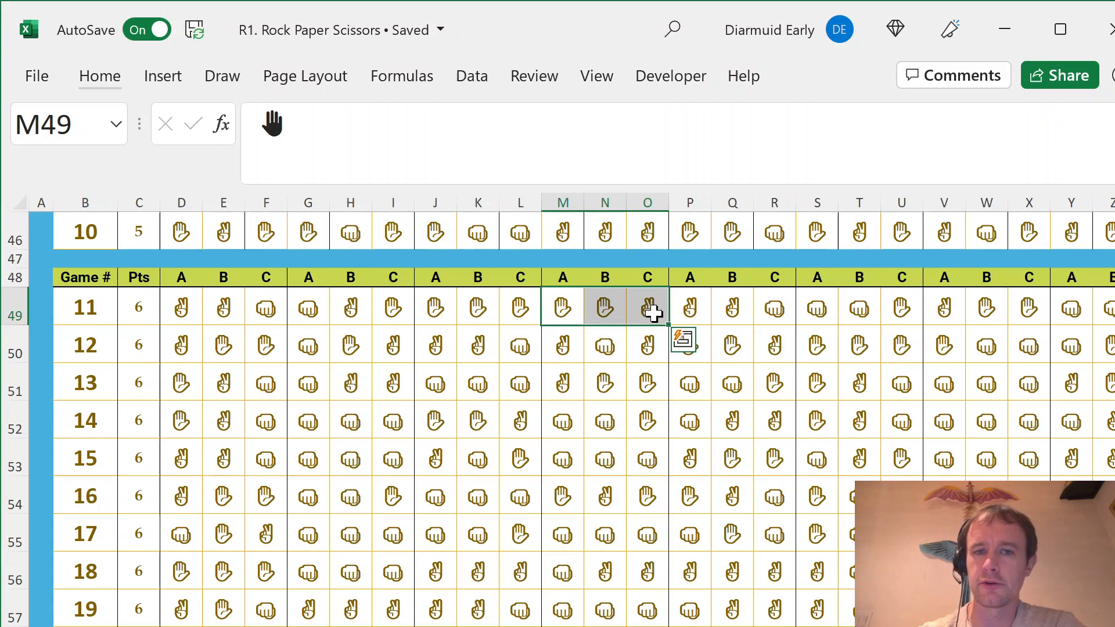
pyautogui.click(646, 308)
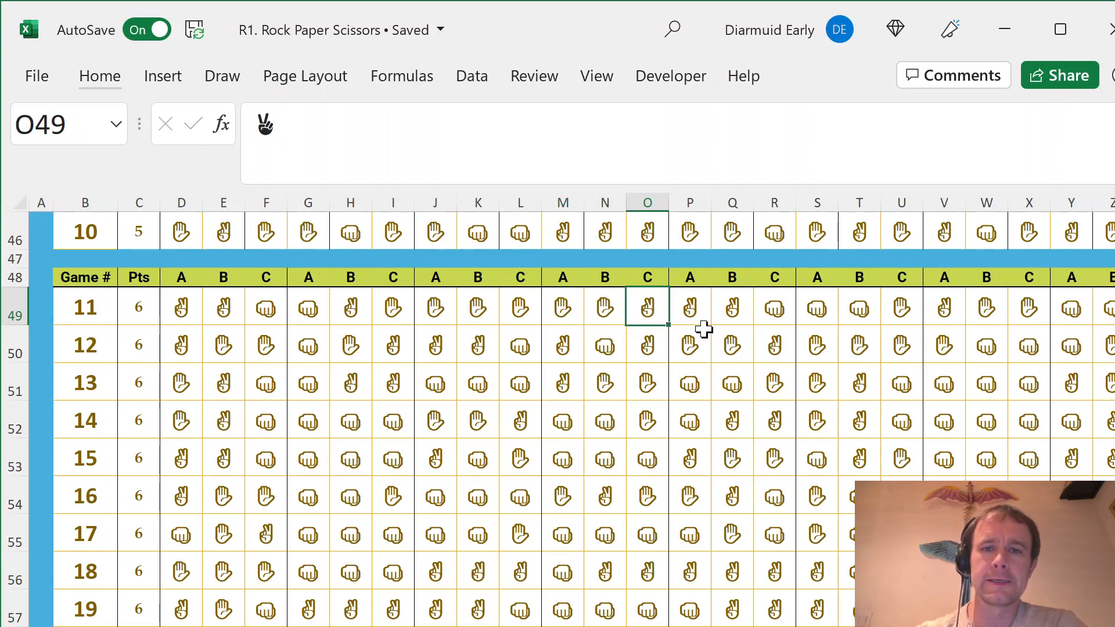
pyautogui.click(773, 307)
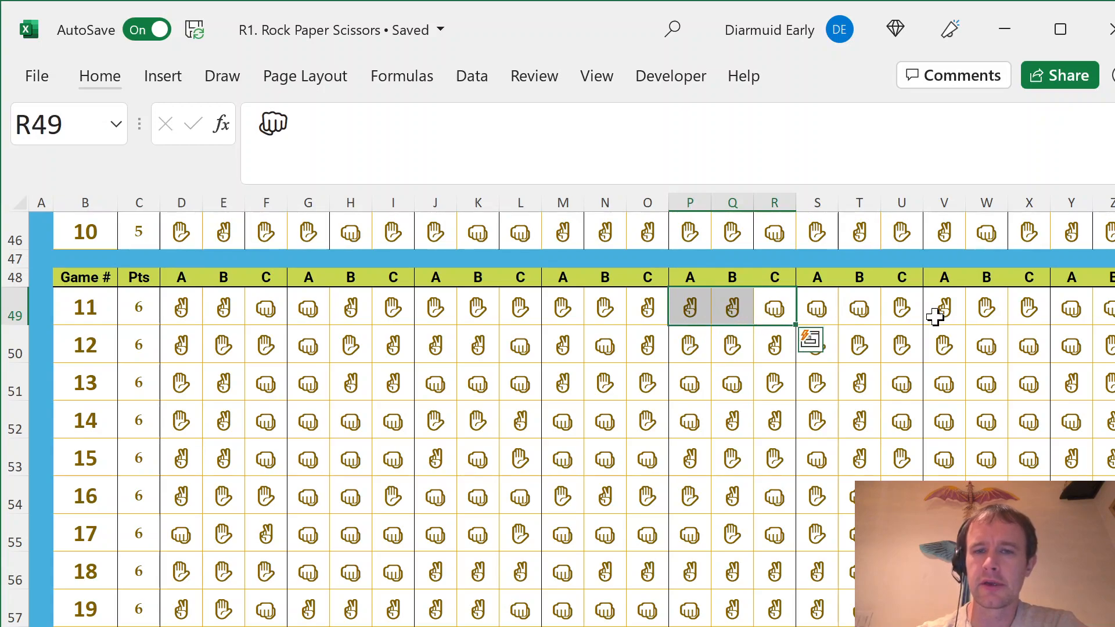
pyautogui.click(900, 307)
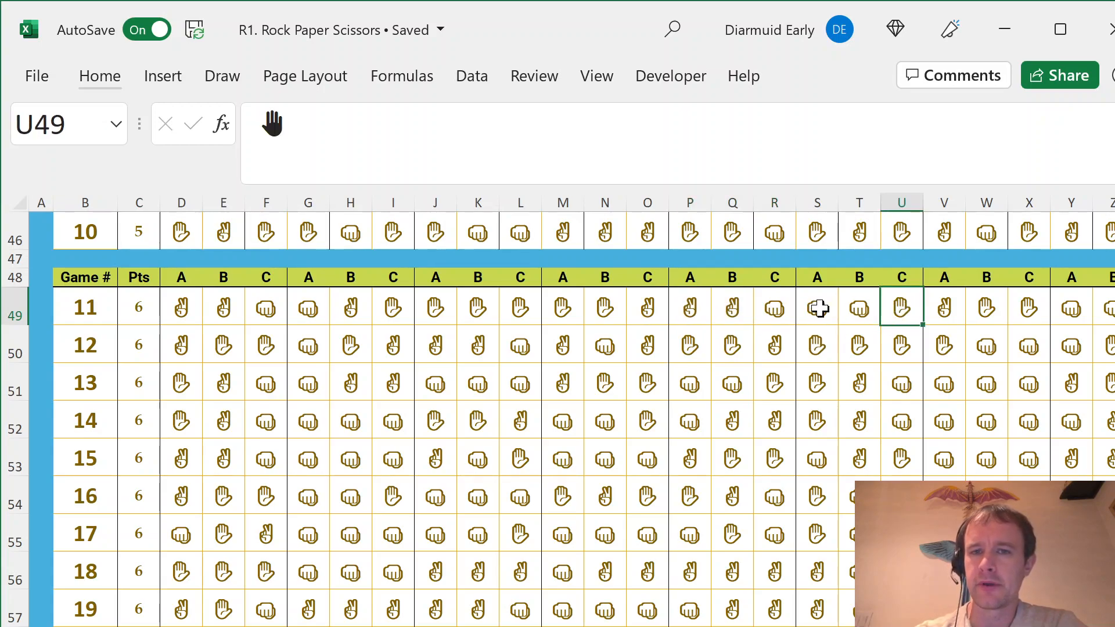
pyautogui.moveTo(946, 320)
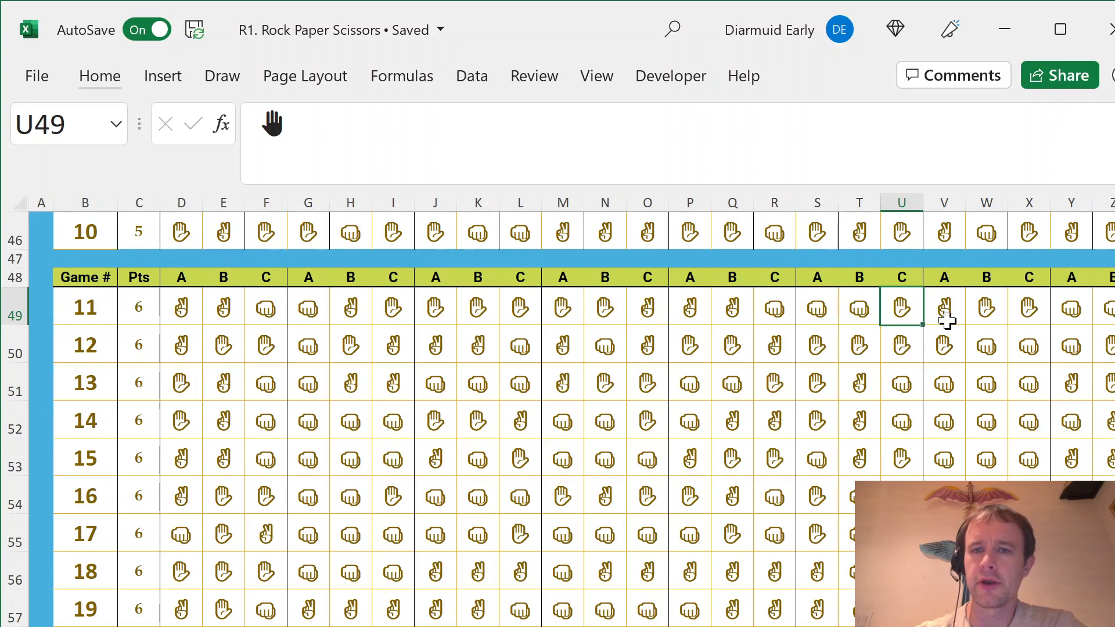
pyautogui.moveTo(1042, 326)
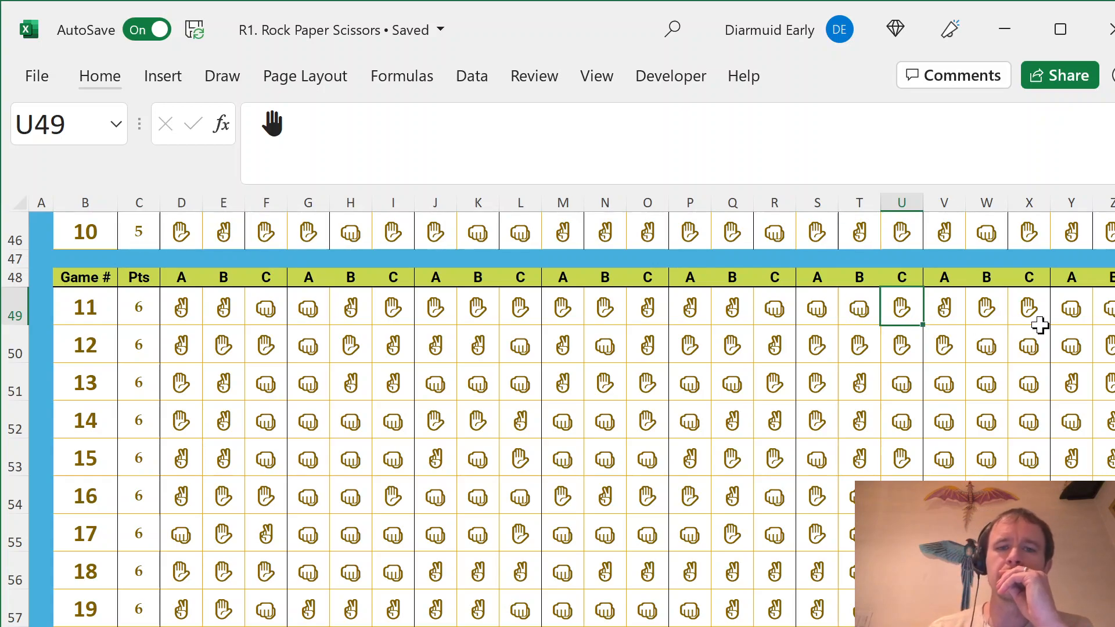
pyautogui.moveTo(560, 362)
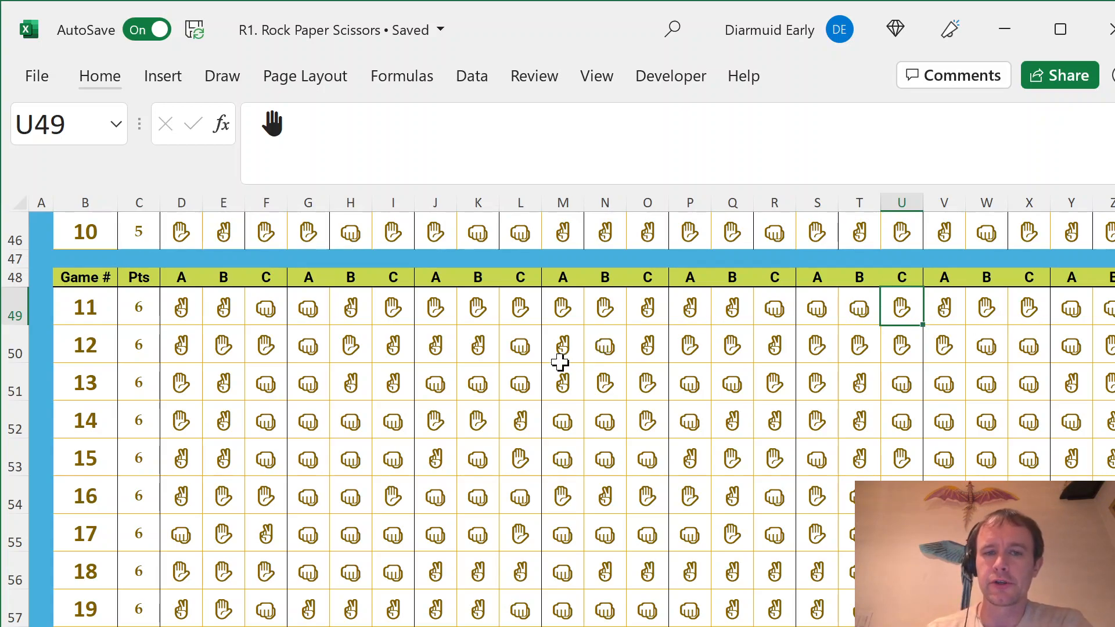
pyautogui.moveTo(460, 358)
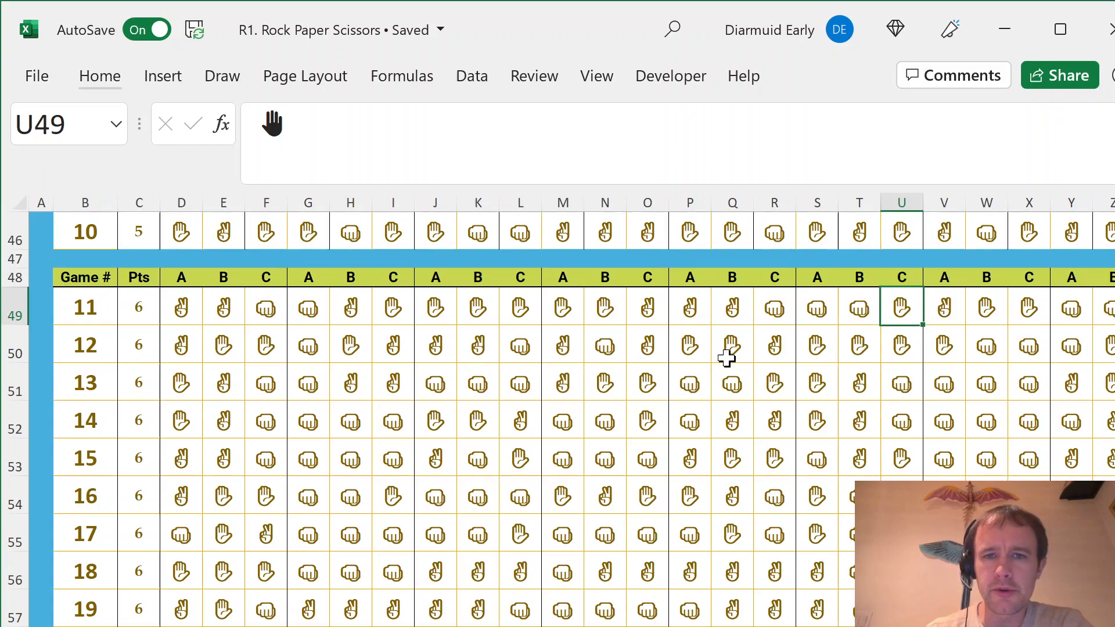
pyautogui.moveTo(684, 460)
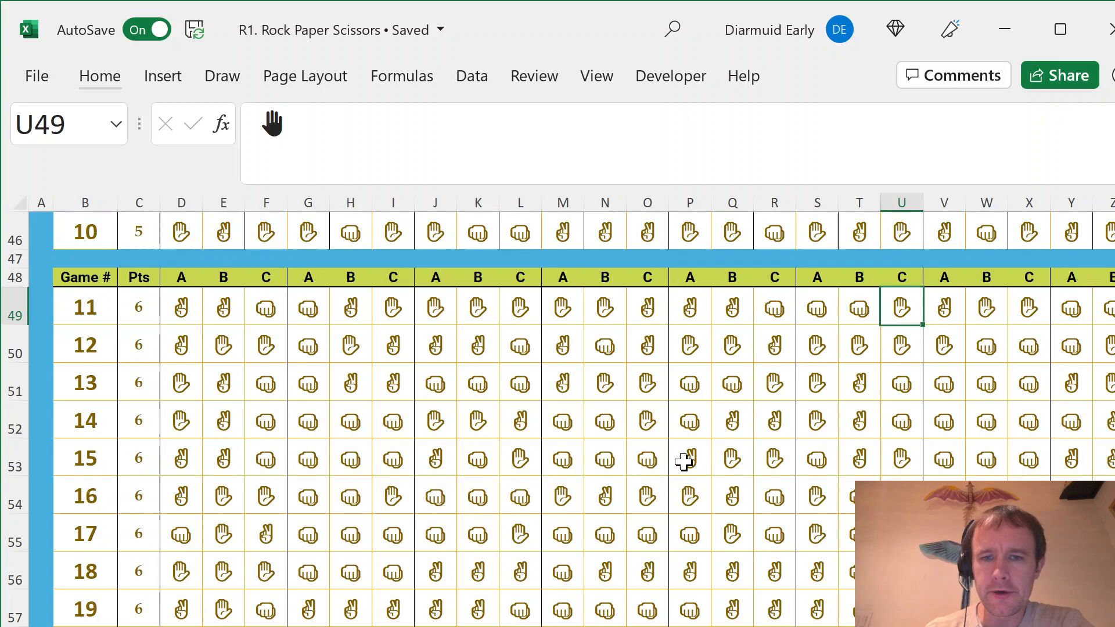
pyautogui.moveTo(575, 424)
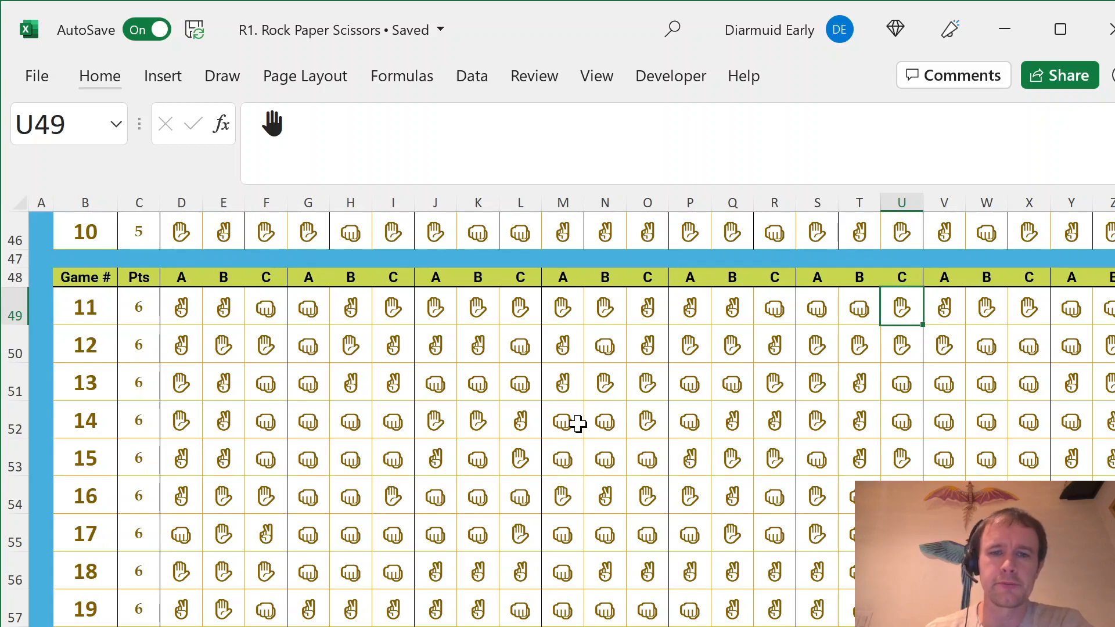
pyautogui.moveTo(598, 431)
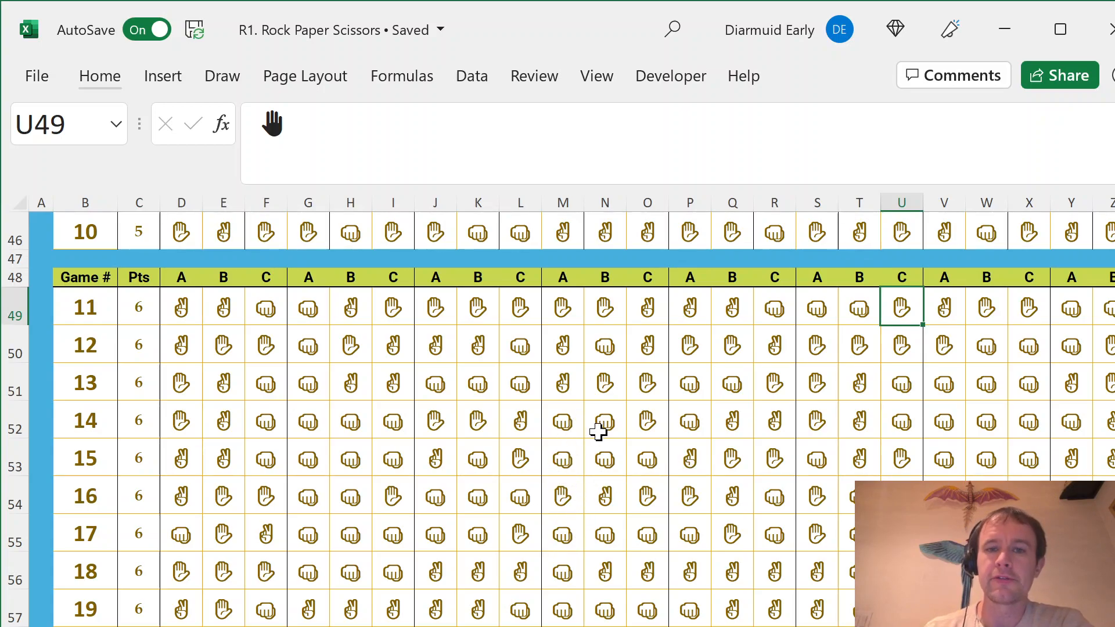
pyautogui.moveTo(617, 309)
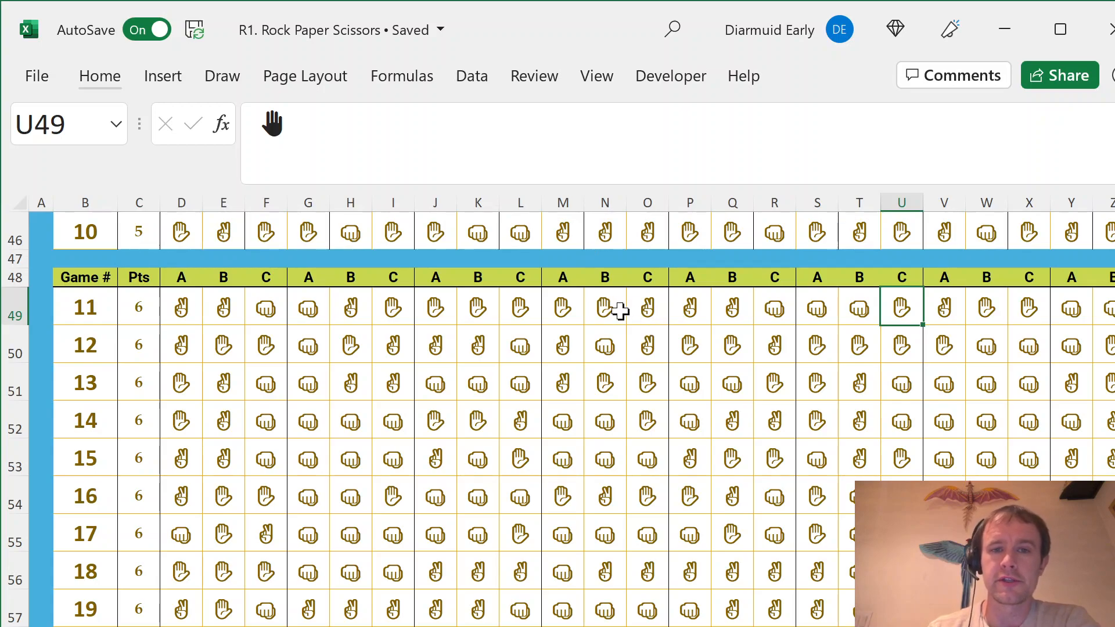
pyautogui.click(562, 307)
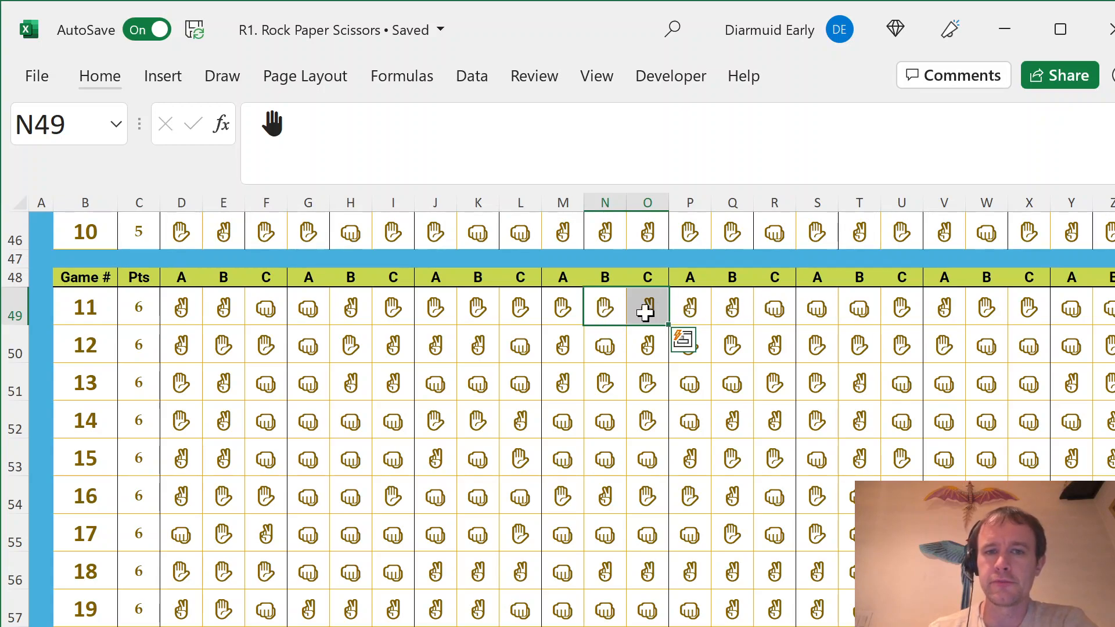
pyautogui.moveTo(554, 326)
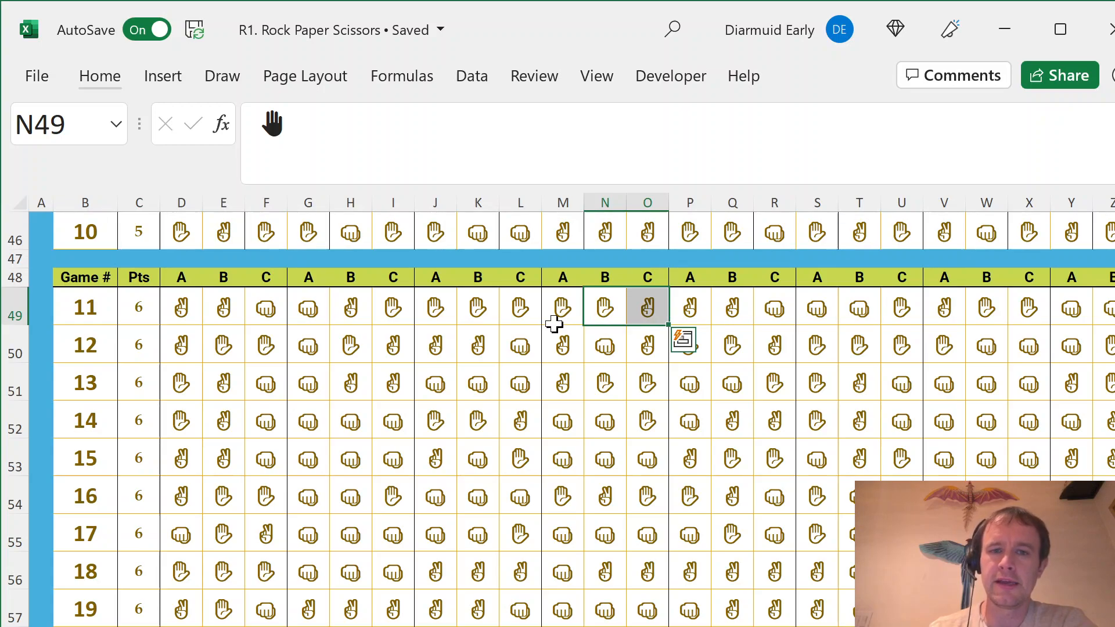
pyautogui.moveTo(757, 312)
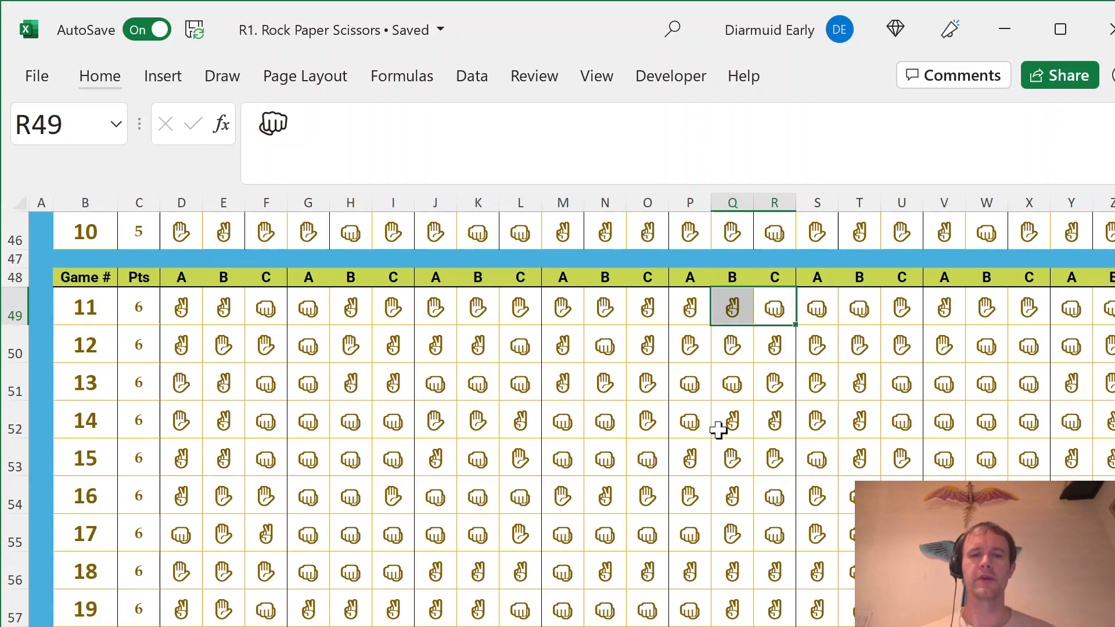
# Scroll past the four-player games from 31, then switch to a blank worksheet.
pyautogui.scroll(-3)
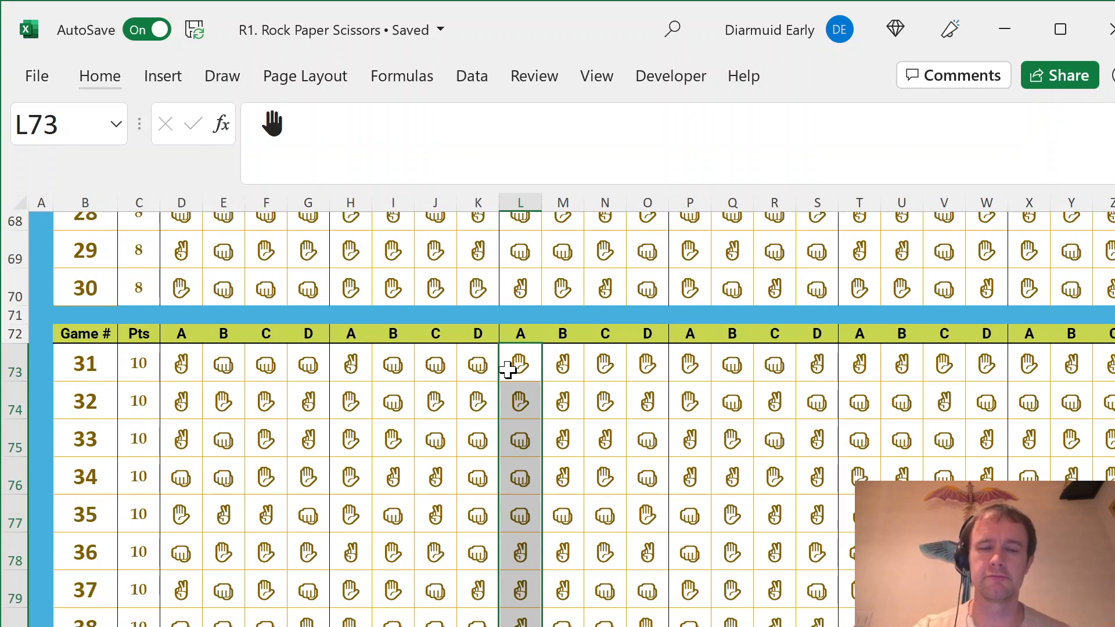
pyautogui.press('ctrl+Home')
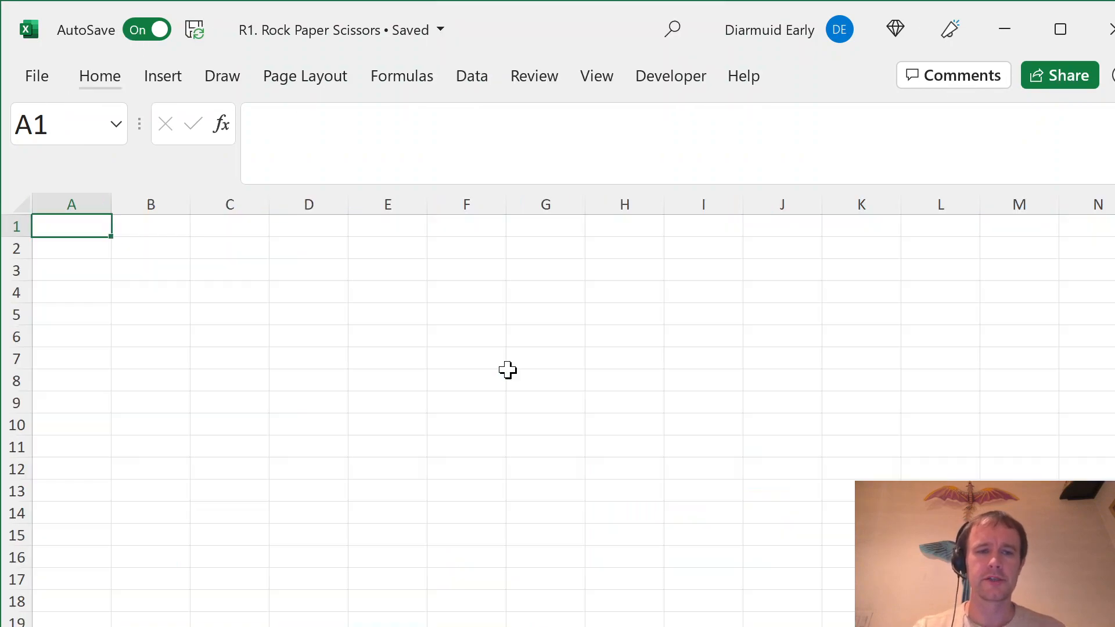
# Enter Game 1, Players via VLOOKUP on the game-start table, and Rounds 30.
pyautogui.press('down')
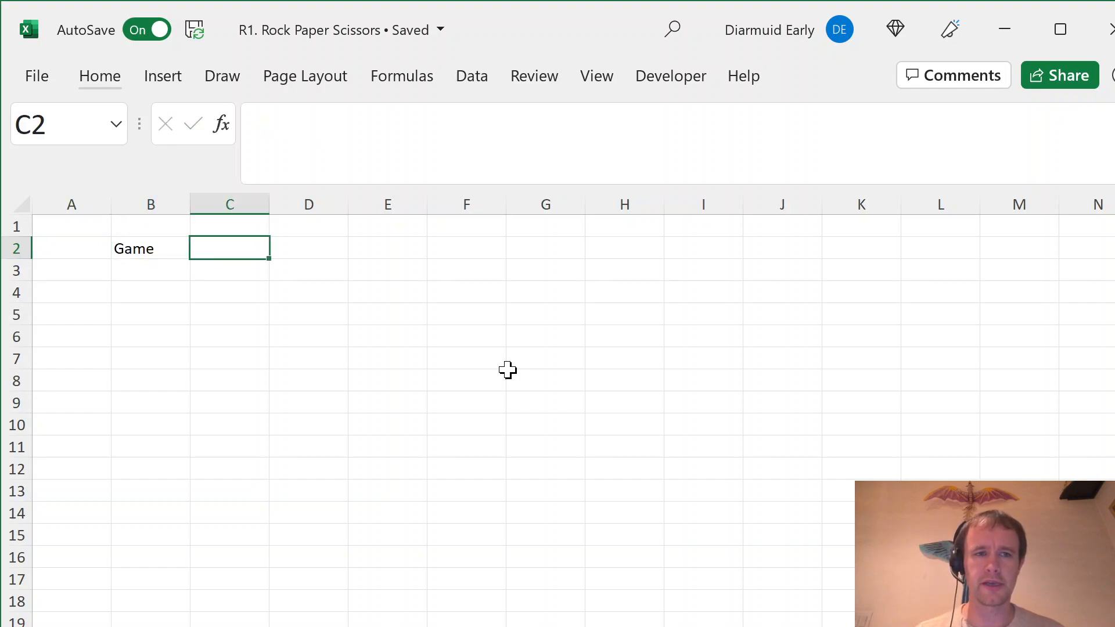
pyautogui.write('1')
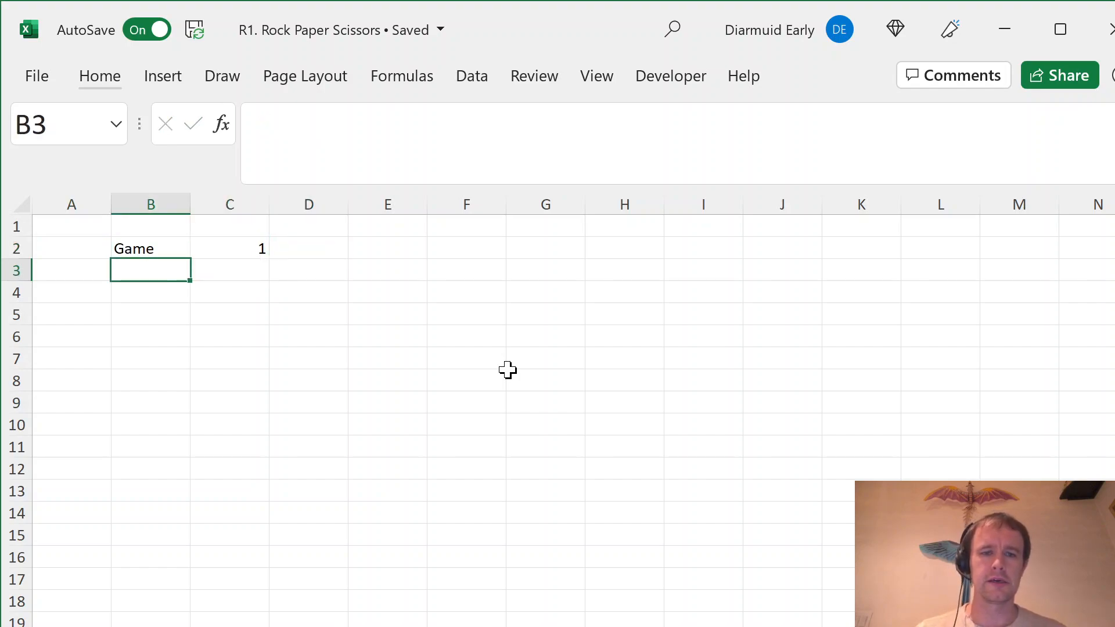
pyautogui.write('Players')
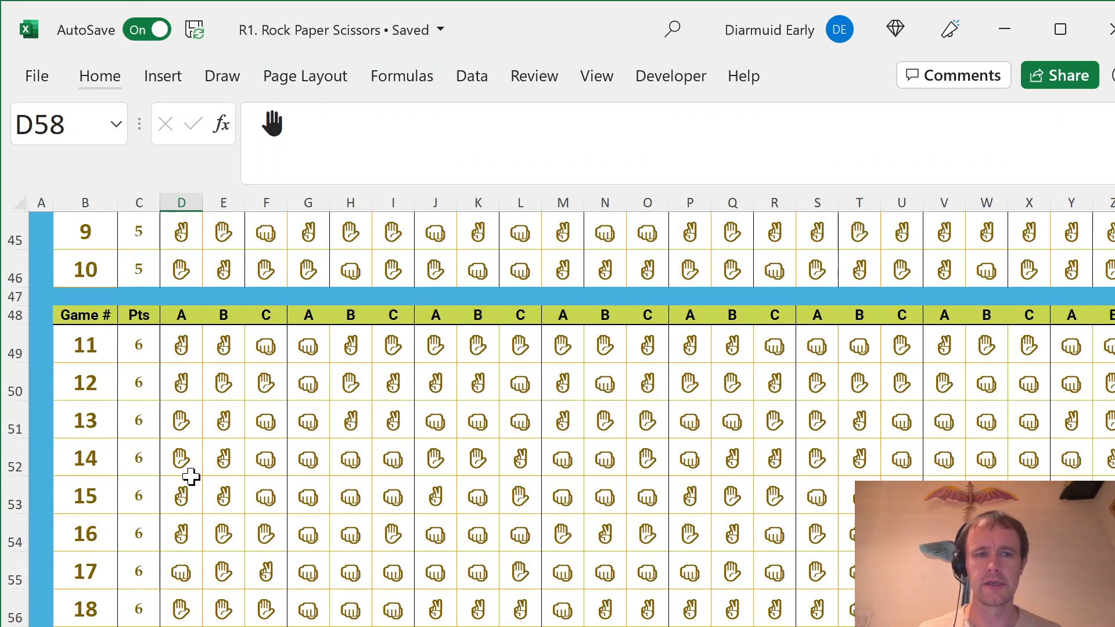
pyautogui.scroll(-3)
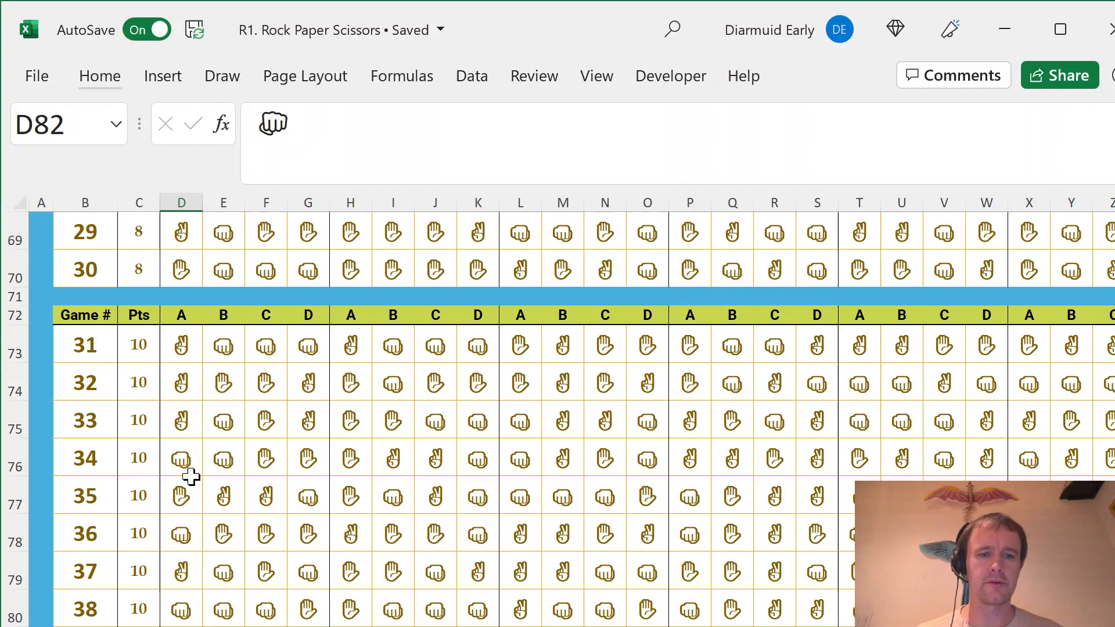
pyautogui.hscroll(3)
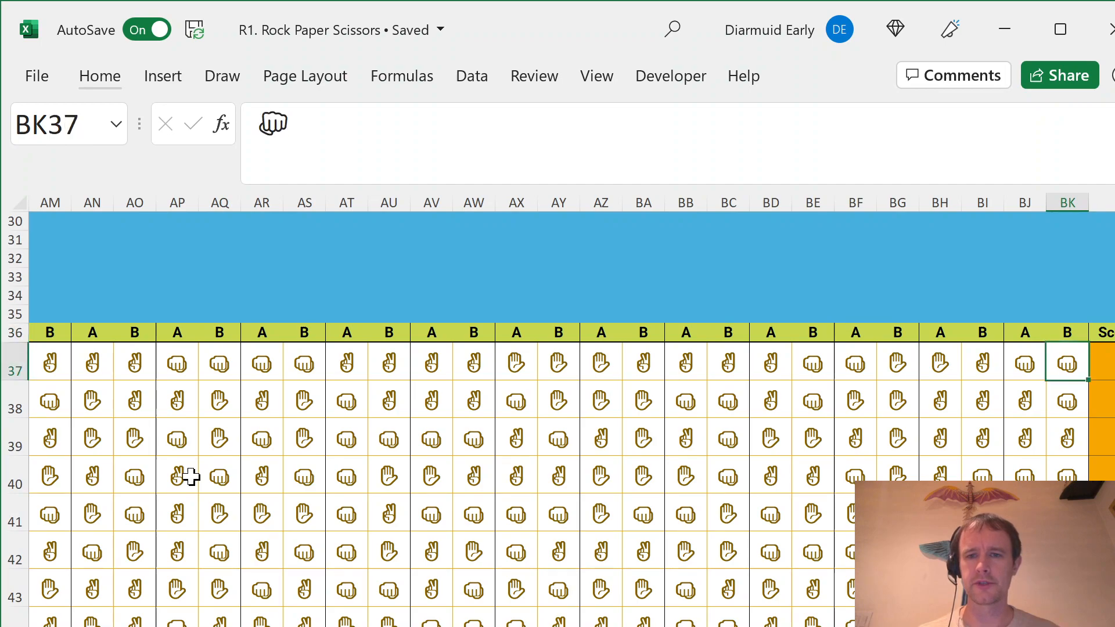
pyautogui.hscroll(-3)
pyautogui.write('=')
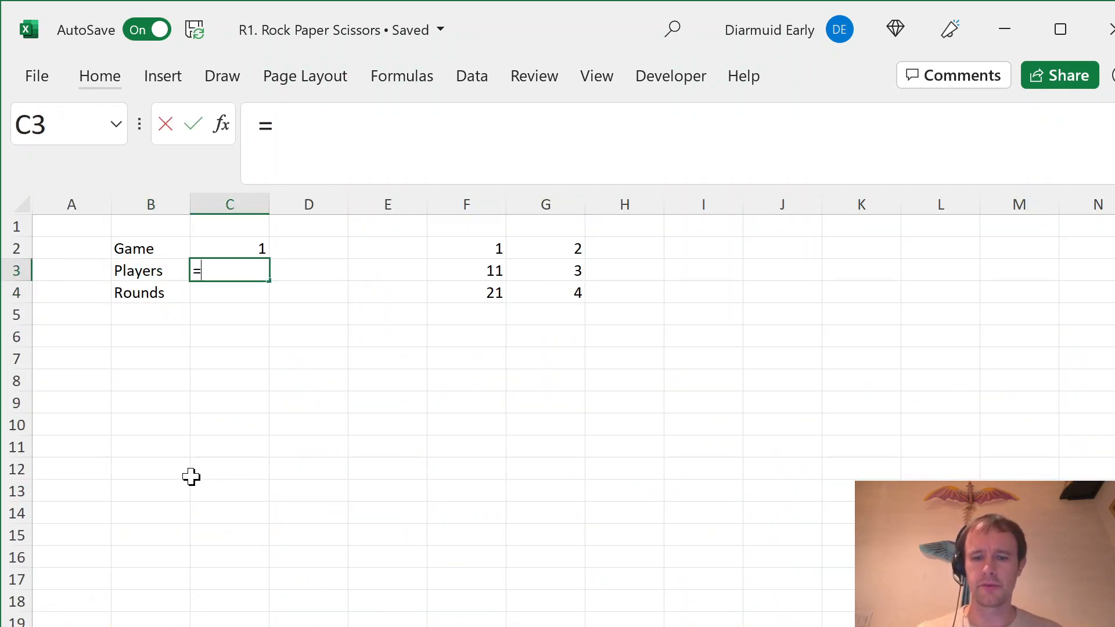
pyautogui.write('VLOOKUP(C2,')
pyautogui.click(230, 292)
pyautogui.write('=')
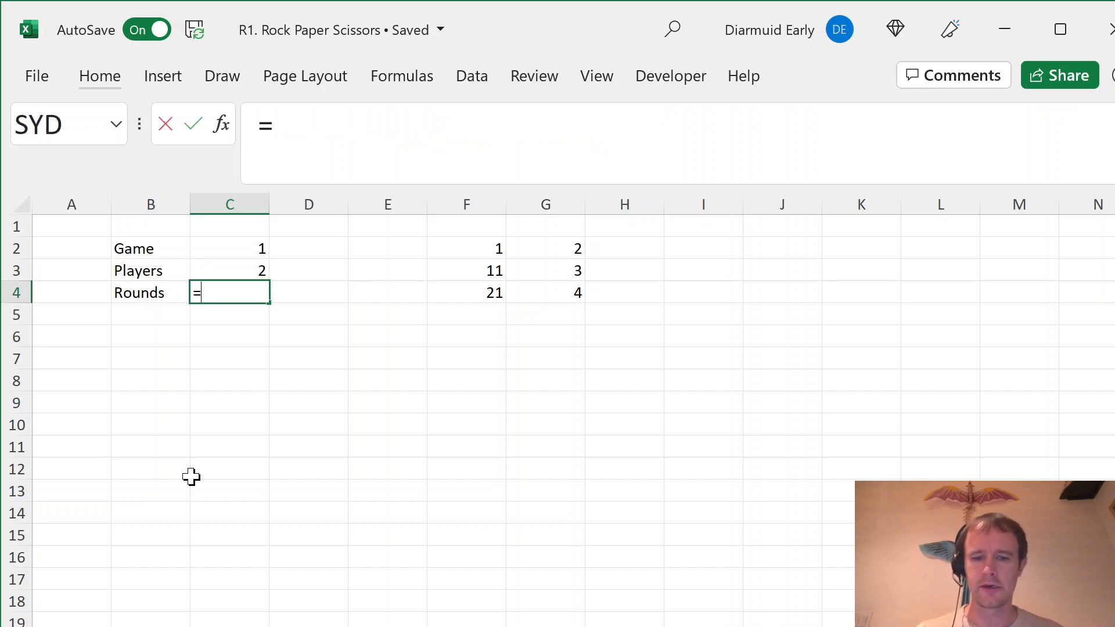
pyautogui.write('30')
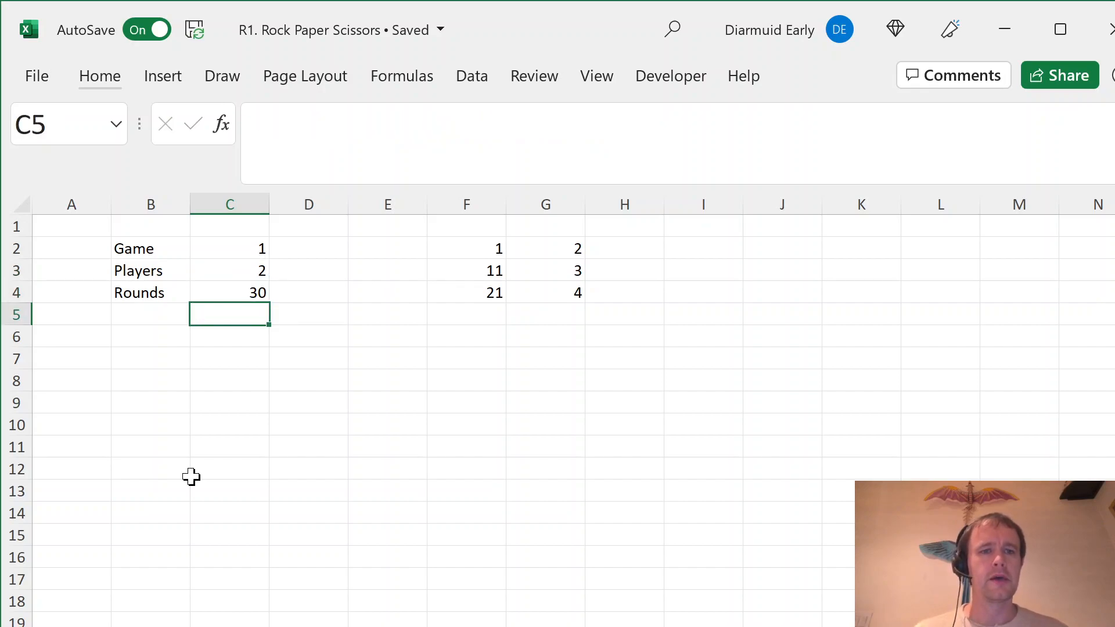
# Type player headers A–D in B6:E6 and number rounds with =SEQUENCE(30) in A7.
pyautogui.click(150, 335)
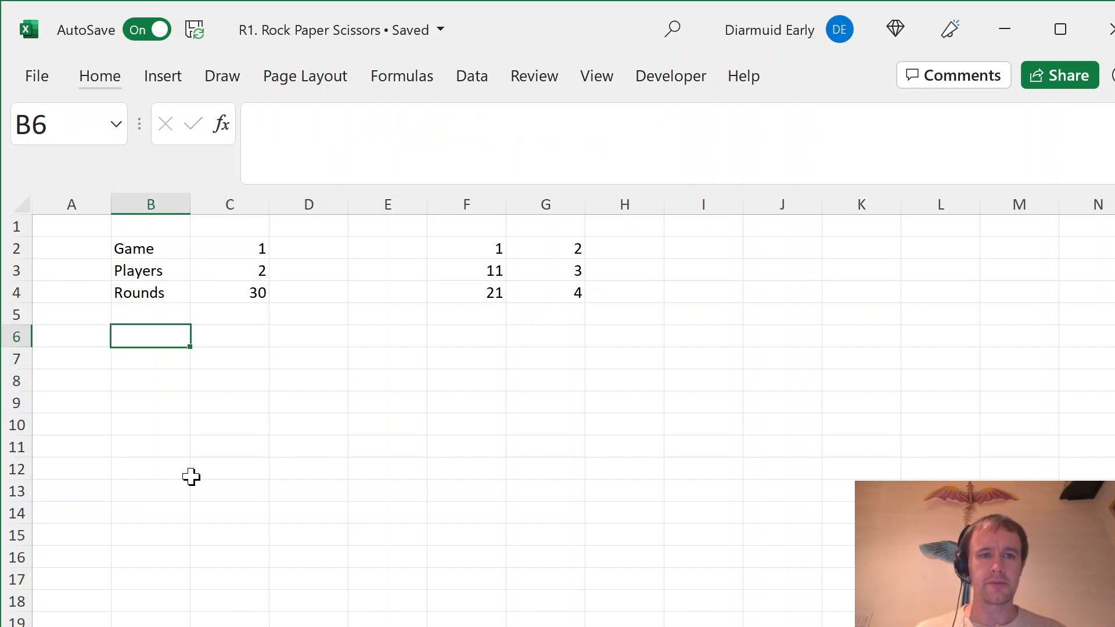
pyautogui.write('C')
pyautogui.click(72, 358)
pyautogui.write('=')
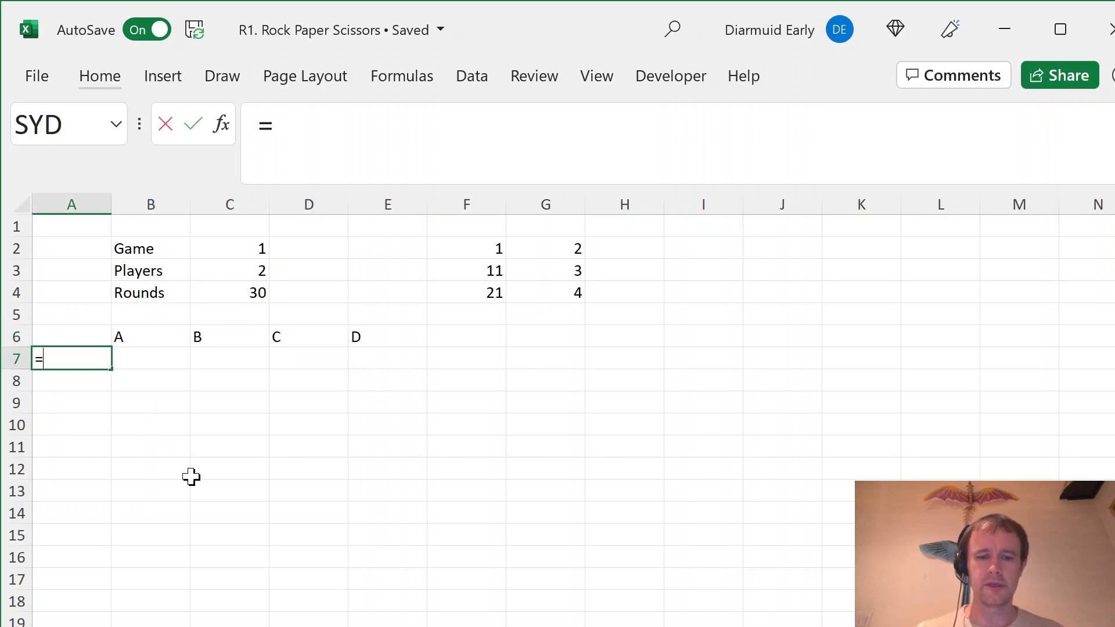
pyautogui.write('SEQUENCE(30')
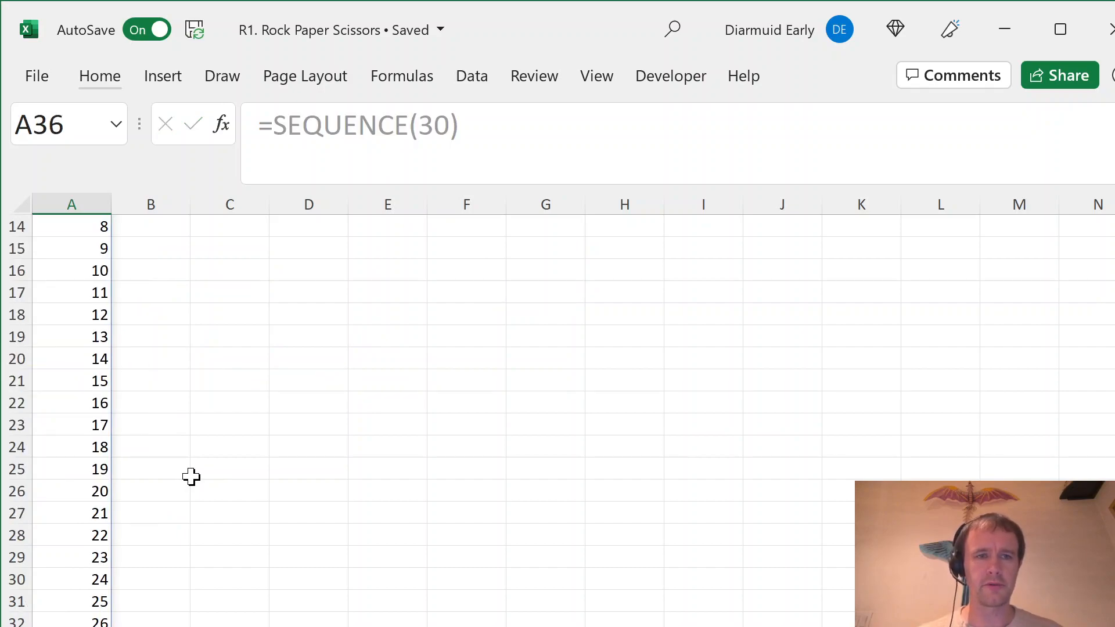
pyautogui.click(150, 358)
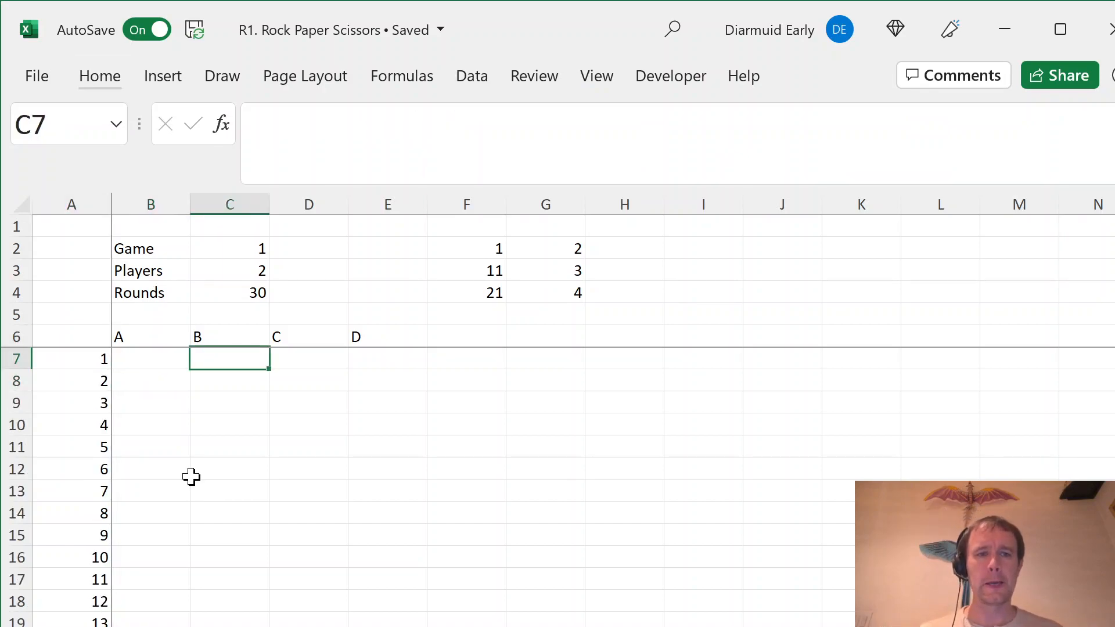
# Enter the INDEX–MATCH–SEQUENCE move lookup in B7, then switch the game number to test it.
pyautogui.write('=INDEX(Case!D37:BK82')
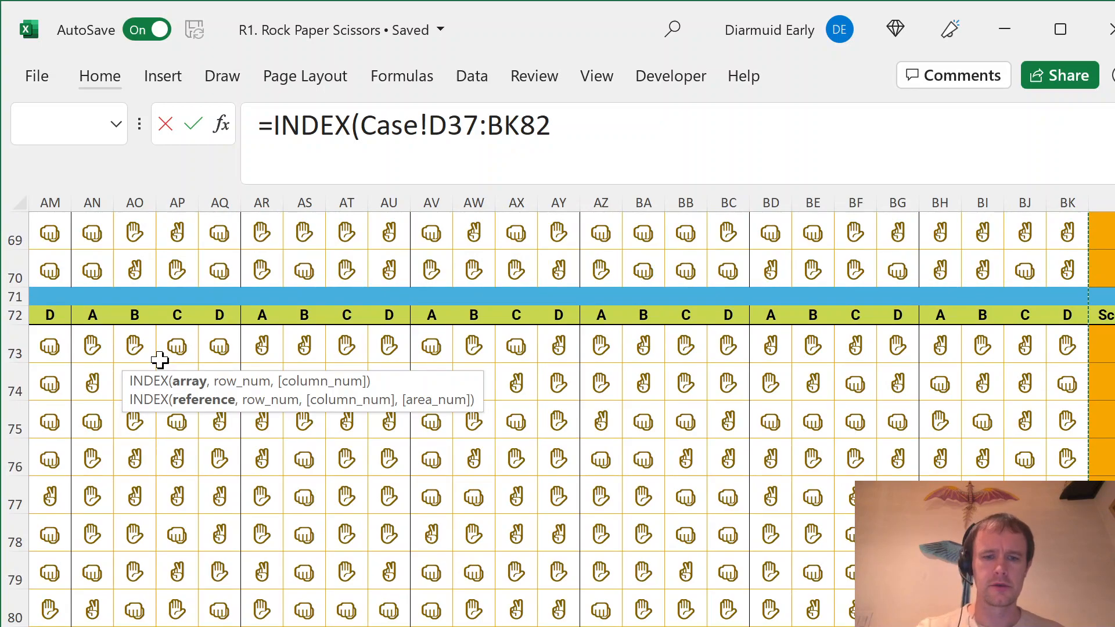
pyautogui.write(',MATCH($')
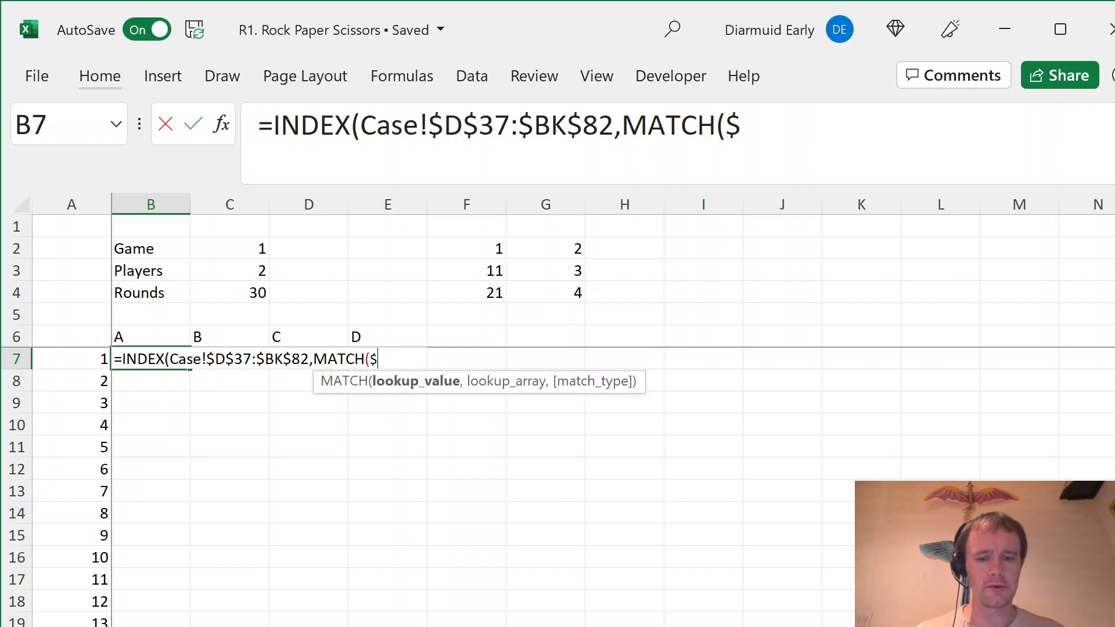
pyautogui.click(229, 248)
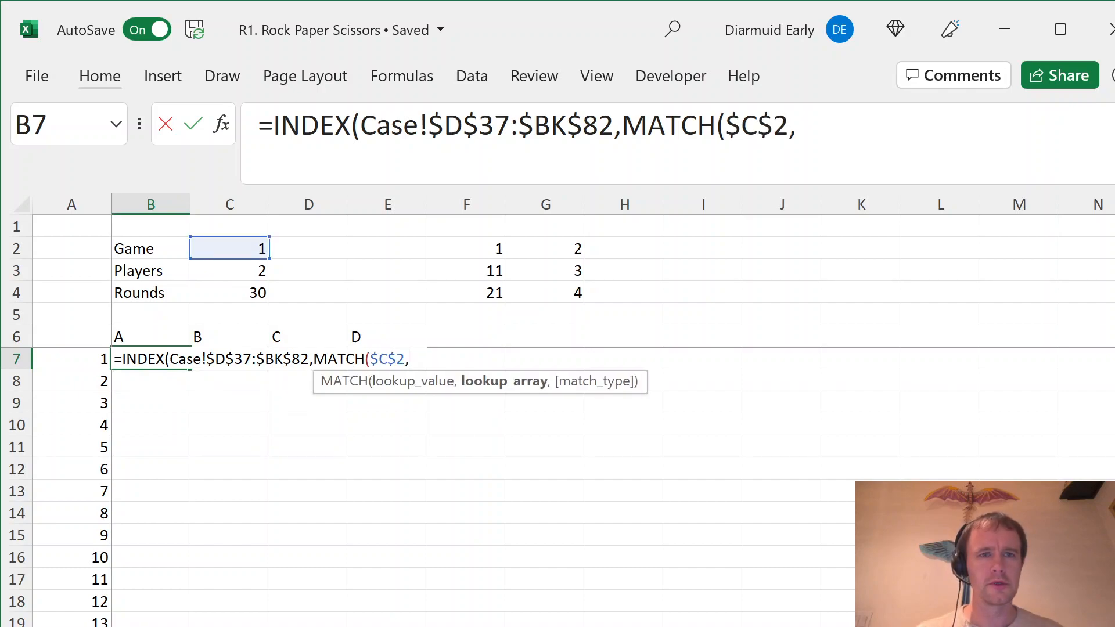
pyautogui.click(303, 419)
pyautogui.write('Case!$B$37:$B$82,0),')
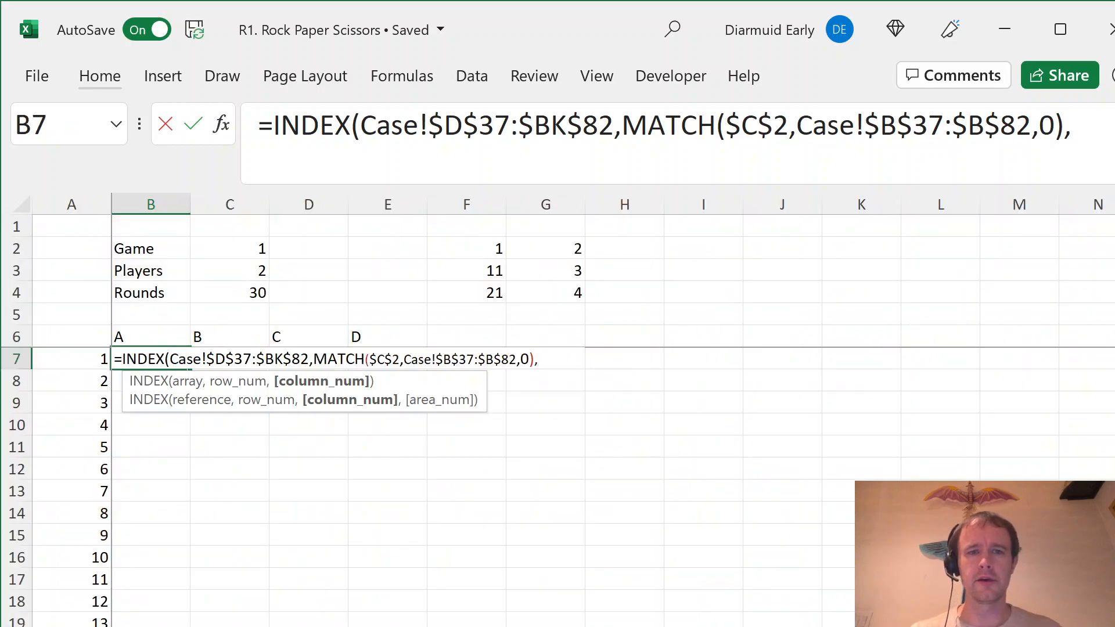
pyautogui.moveTo(374, 587)
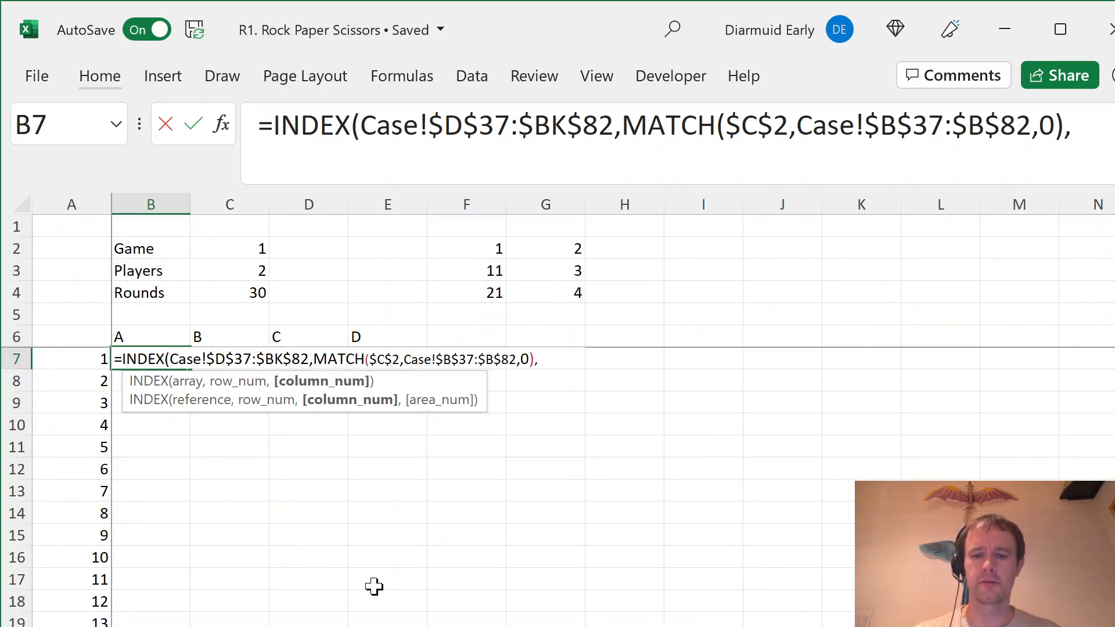
pyautogui.write('SEQUENCE($C')
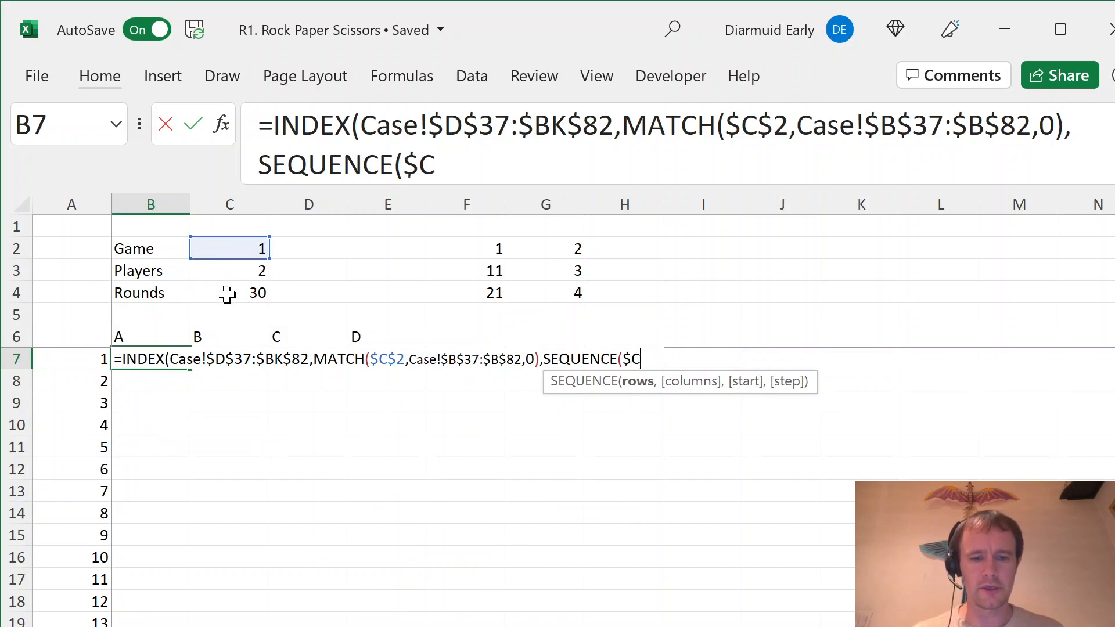
pyautogui.click(228, 292)
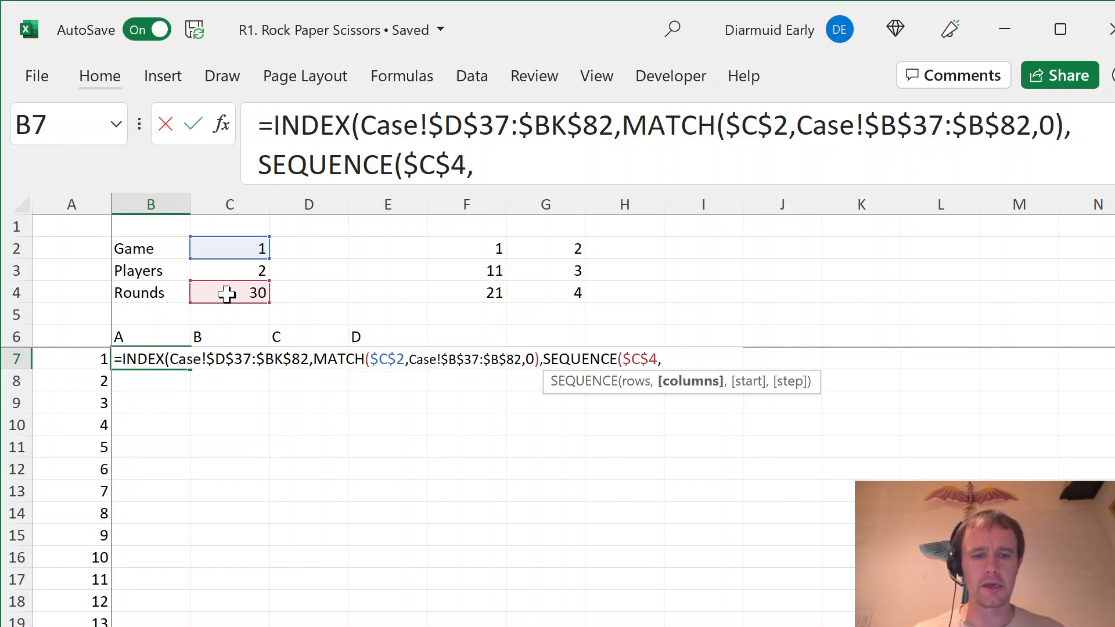
pyautogui.write('$C$3)')
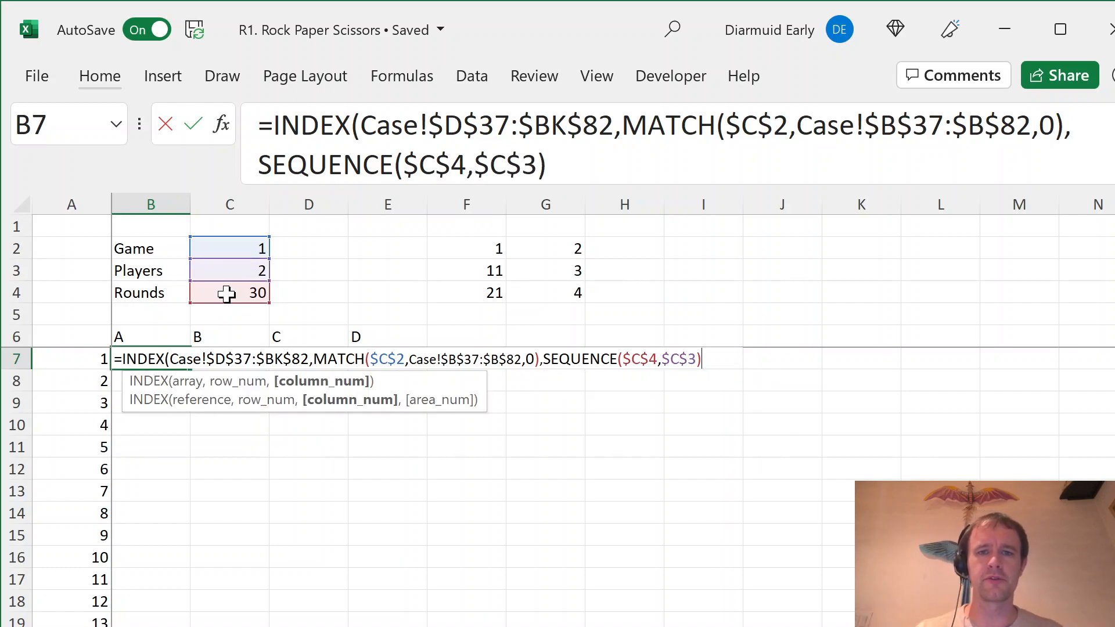
pyautogui.press('Enter')
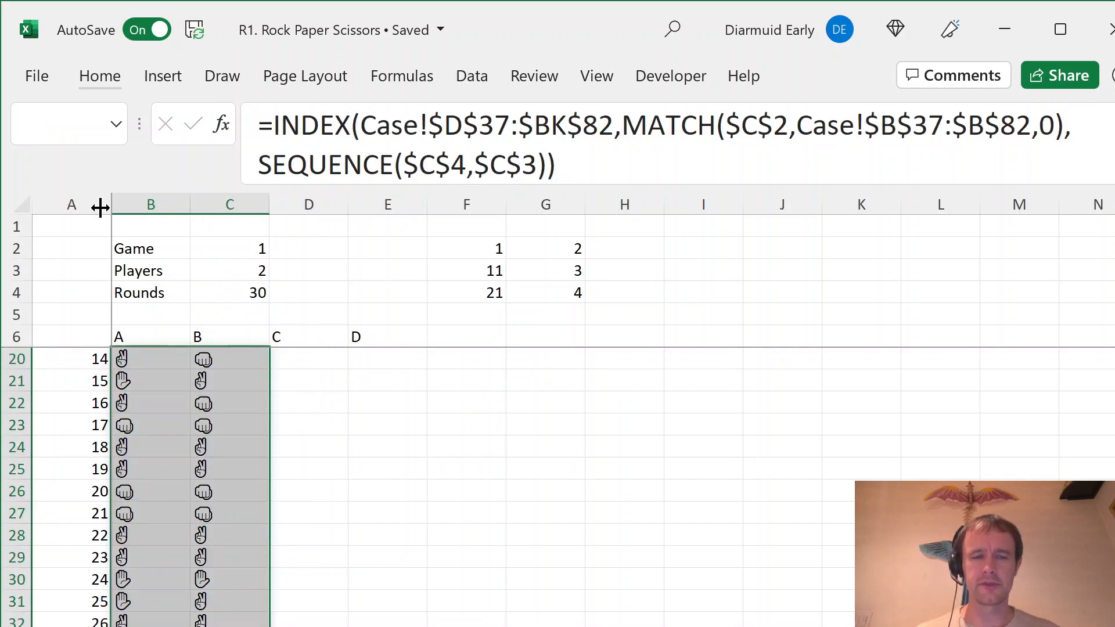
pyautogui.write('1')
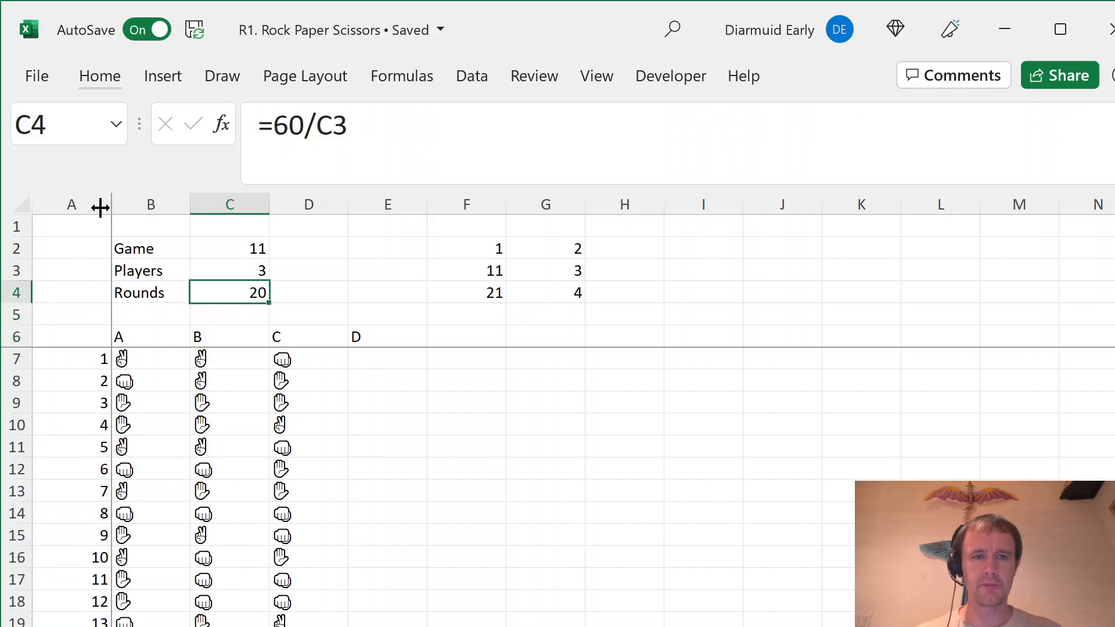
pyautogui.click(150, 335)
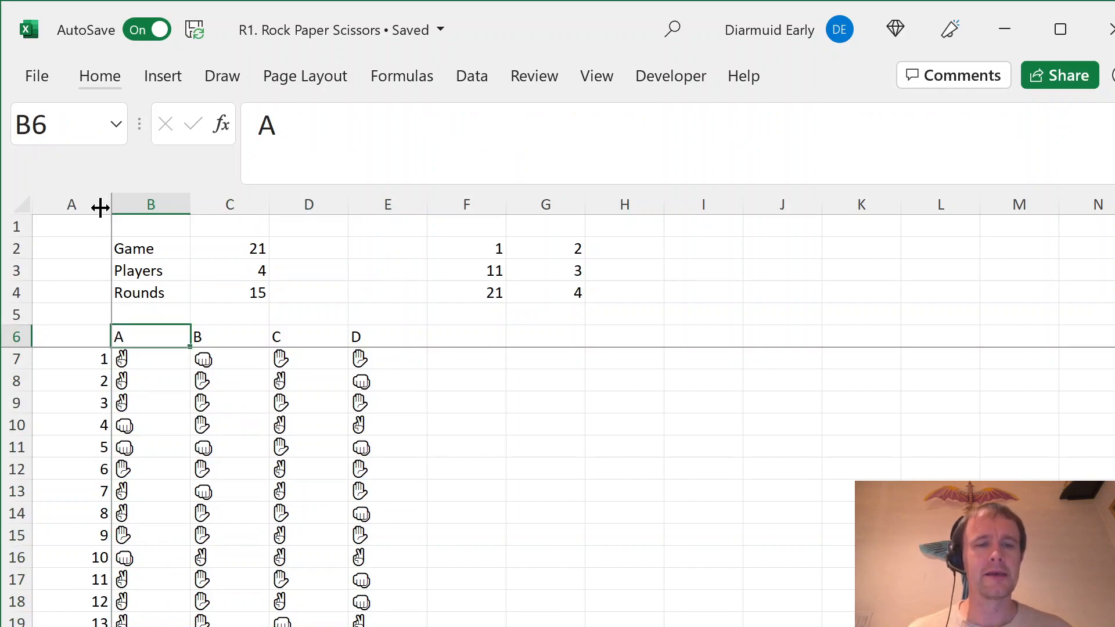
pyautogui.click(466, 336)
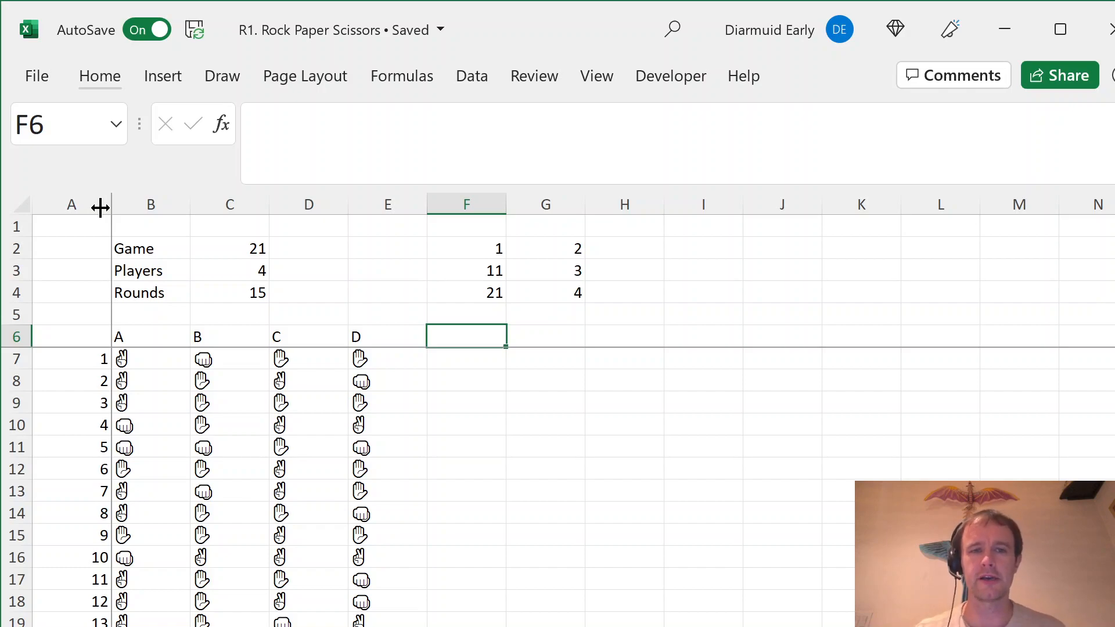
# Add an 'Inputs' label and a 'Still in round?' heading with pasted A–D headers.
pyautogui.click(149, 336)
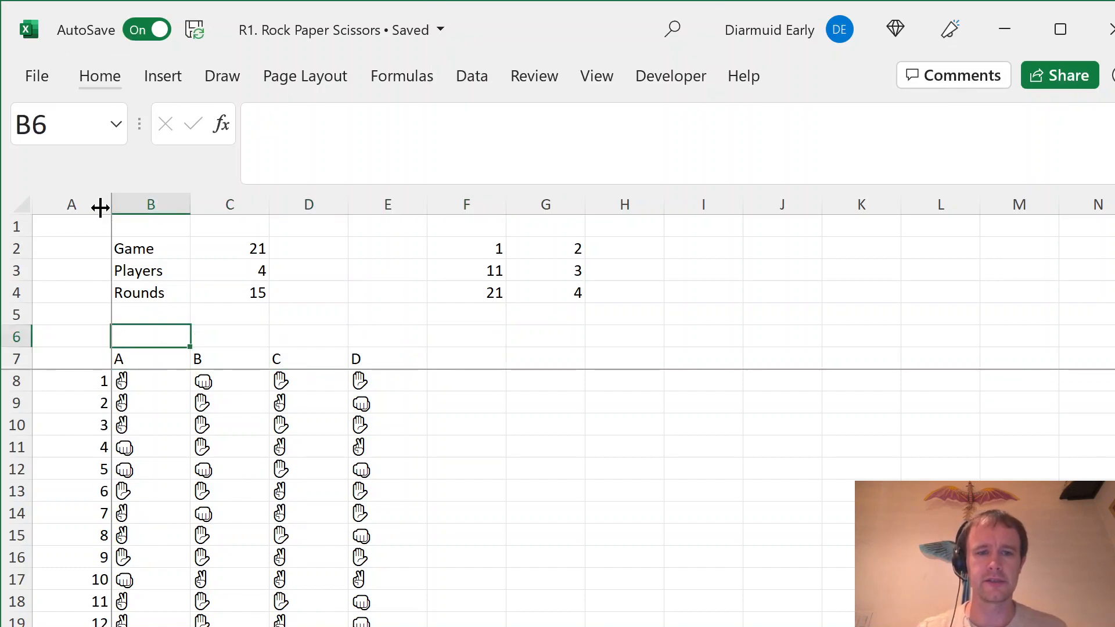
pyautogui.write('Inputs')
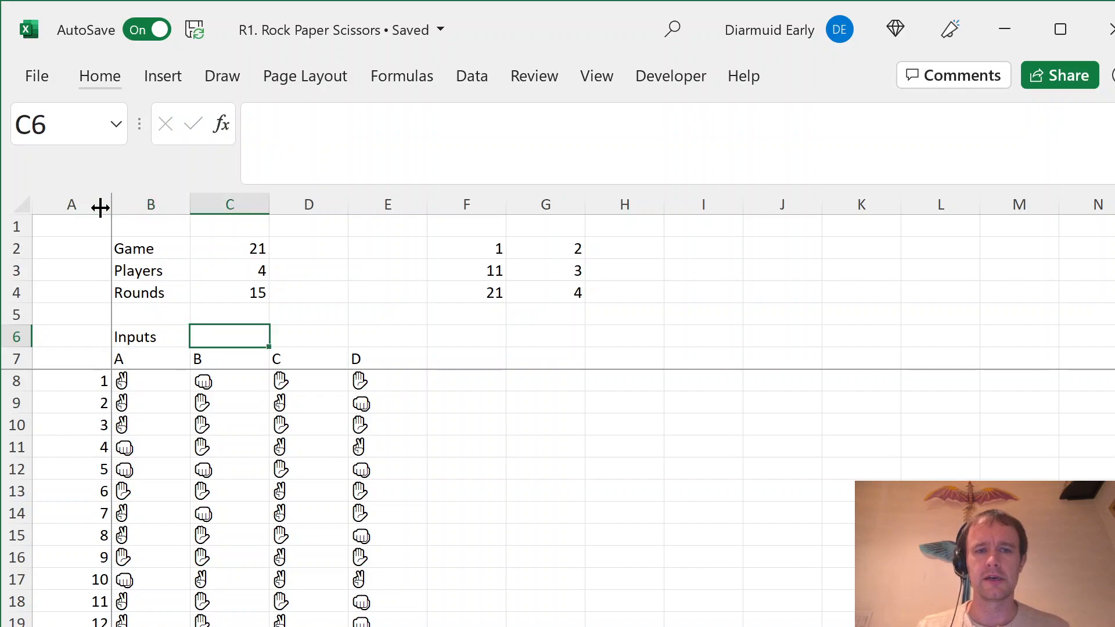
pyautogui.write('Still in round?')
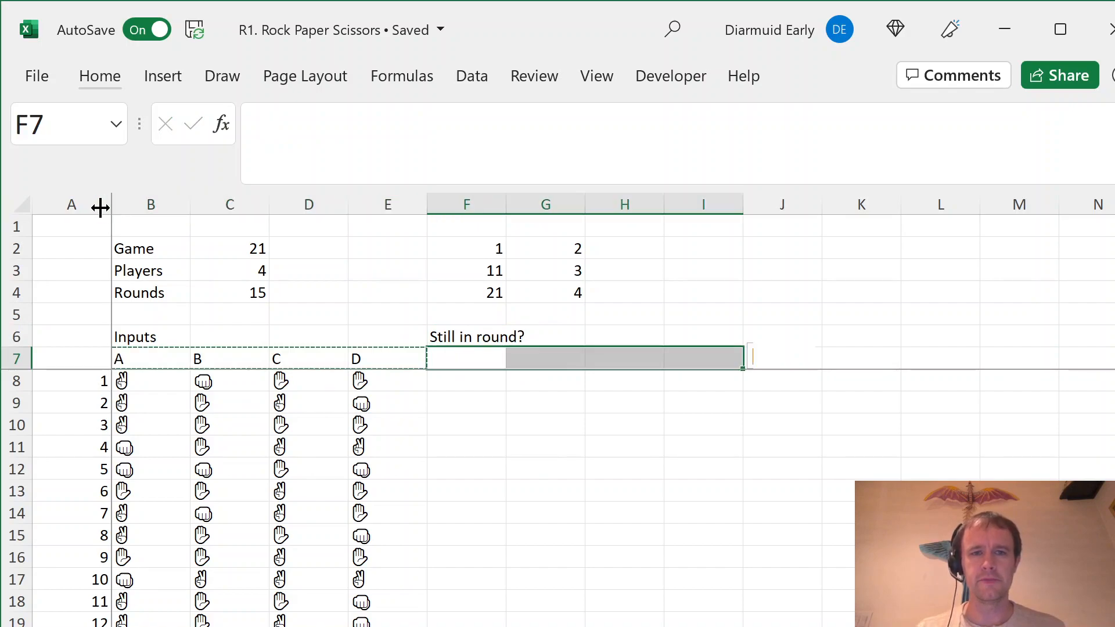
pyautogui.press('ctrl+v')
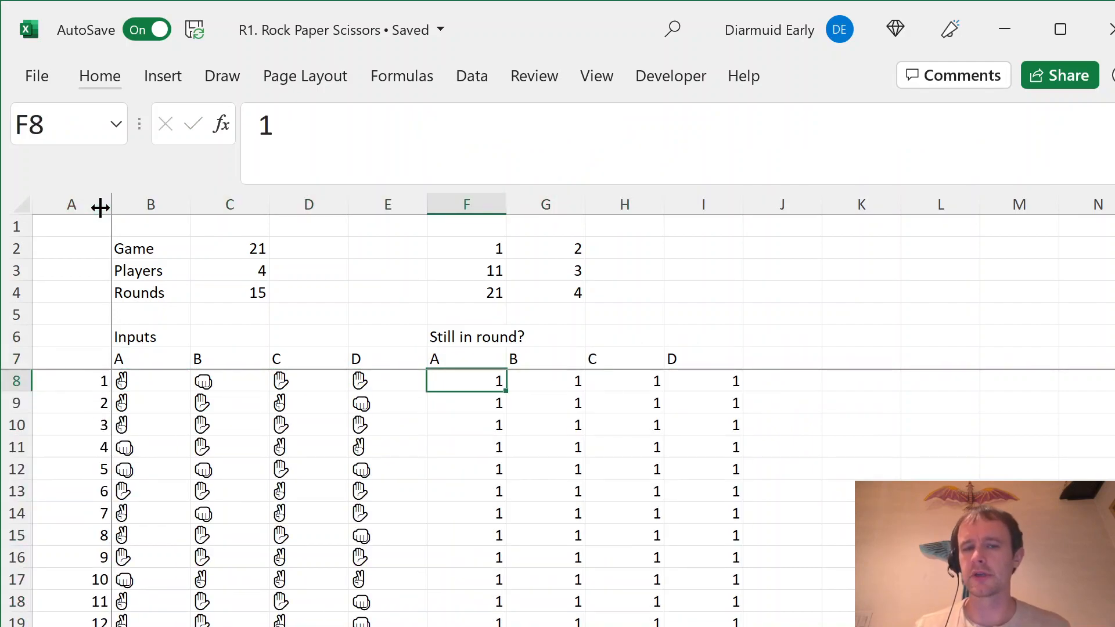
# Fill the still-in-round flags, setting player B's game-2 flag to 0.
pyautogui.click(544, 403)
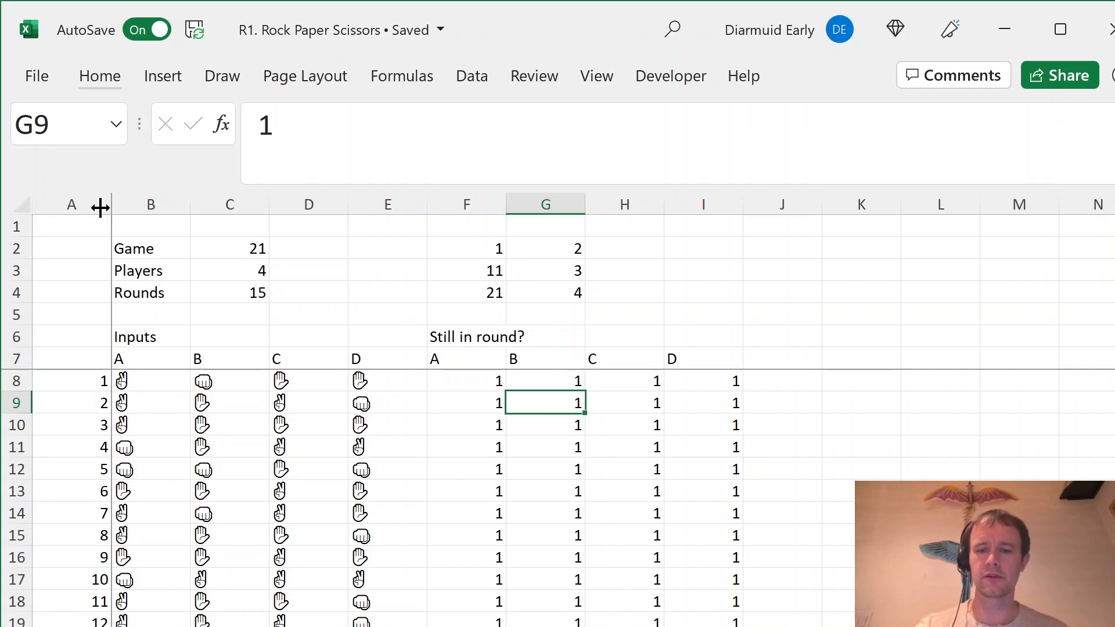
pyautogui.write('0')
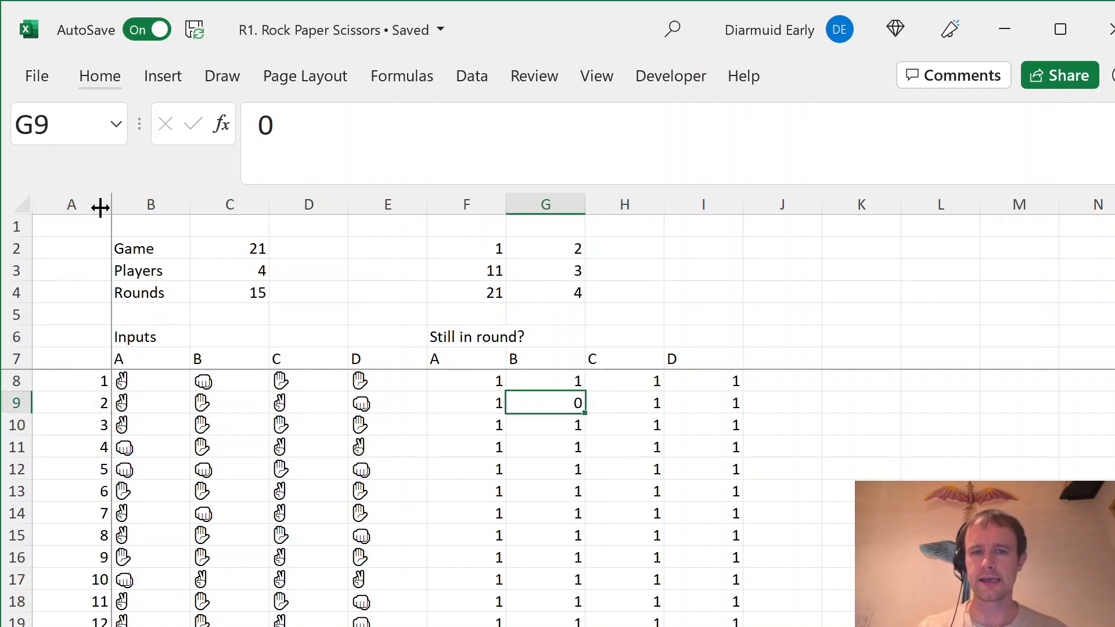
pyautogui.click(702, 425)
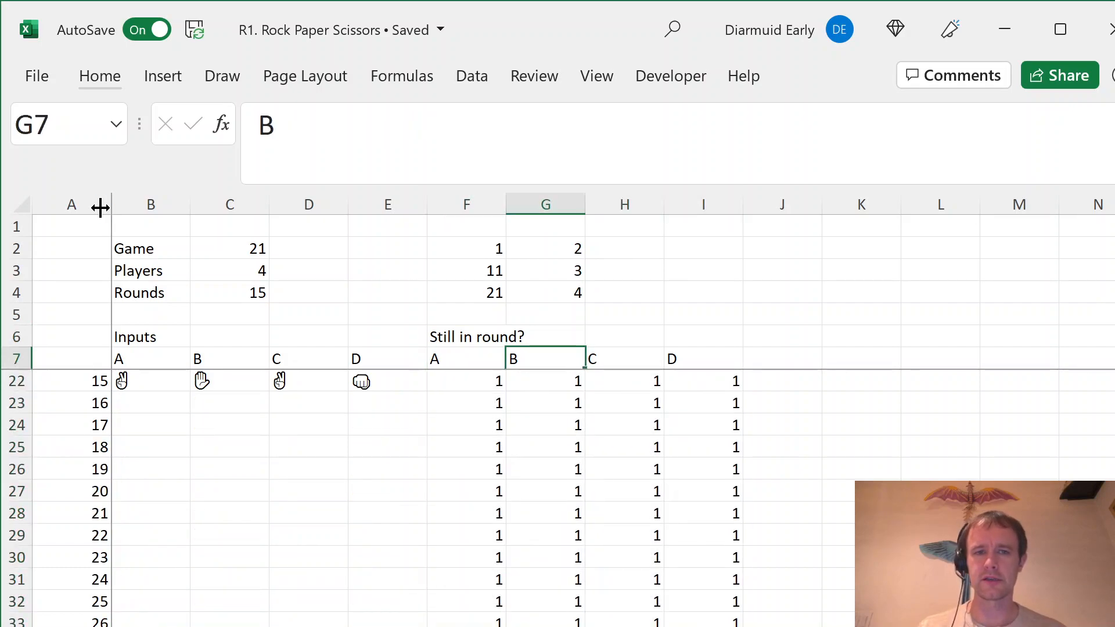
# Type the 'Throws for players in round' heading.
pyautogui.write('Throws')
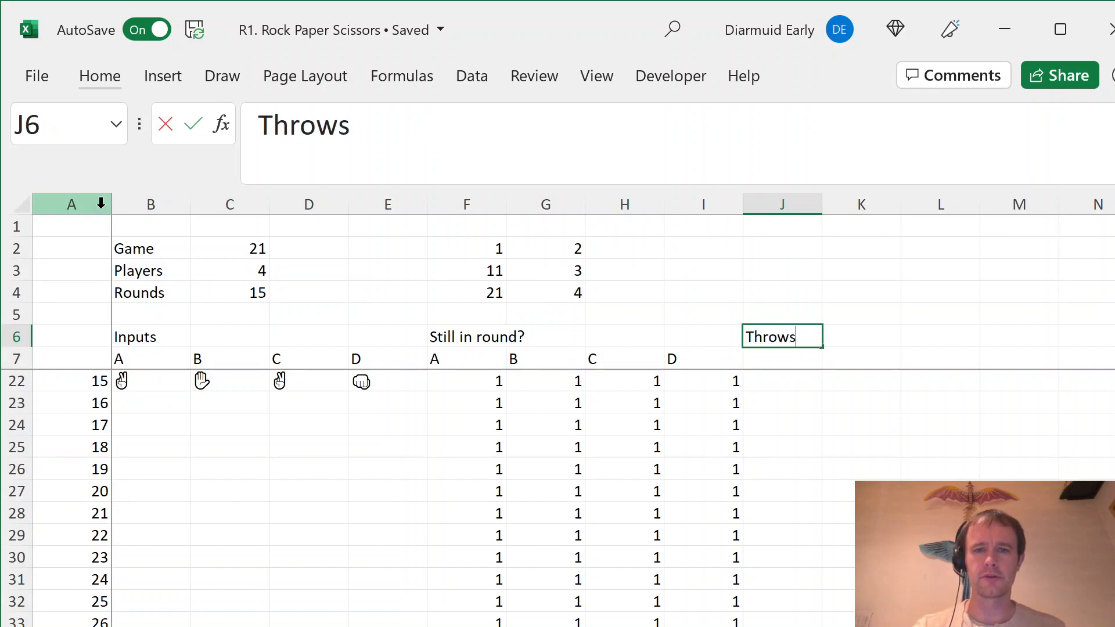
pyautogui.write('for players in rou')
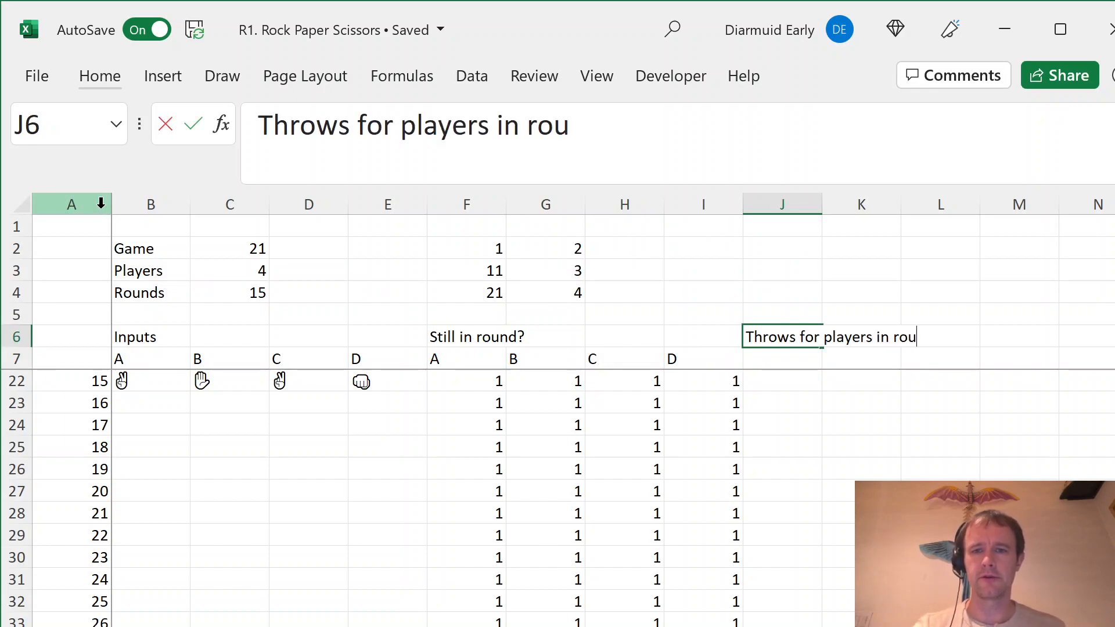
pyautogui.press('enter')
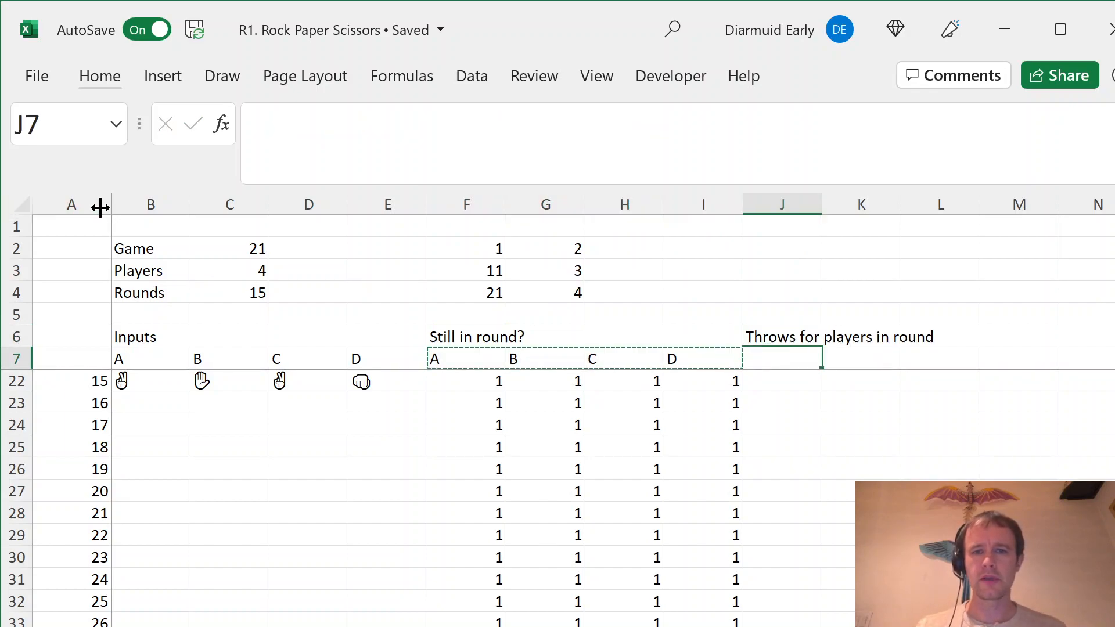
# Enter =IF(F8=1,B8&"","") to show each throw only while flagged, and fill it.
pyautogui.write('=')
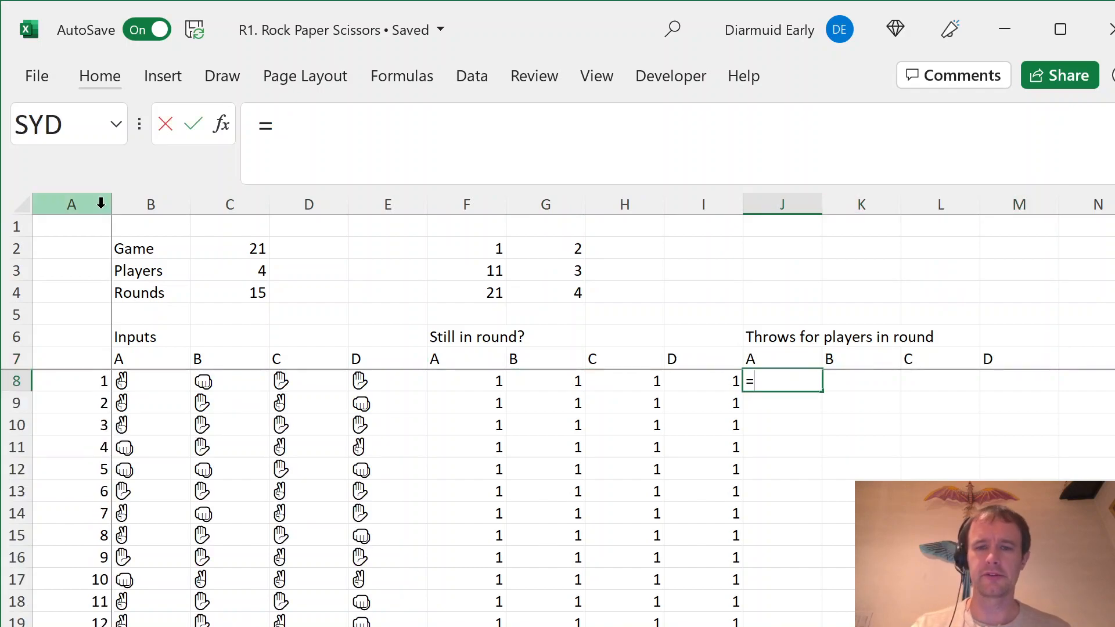
pyautogui.click(624, 381)
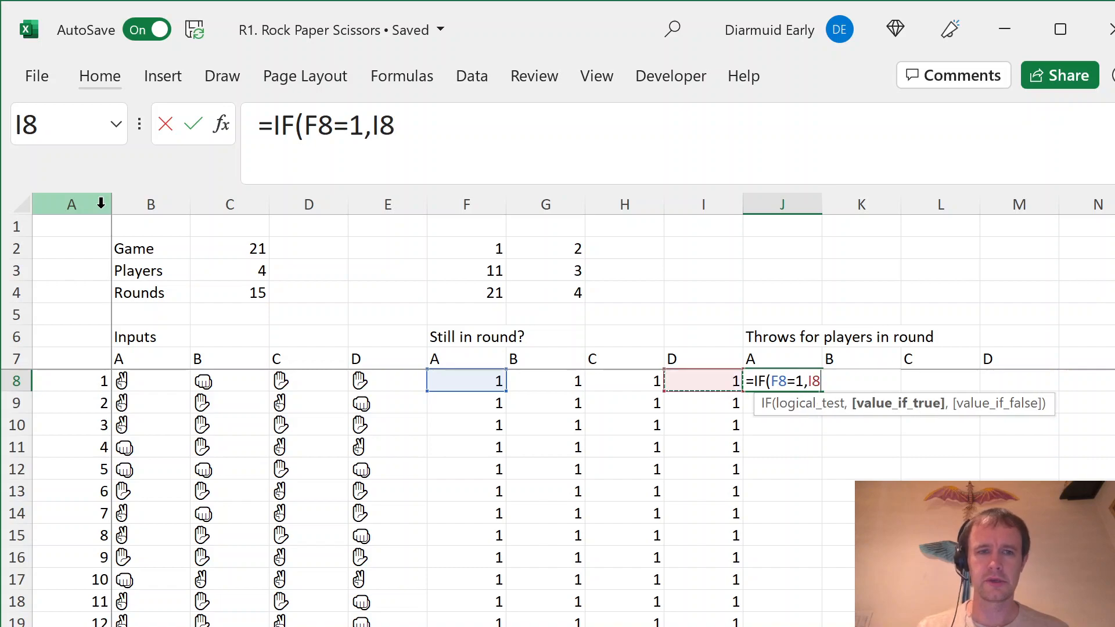
pyautogui.click(150, 380)
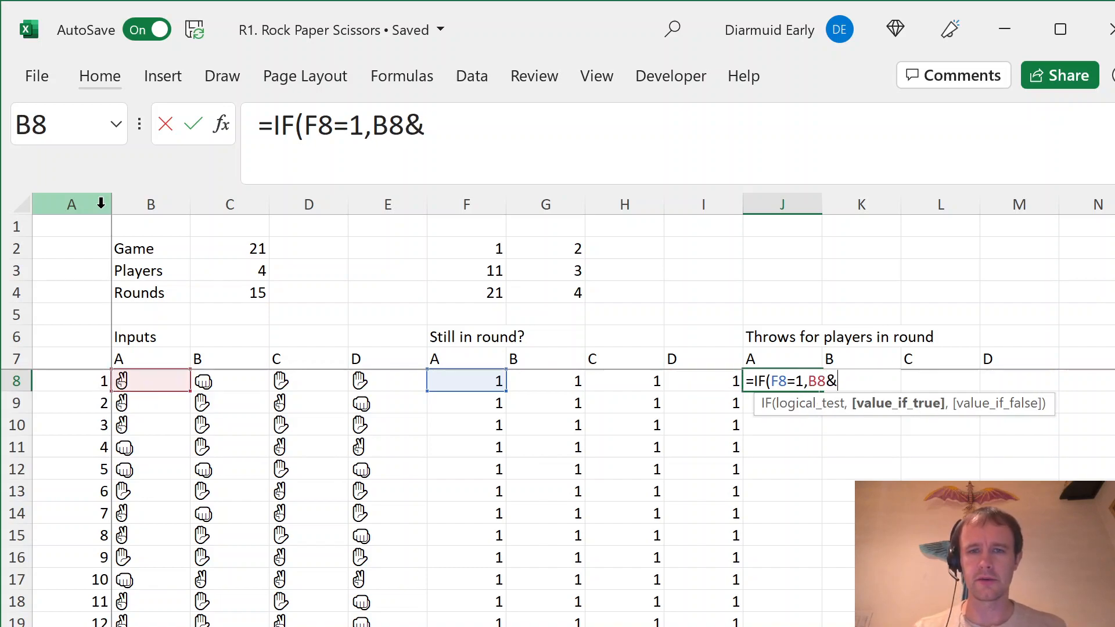
pyautogui.write('""')
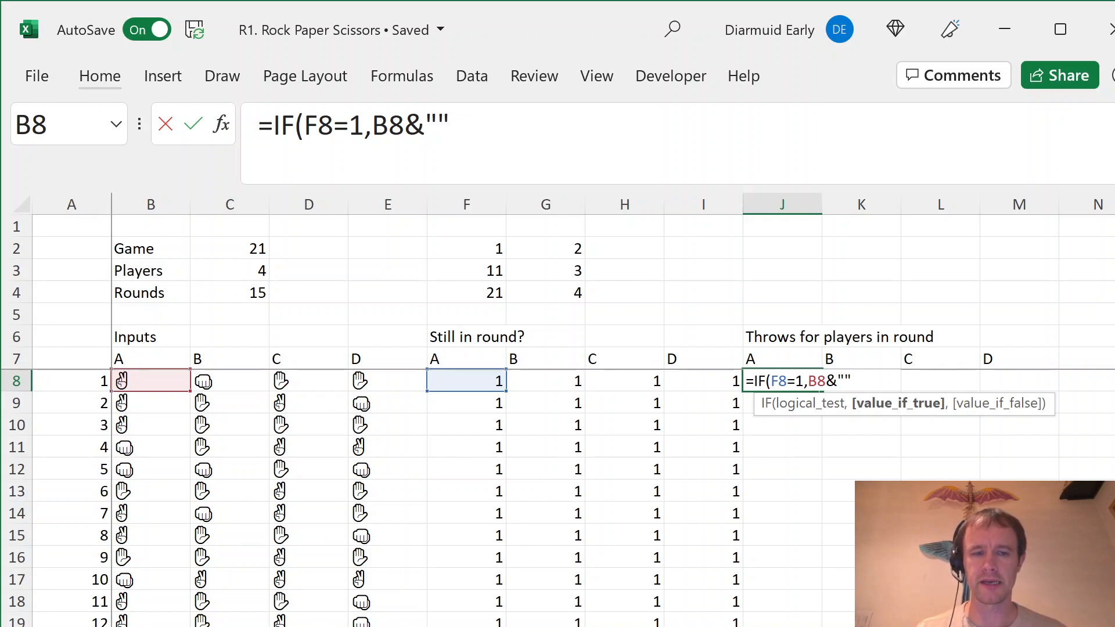
pyautogui.moveTo(488, 599)
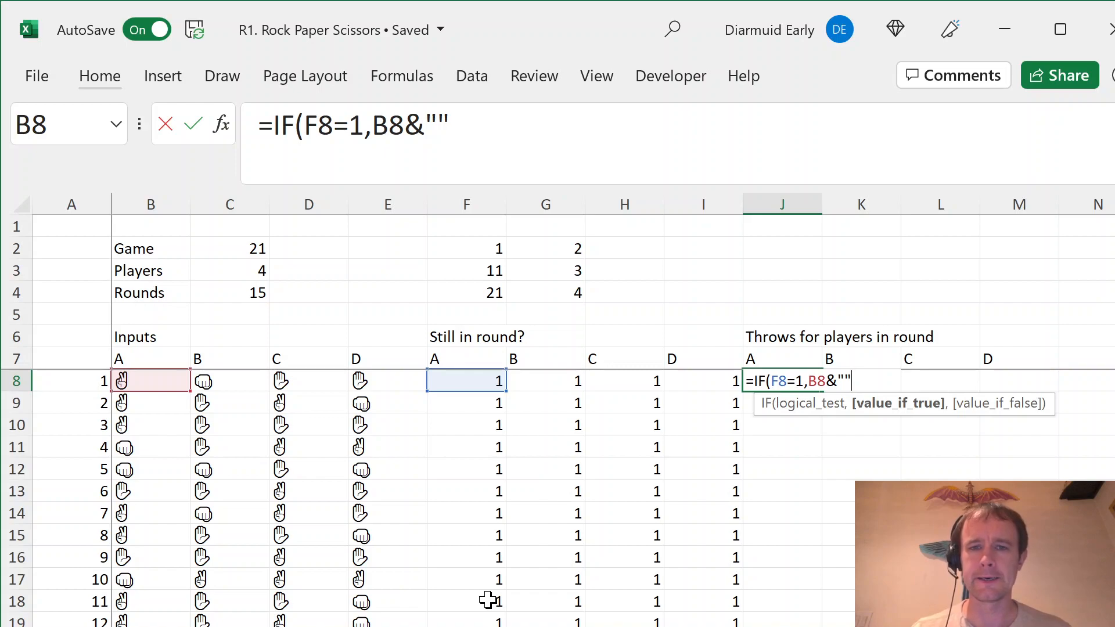
pyautogui.write(',""')
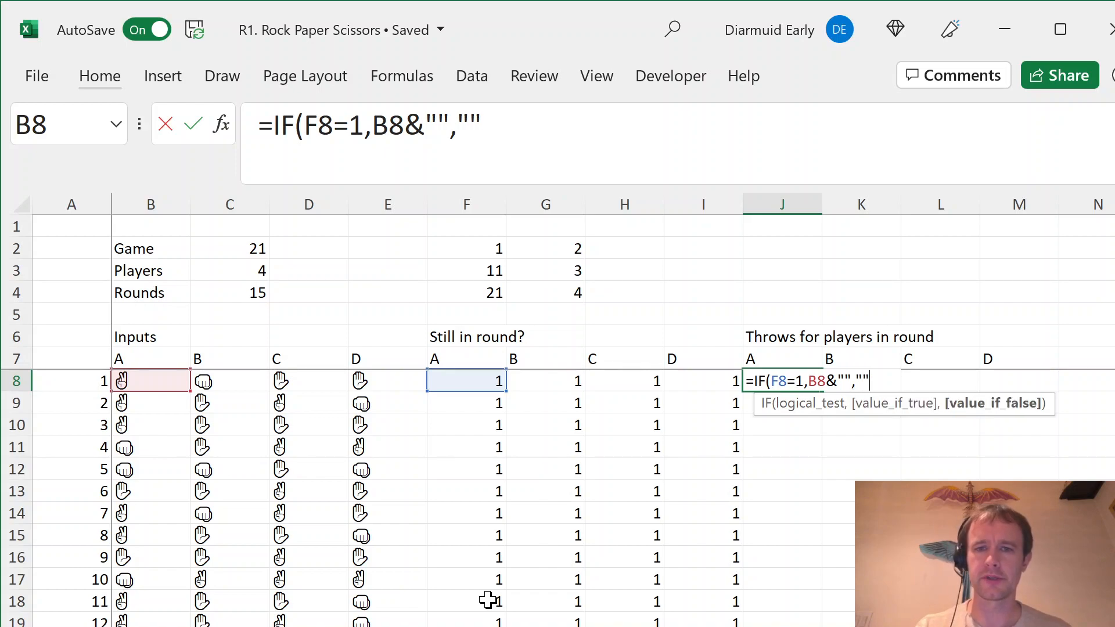
pyautogui.press('enter')
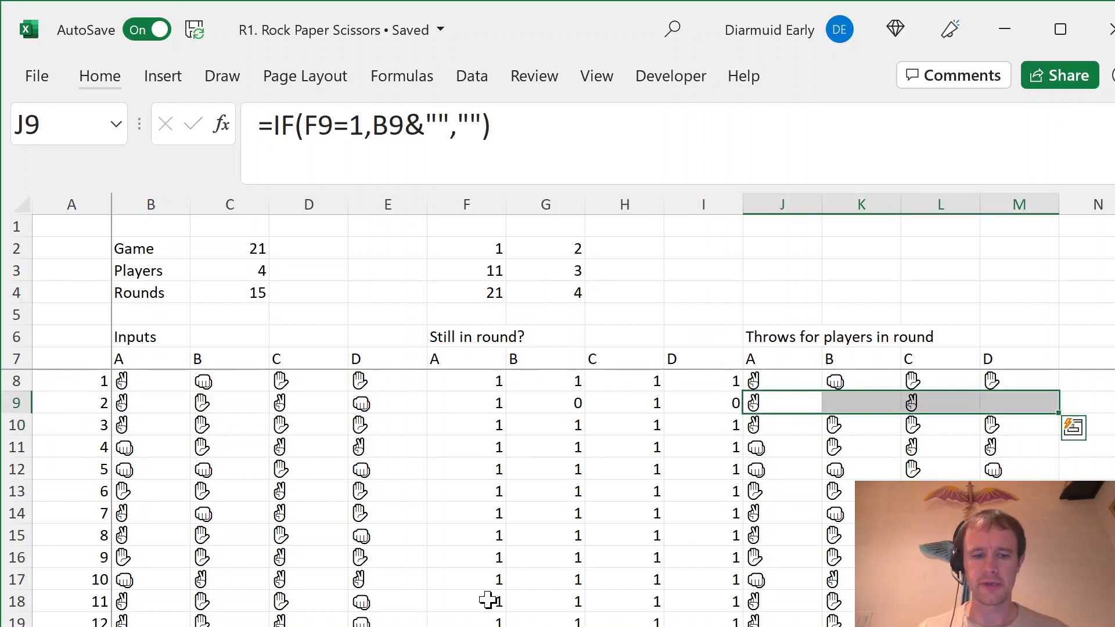
pyautogui.click(703, 358)
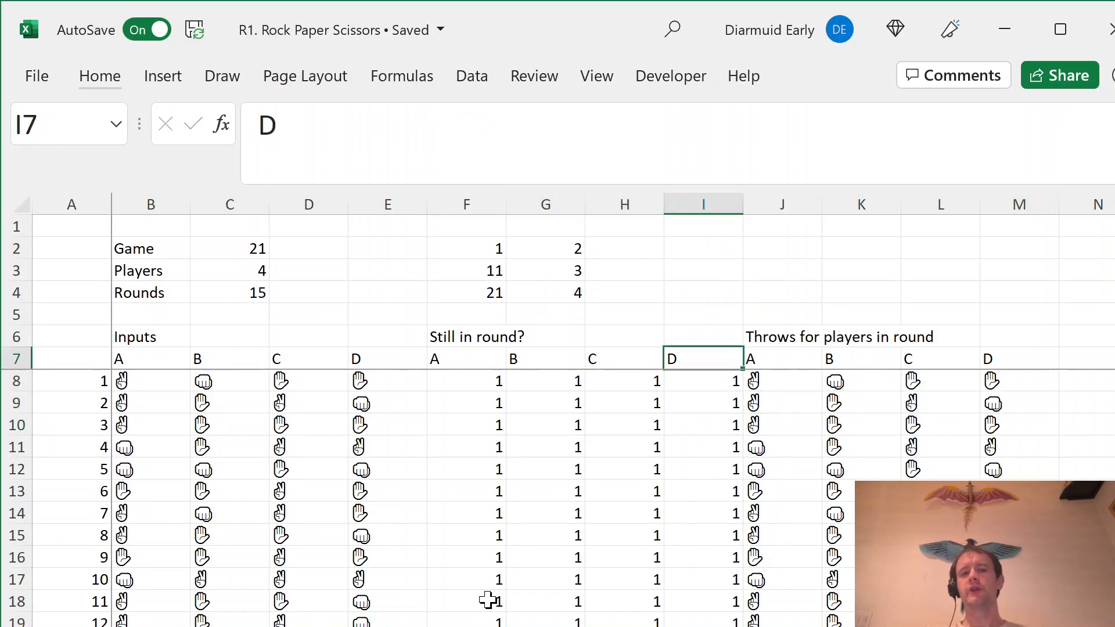
pyautogui.click(780, 380)
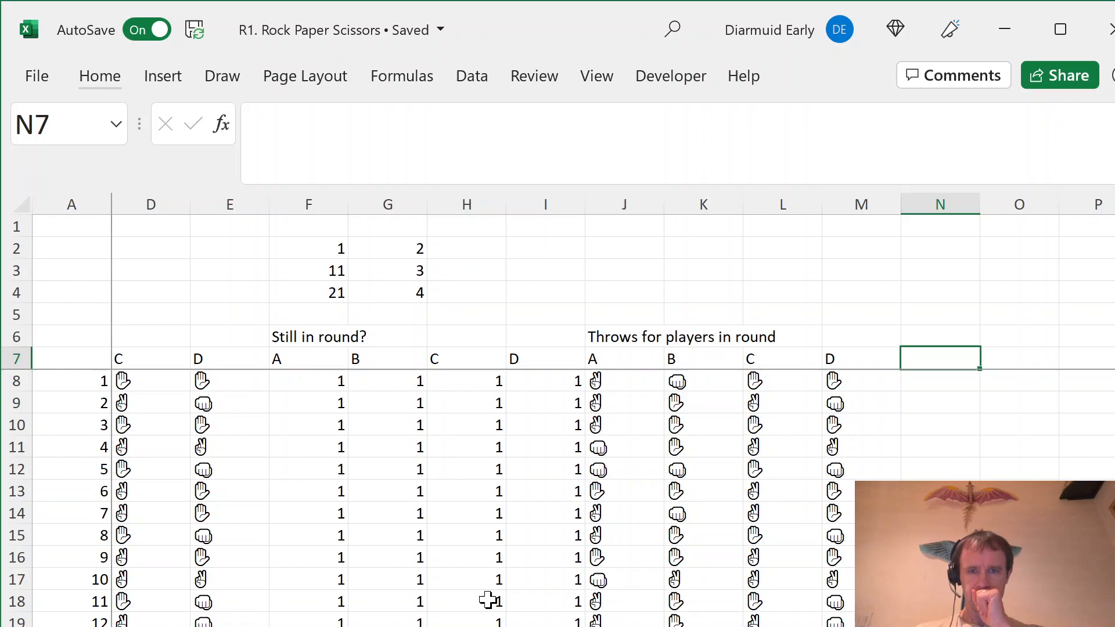
# Add the 'Unique throws' heading and a UNIQUE formula over game 1's four throws.
pyautogui.write('Unique throws')
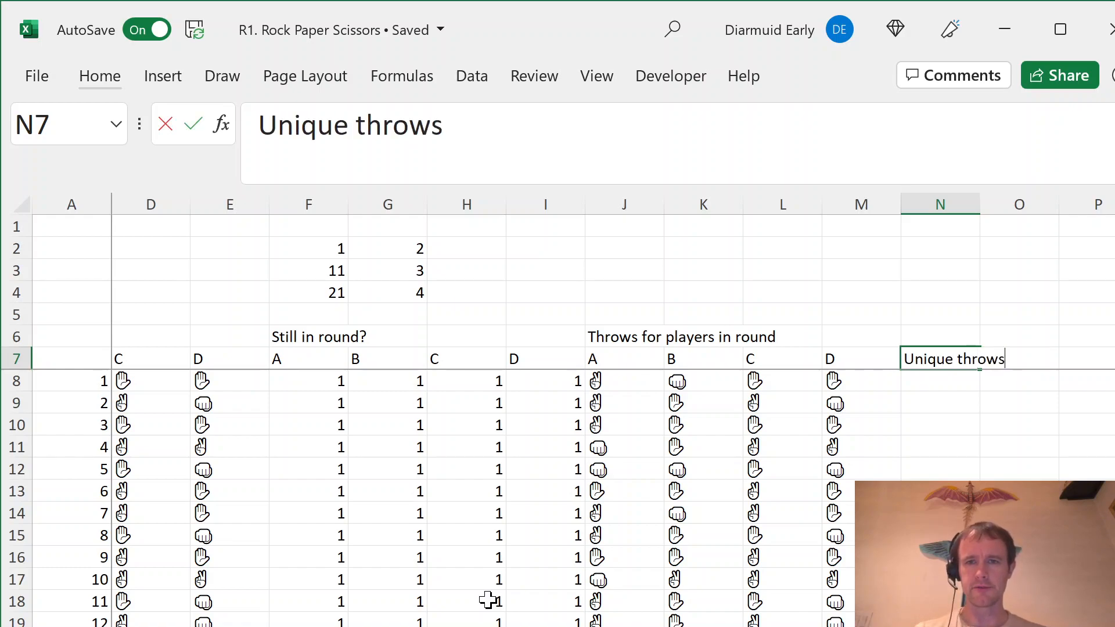
pyautogui.press('enter')
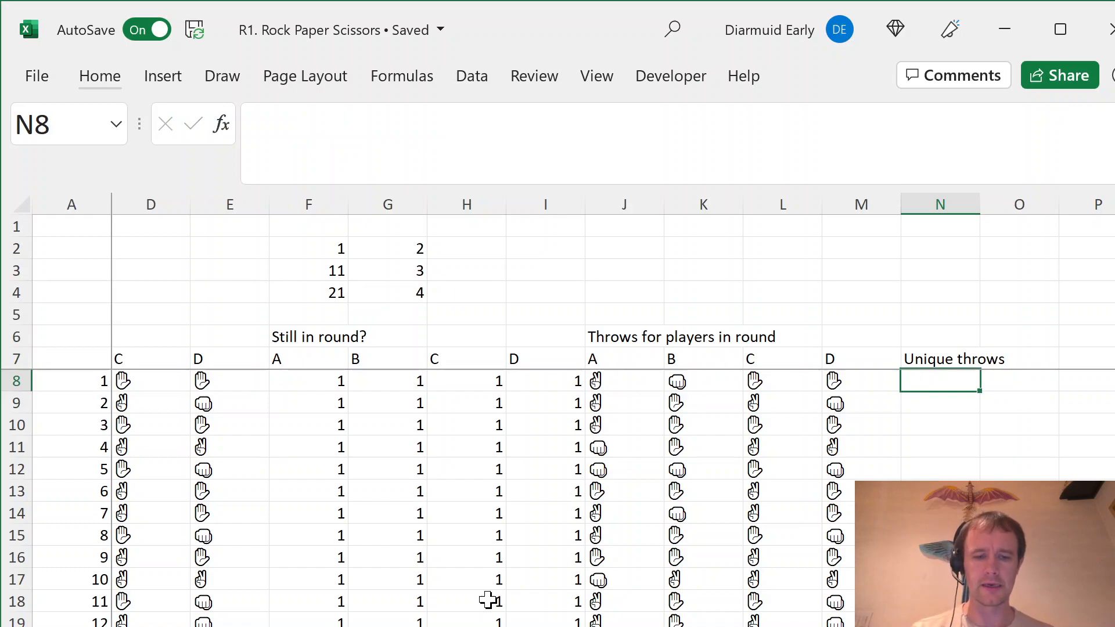
pyautogui.write('=')
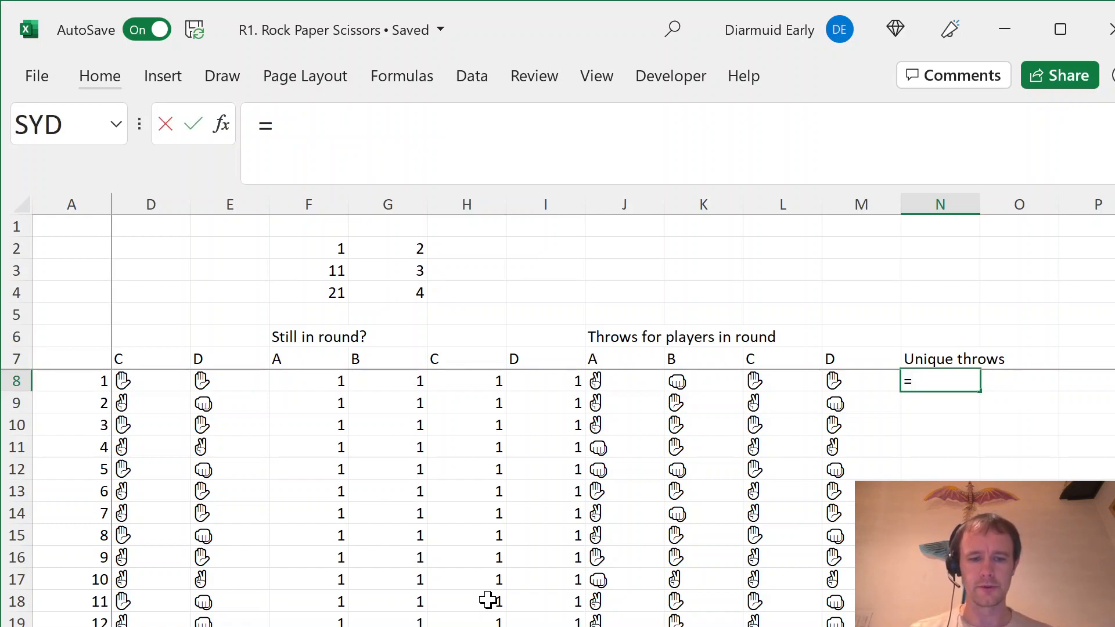
pyautogui.write('UNIQUE(')
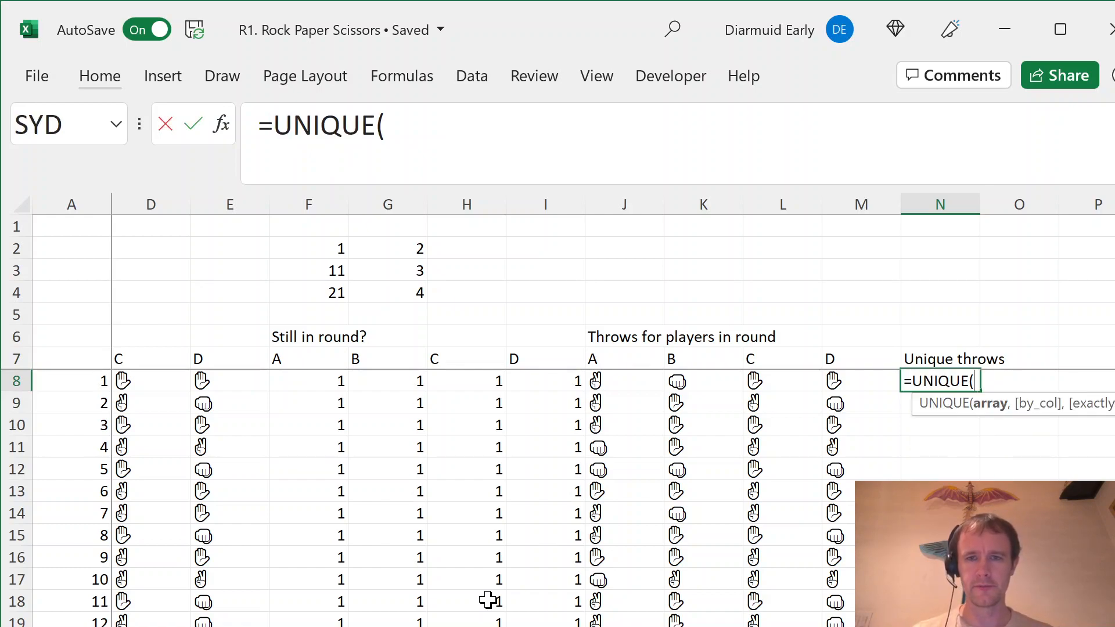
pyautogui.moveTo(595, 381); pyautogui.dragTo(834, 380)
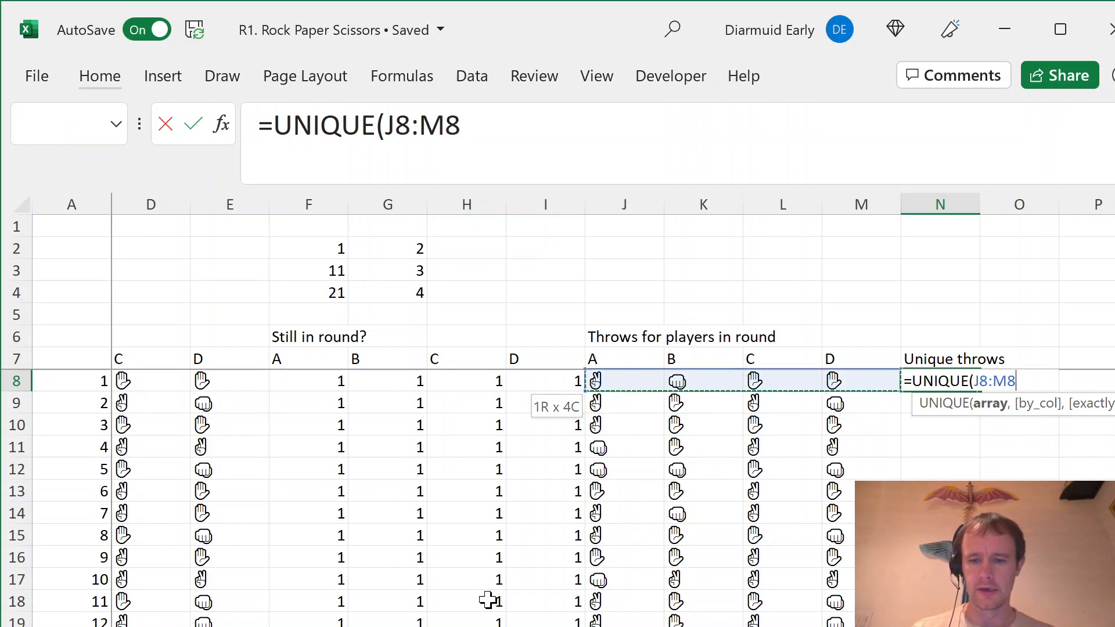
pyautogui.write(',TRUE)')
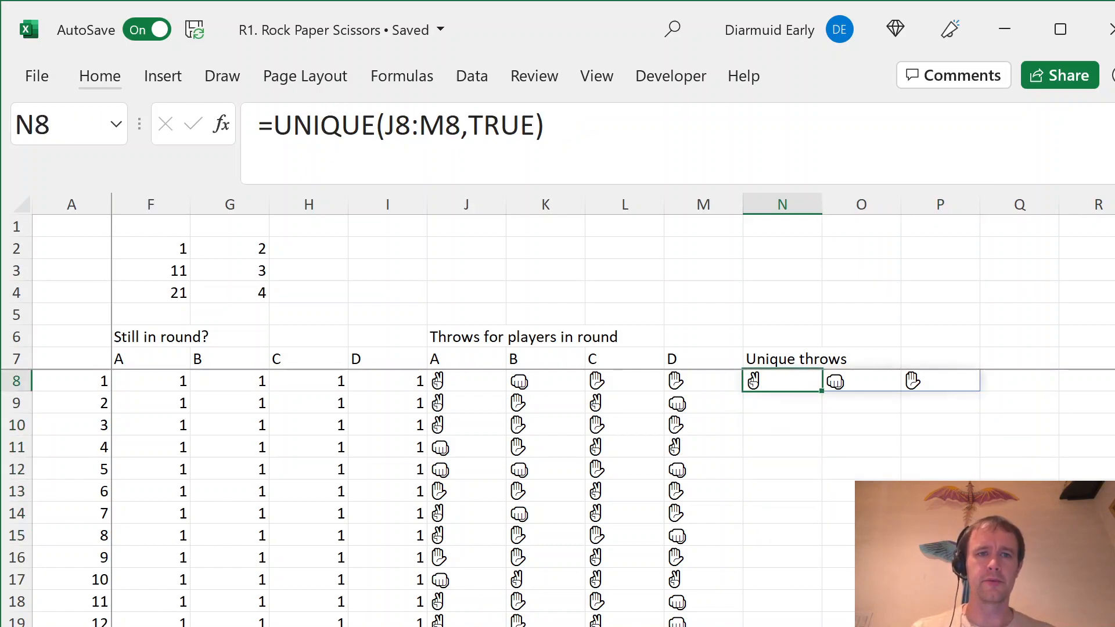
# Wrap it as =CONCAT(SORT(UNIQUE(J8:M8,TRUE),,,TRUE)) and copy down column N.
pyautogui.write('CONCAT(')
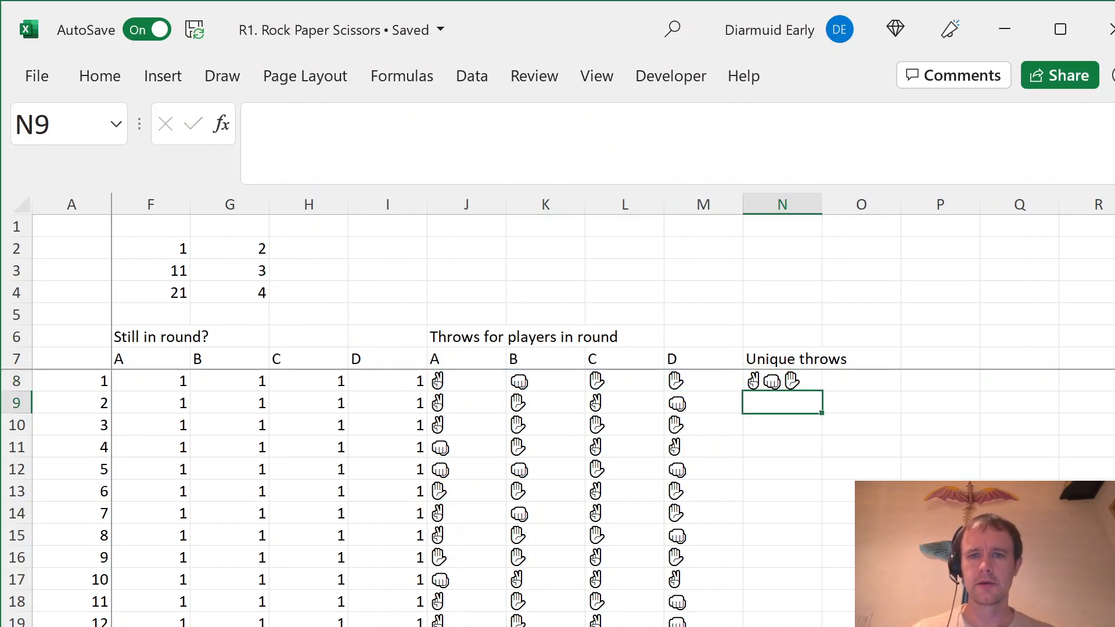
pyautogui.click(781, 380)
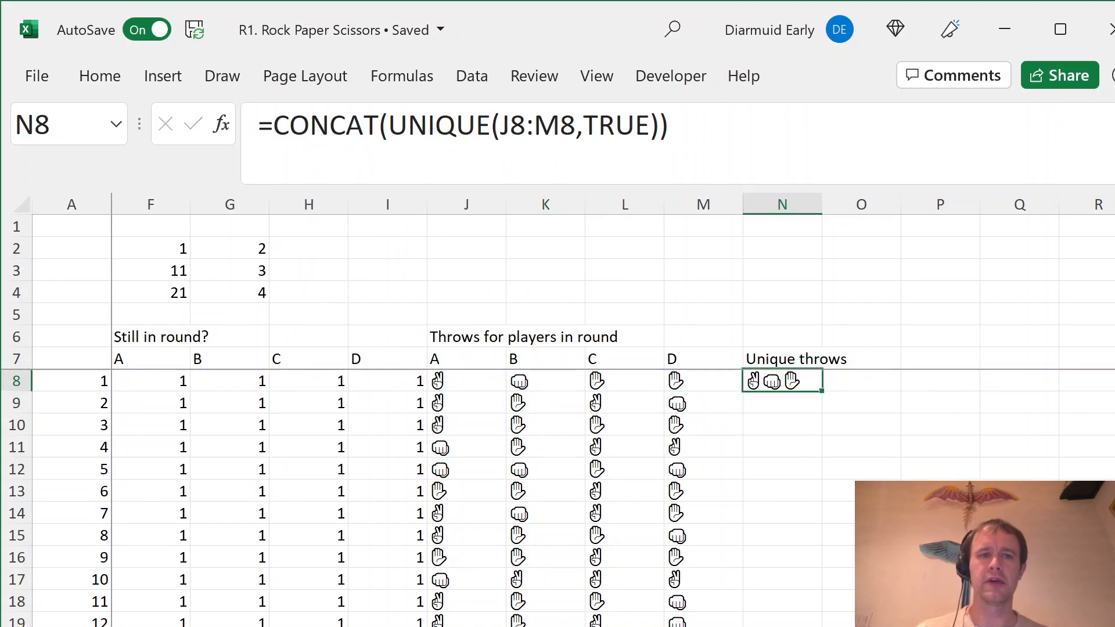
pyautogui.write('s')
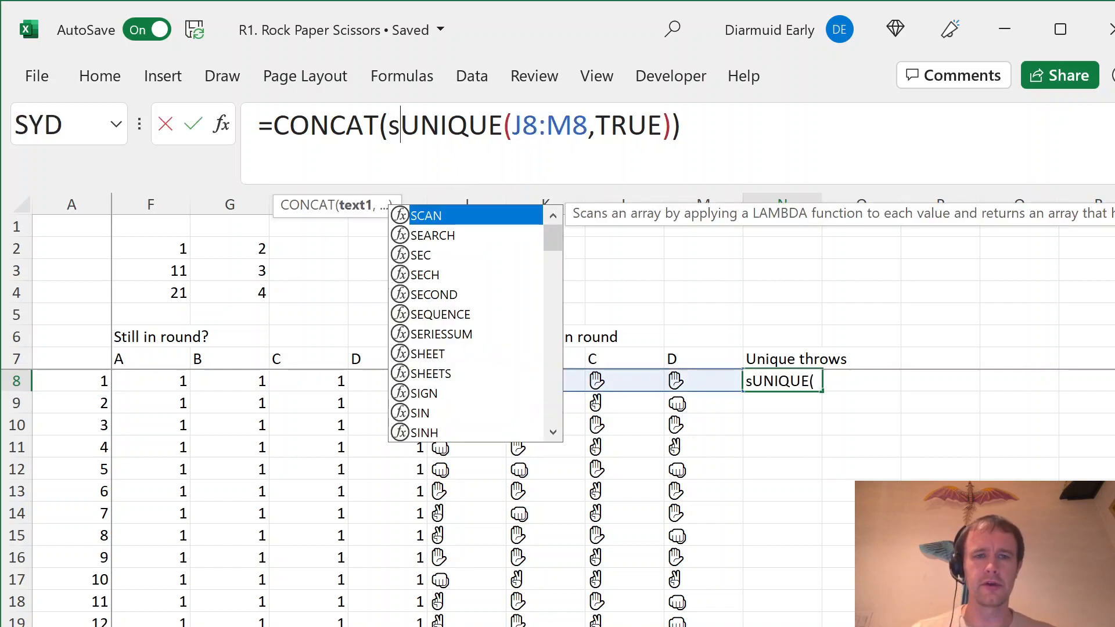
pyautogui.write('ORT(')
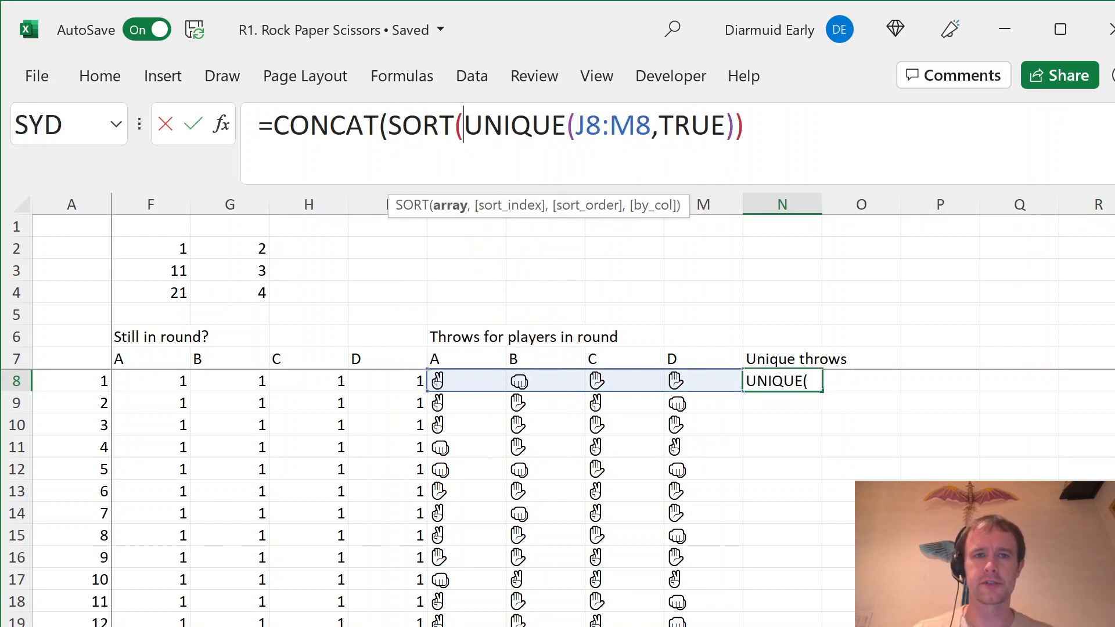
pyautogui.write(',')
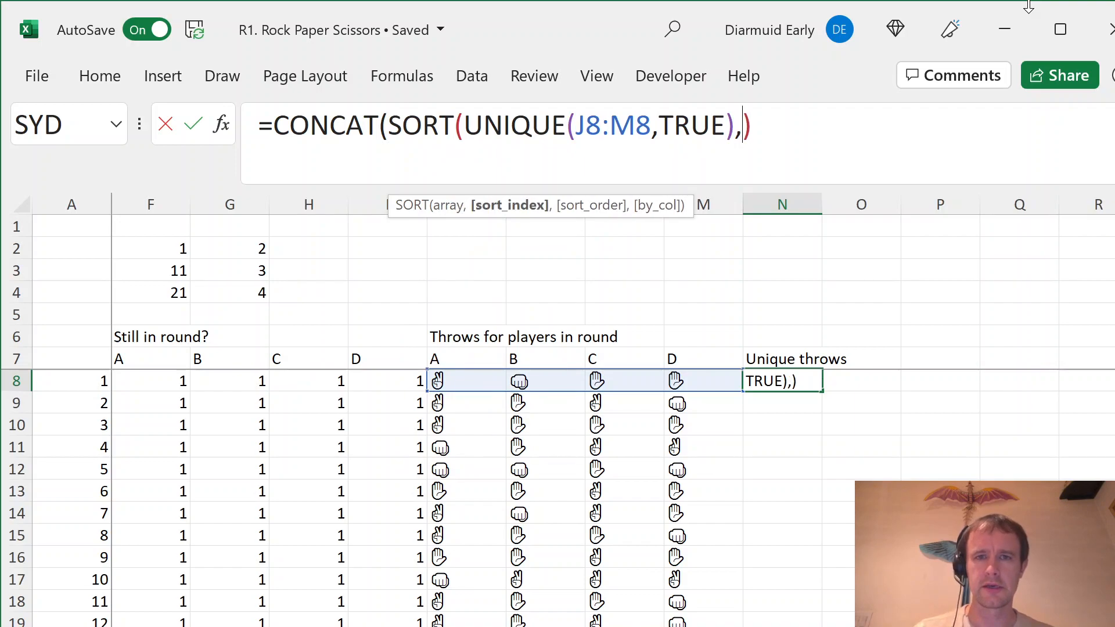
pyautogui.write(',,TRUE')
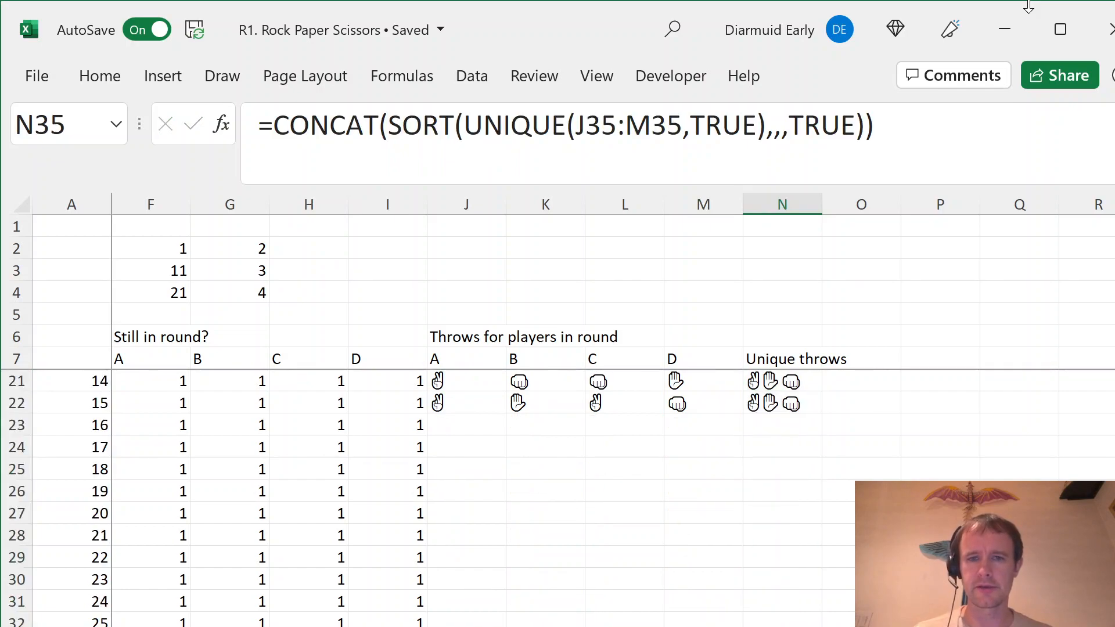
pyautogui.click(795, 358)
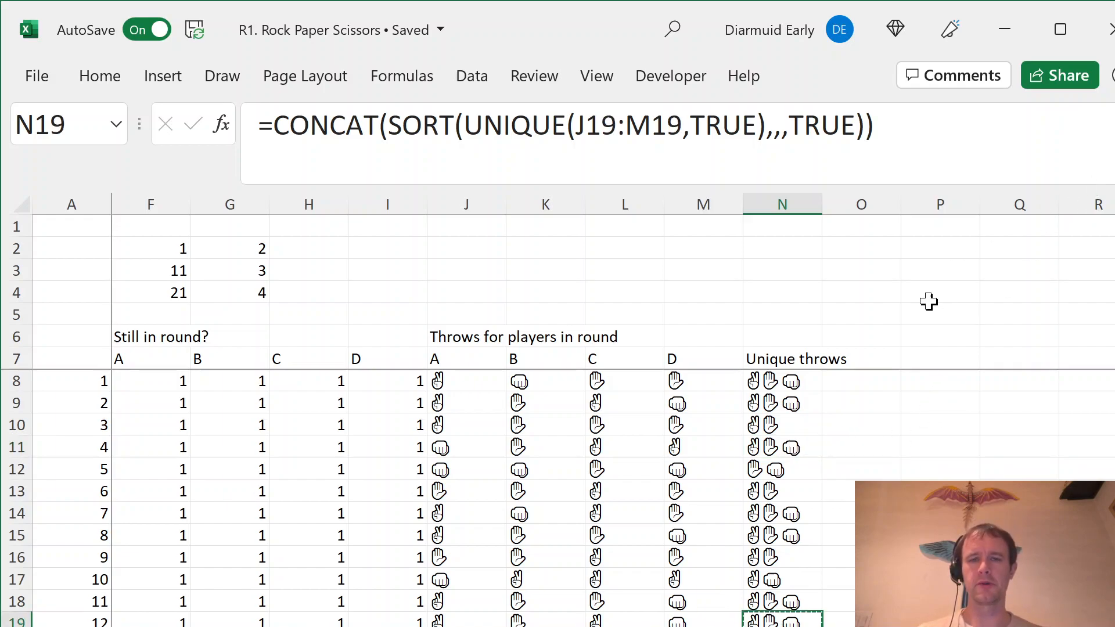
# Build the Throws–Winner table listing throw combinations with winners, such as paper beating rock.
pyautogui.click(940, 292)
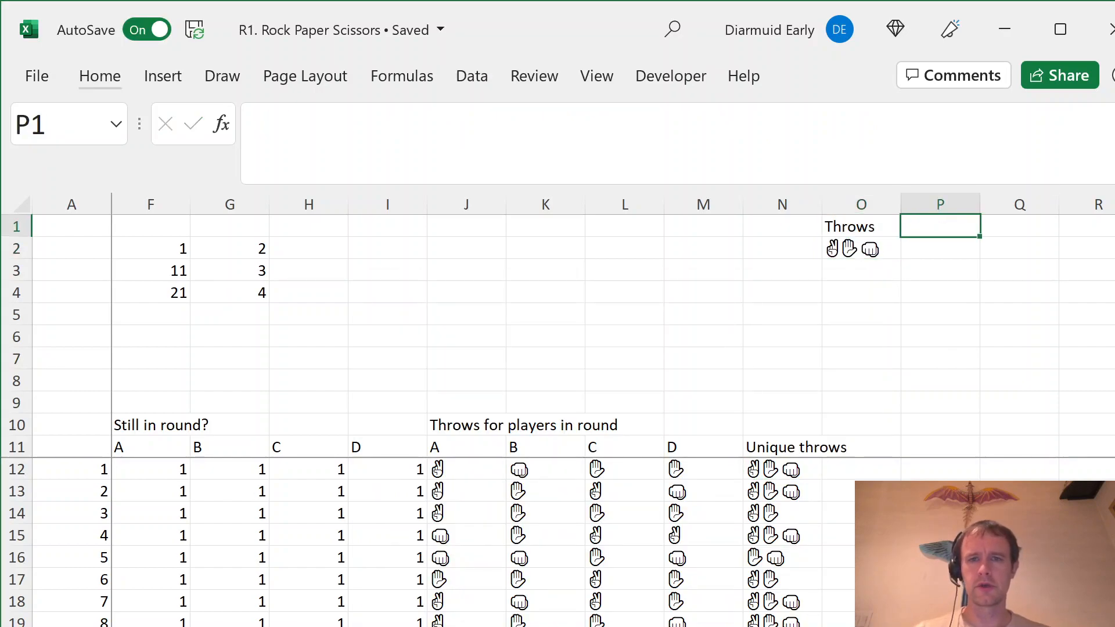
pyautogui.write('Winner')
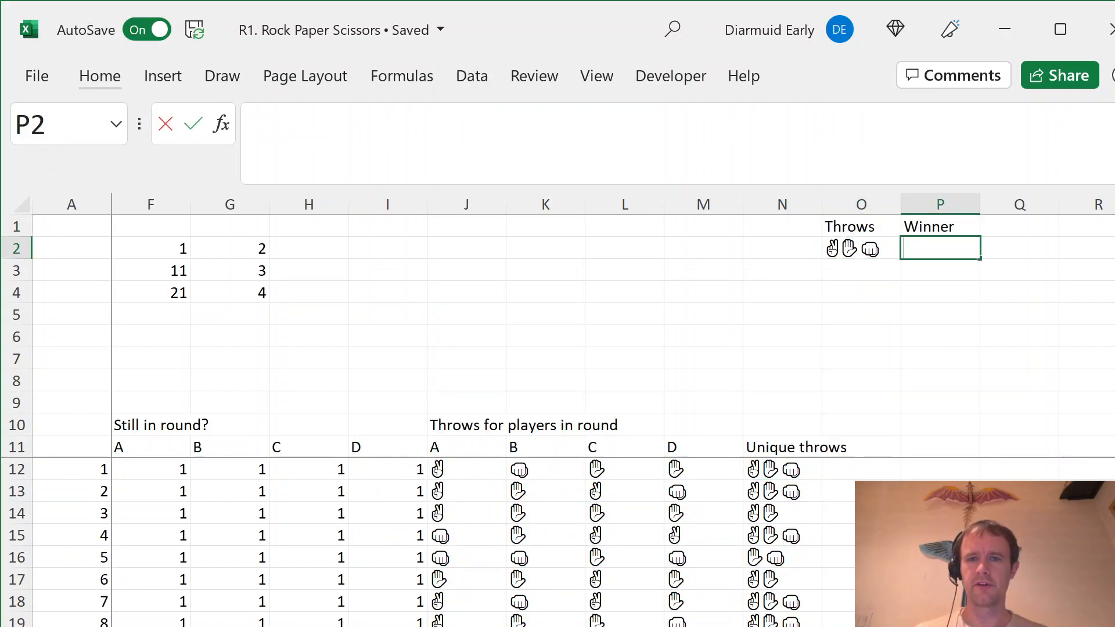
pyautogui.click(861, 248)
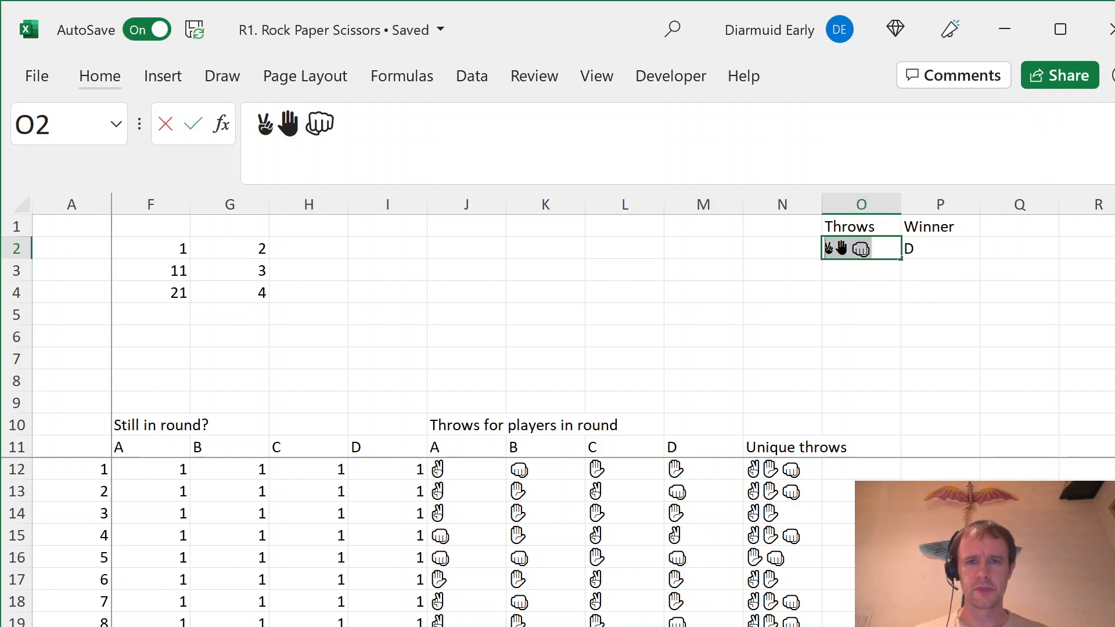
pyautogui.press('enter')
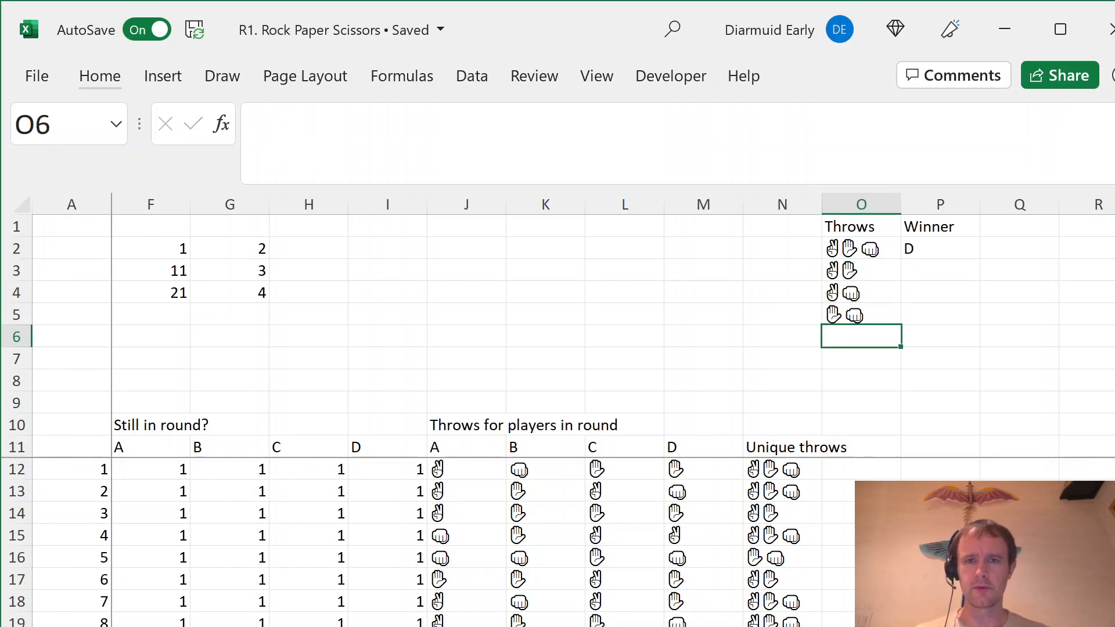
pyautogui.click(861, 270)
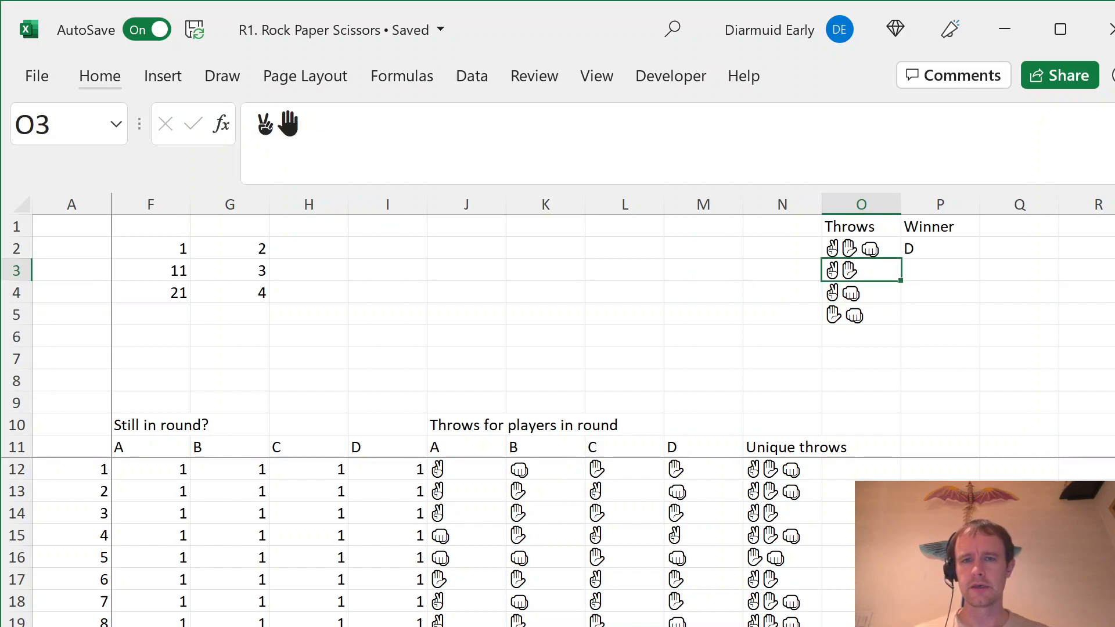
pyautogui.click(861, 336)
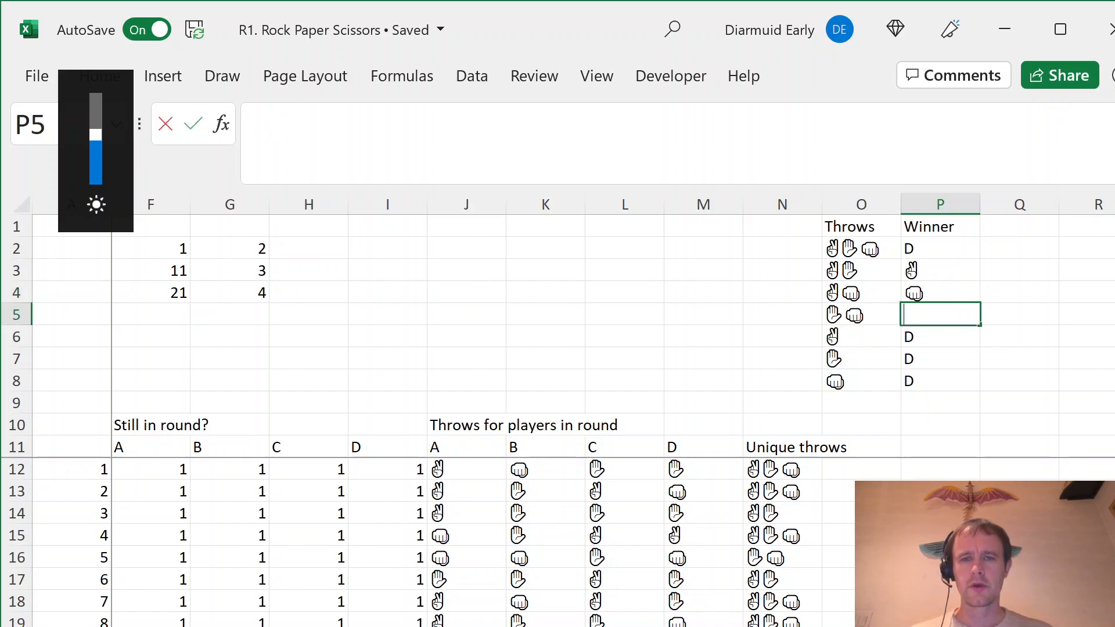
pyautogui.click(860, 314)
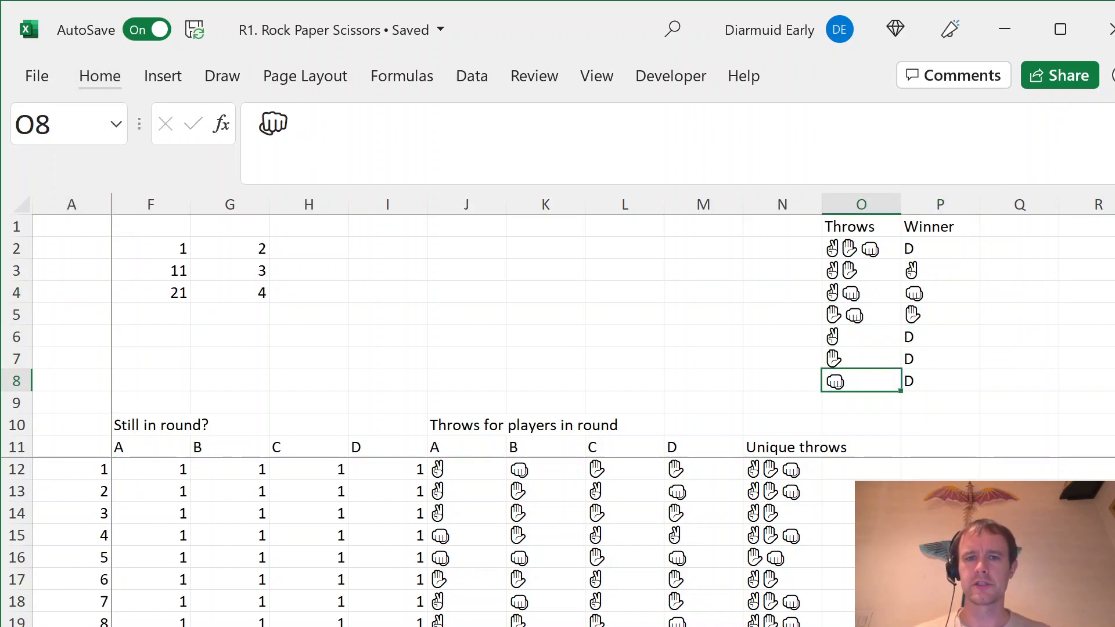
# Type Winner in O11 and enter =IF(N12="","",VLOOKUP(N12,$O$2:$P$8,2,0)) in O12.
pyautogui.write('W')
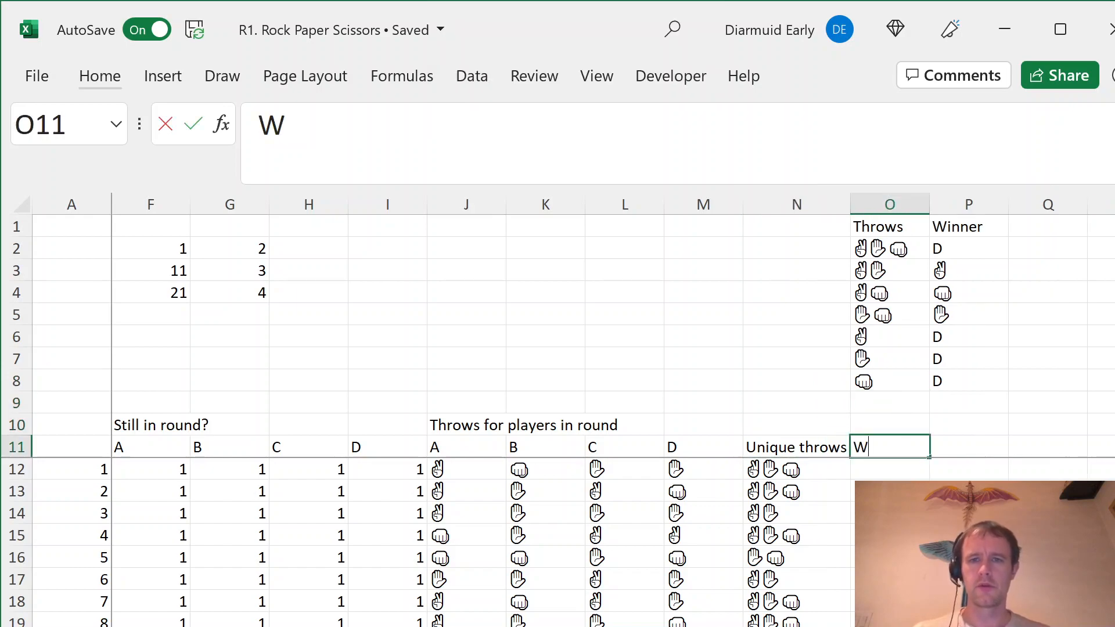
pyautogui.press('enter')
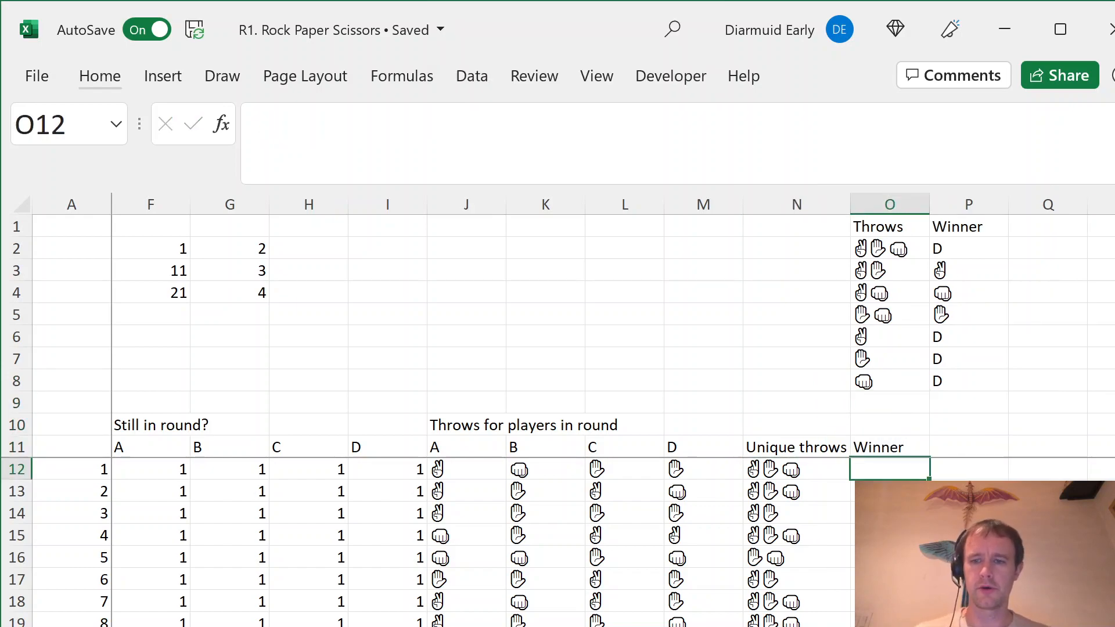
pyautogui.write('=IF(N12=')
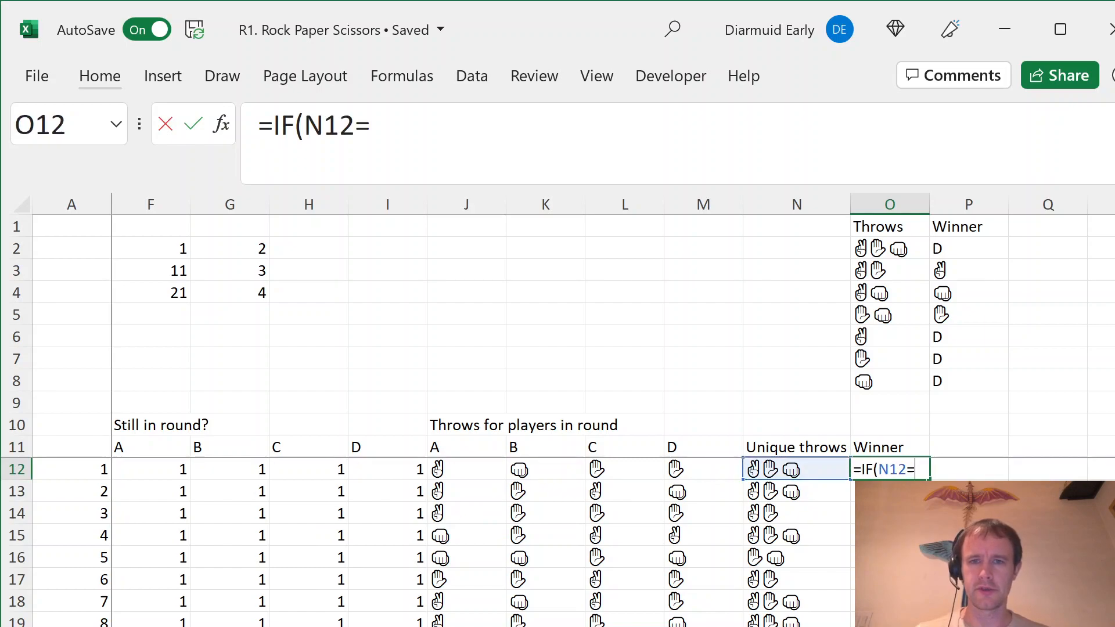
pyautogui.write('"",')
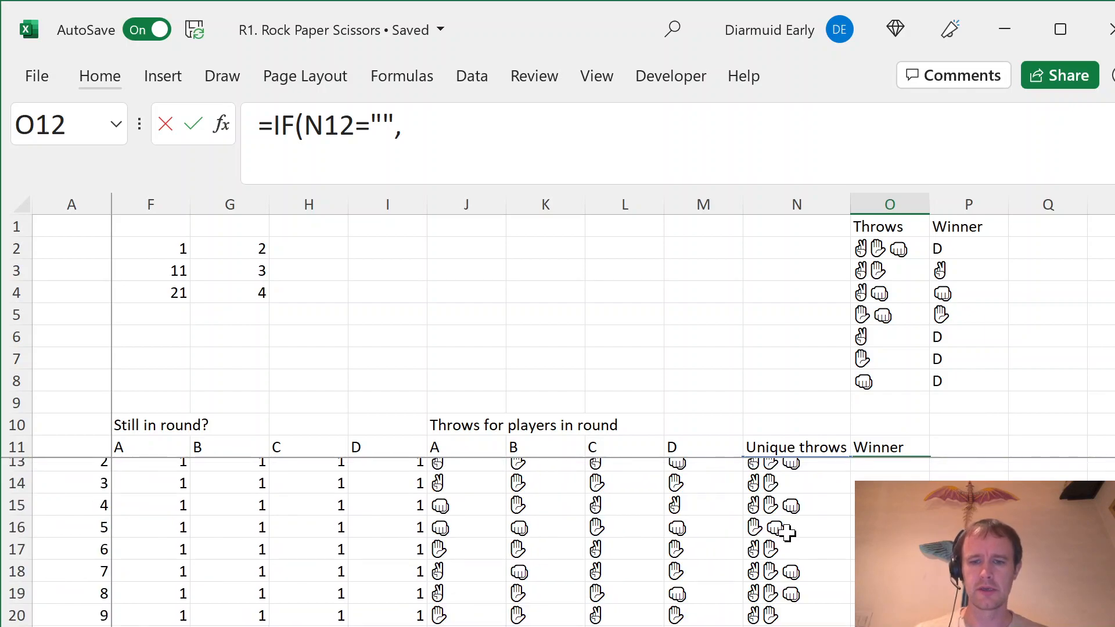
pyautogui.write('"",VLOOKUP(N12,$O$2:$P$8,2,0')
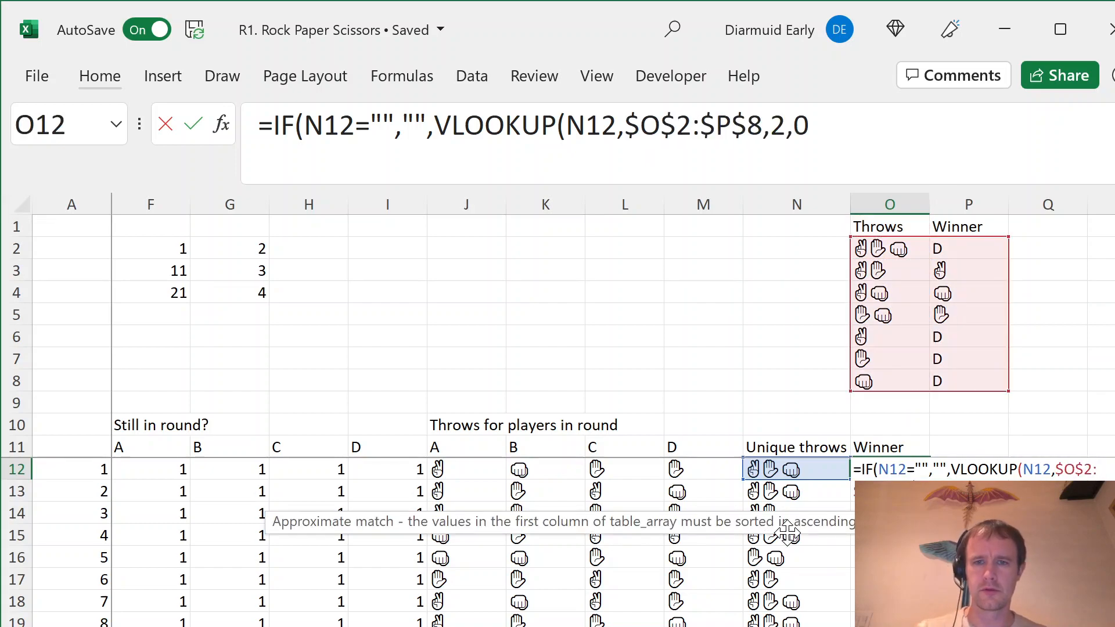
pyautogui.press('Enter')
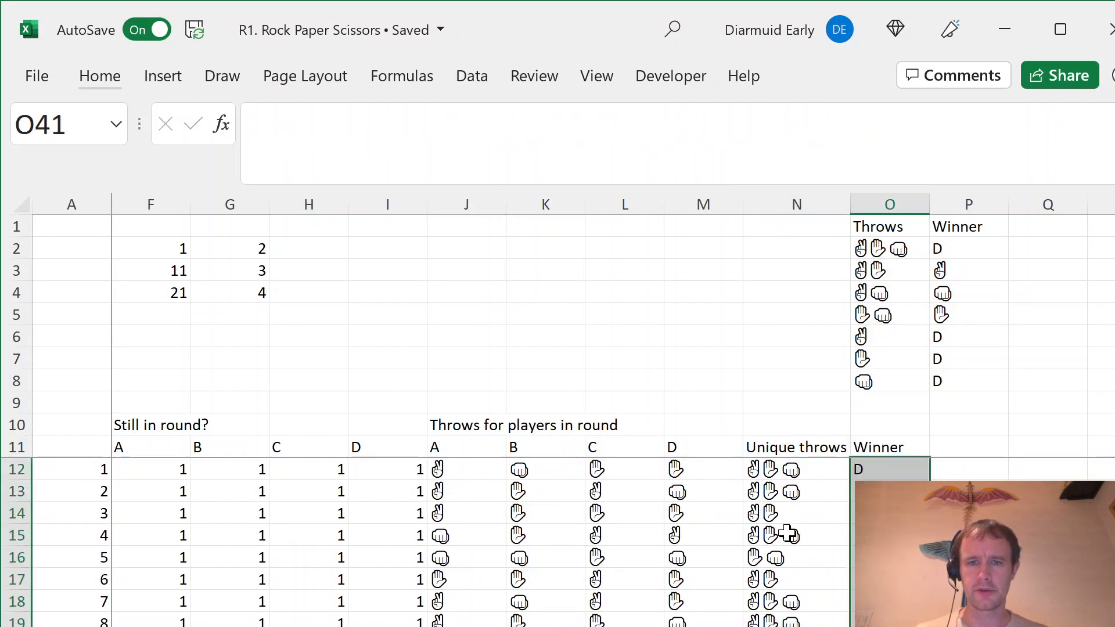
# Check the second and third games' unique throws against their winner results.
pyautogui.click(795, 469)
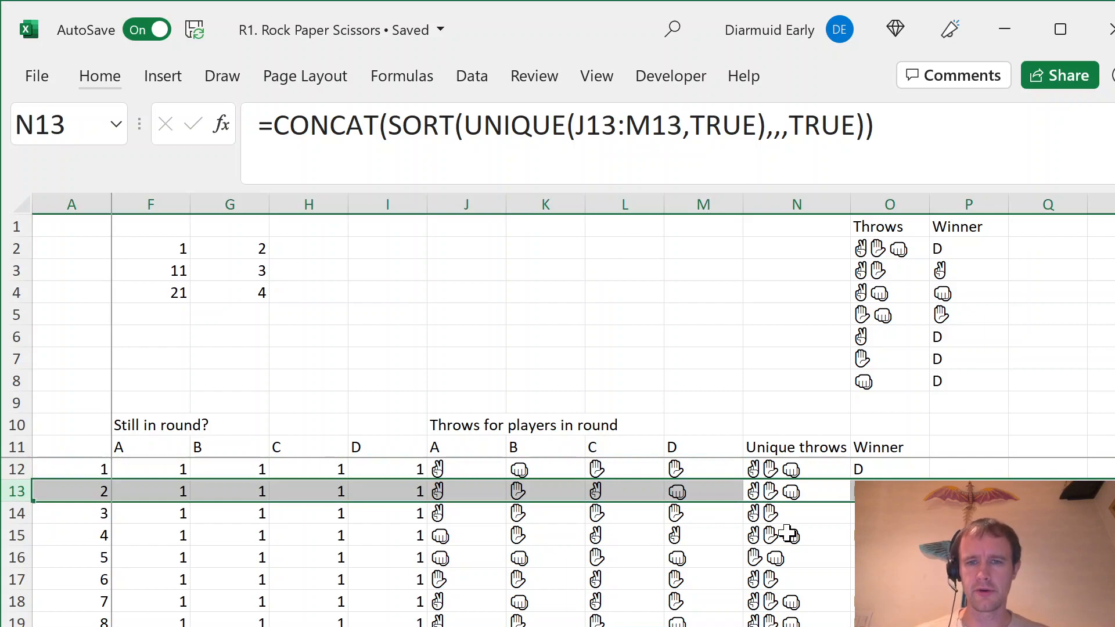
pyautogui.click(764, 513)
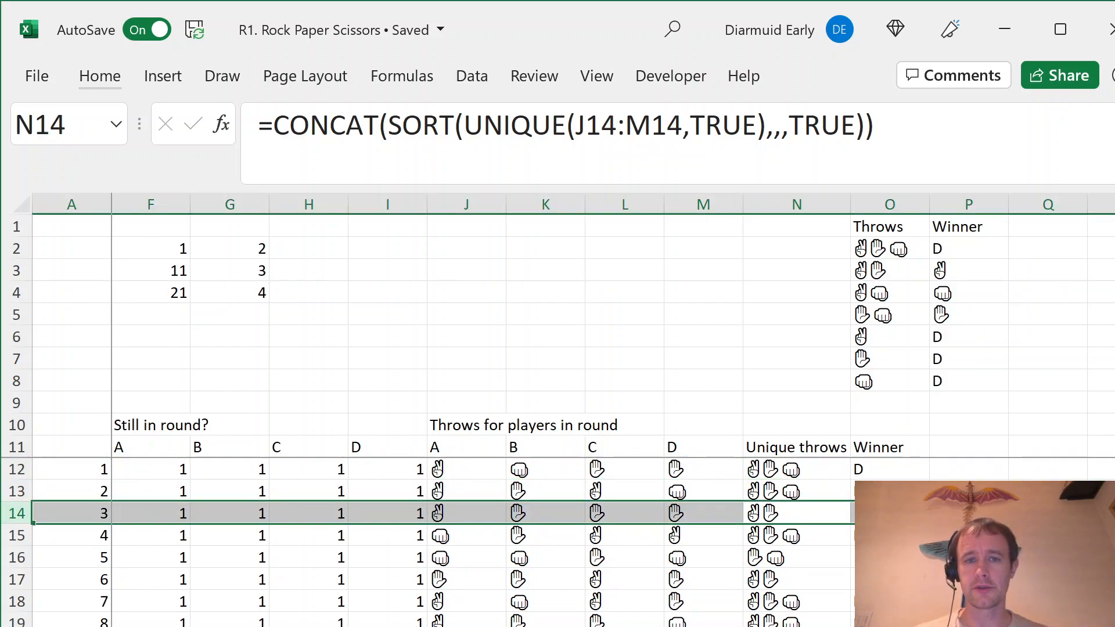
pyautogui.click(466, 513)
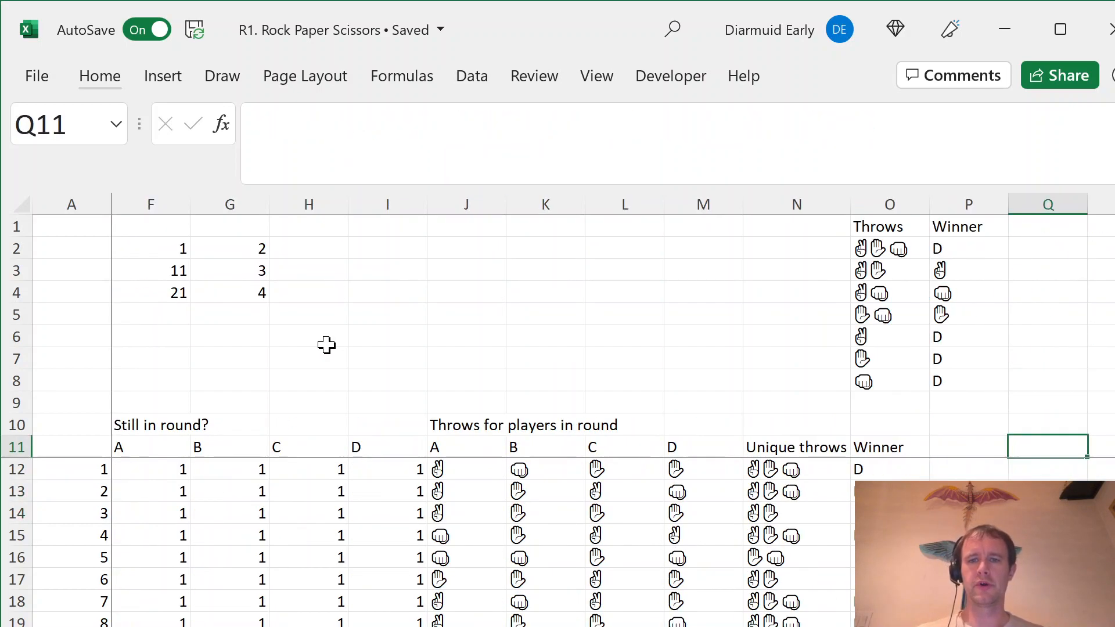
# Add a '# winners' COUNTIF column and fill the Winner and count formulas down.
pyautogui.write('Count')
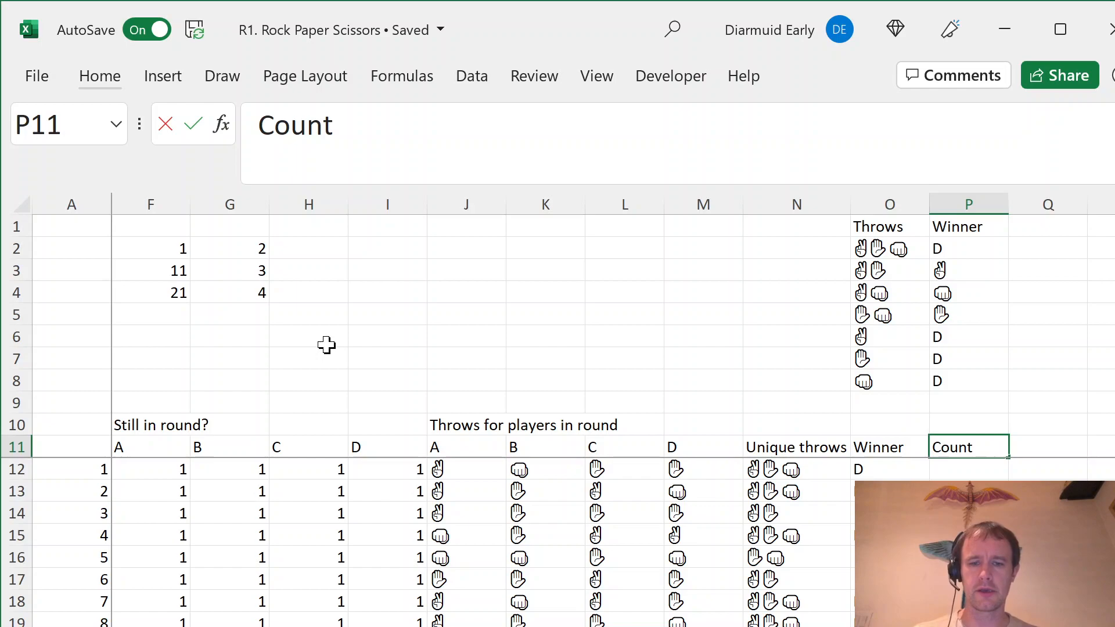
pyautogui.write('# winners')
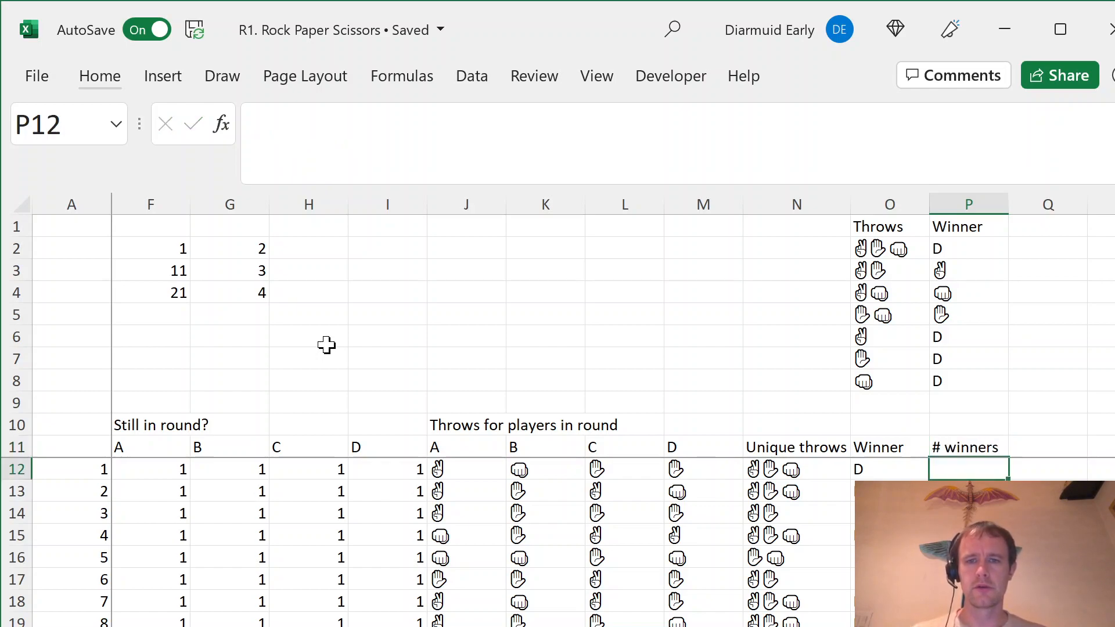
pyautogui.write('=countif')
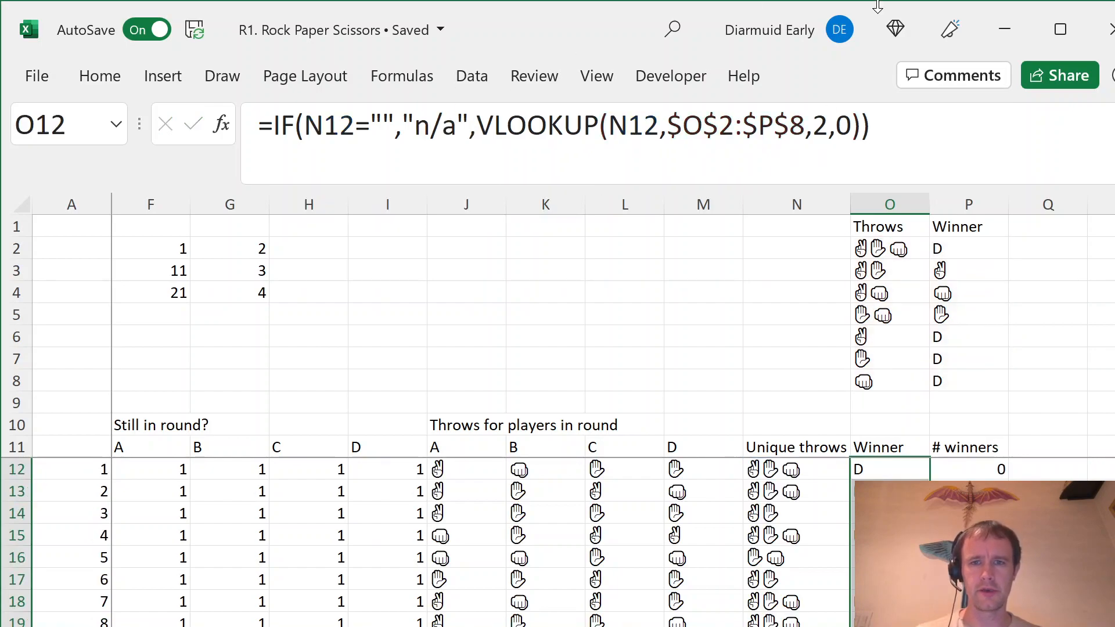
pyautogui.click(1047, 446)
pyautogui.write('A')
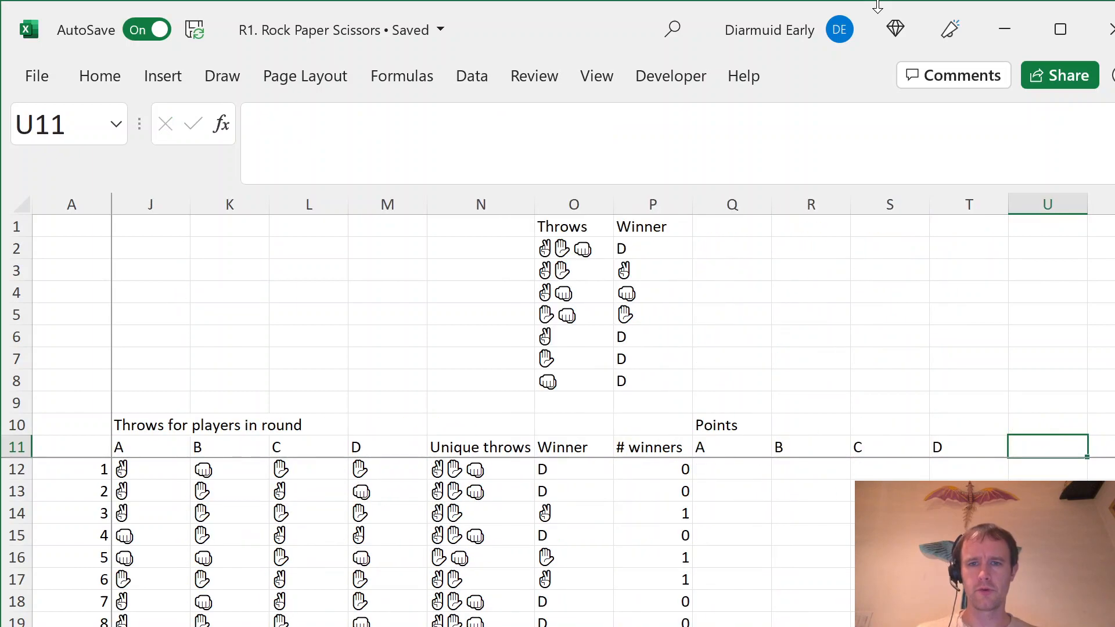
# Begin player A's points formula in Q12, testing whether the round's winner count $P12 equals 1.
pyautogui.click(731, 468)
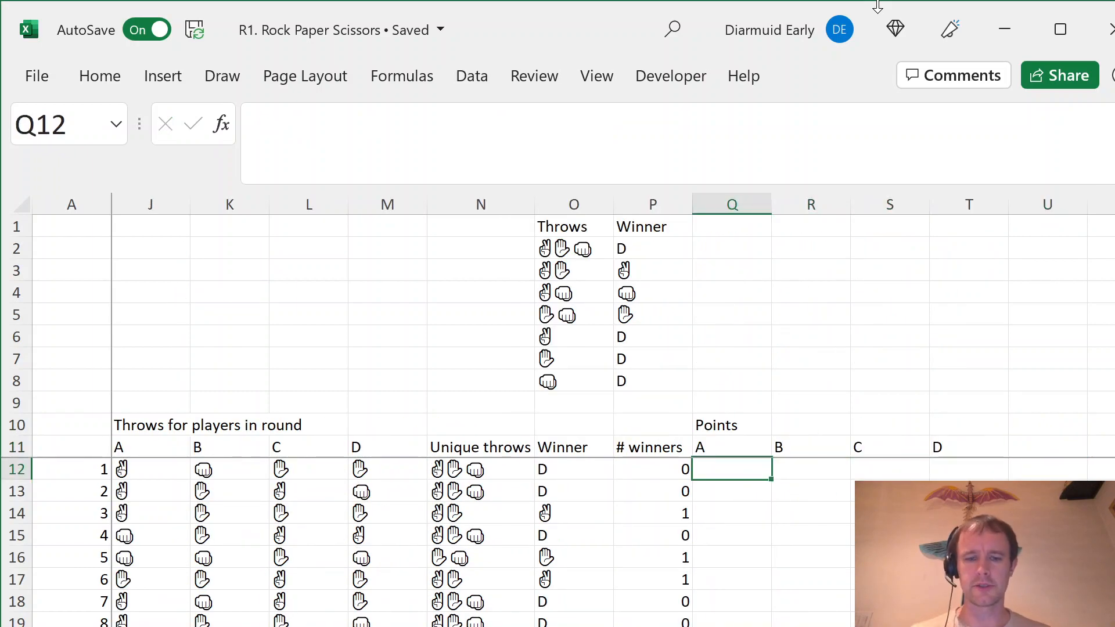
pyautogui.write('=IF(')
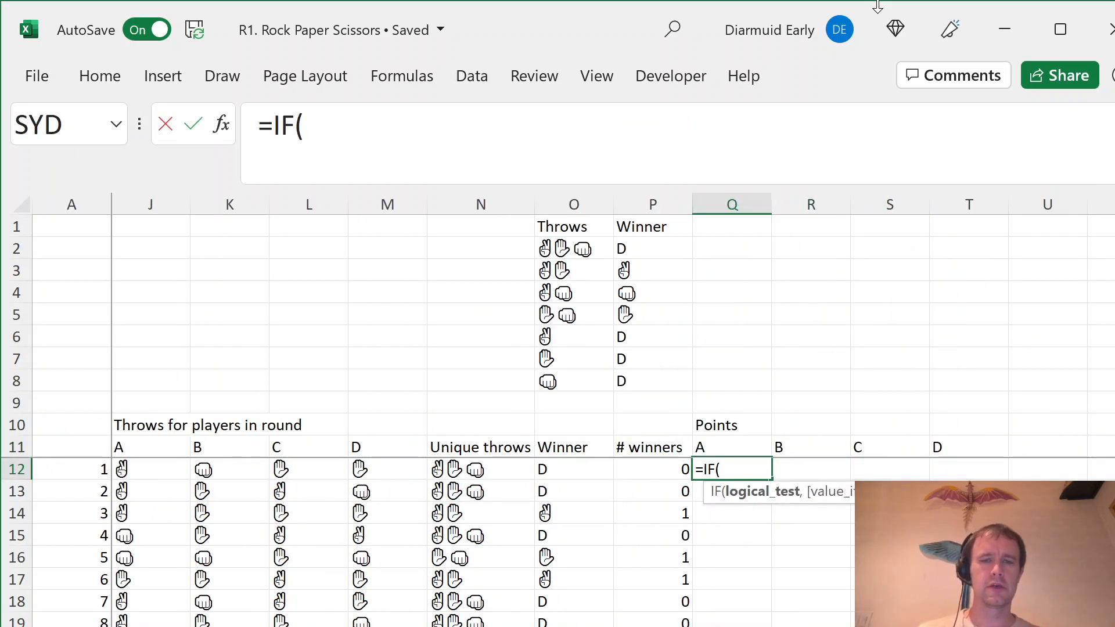
pyautogui.click(651, 469)
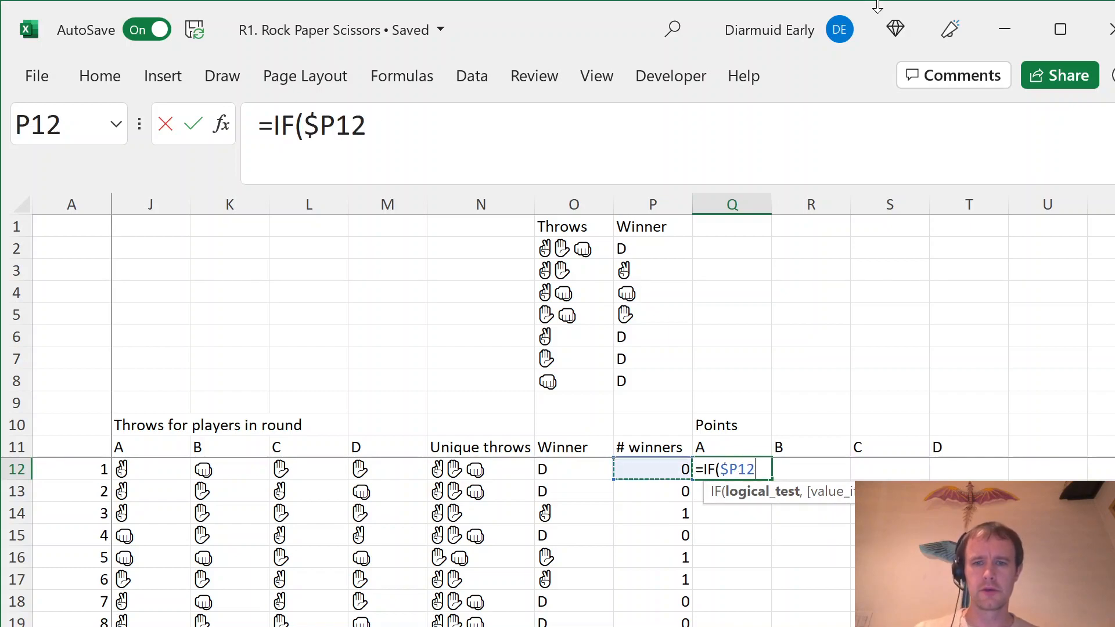
pyautogui.write('=0,')
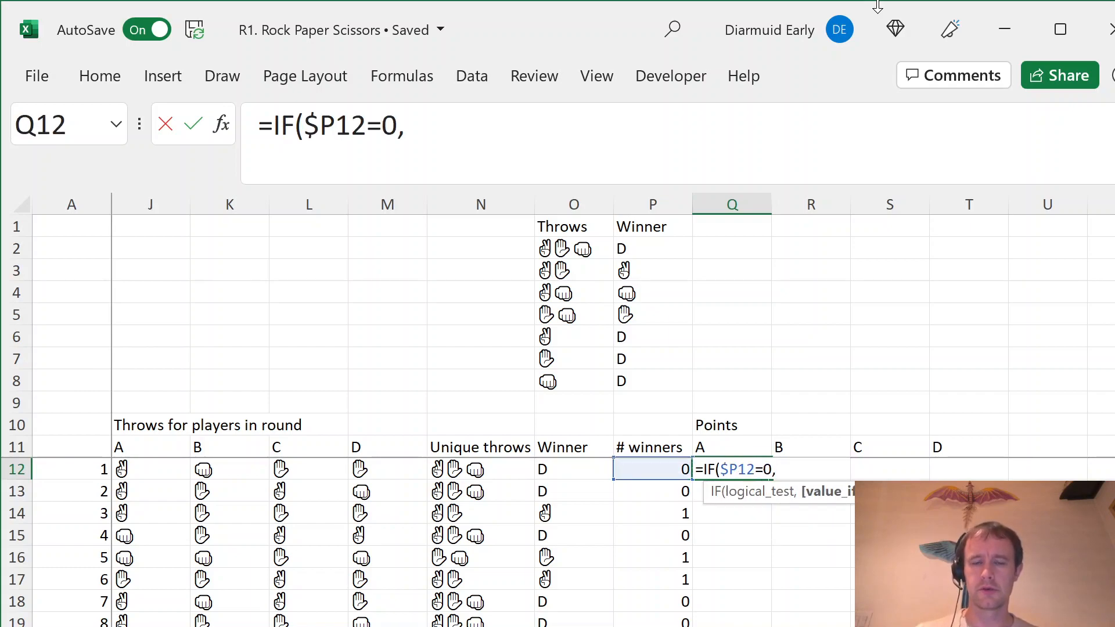
pyautogui.write('0,IF(')
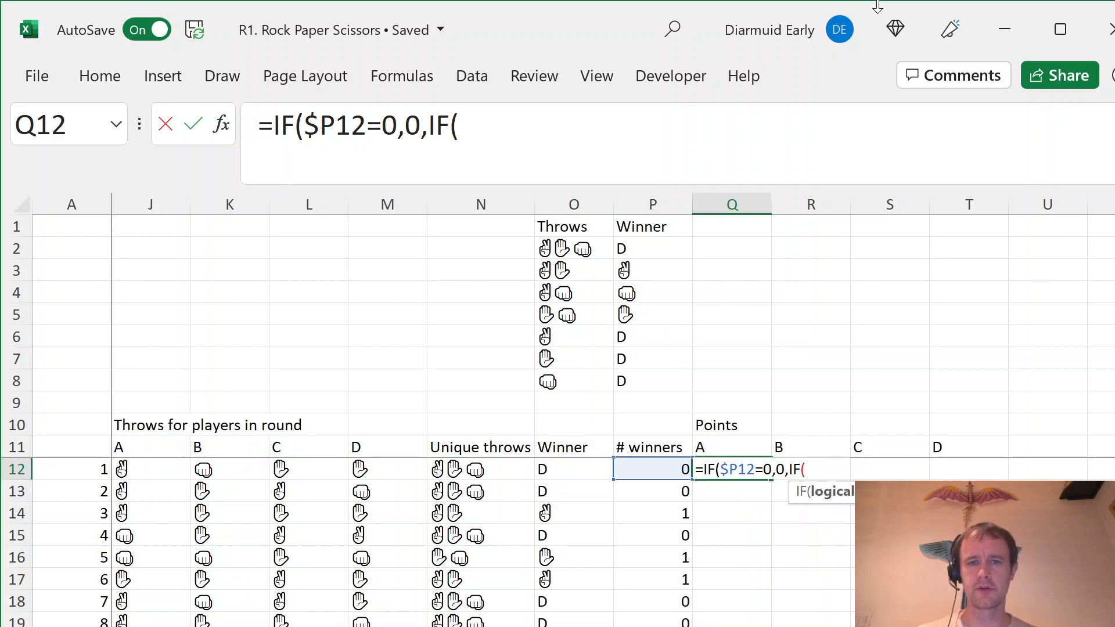
pyautogui.write('$P12')
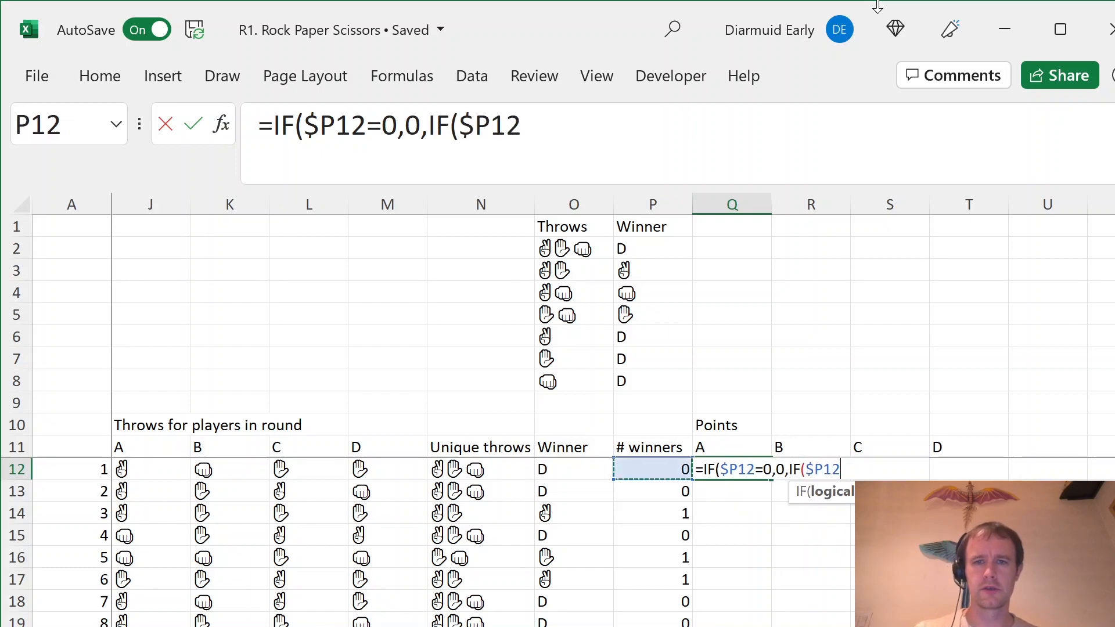
pyautogui.write('=1,')
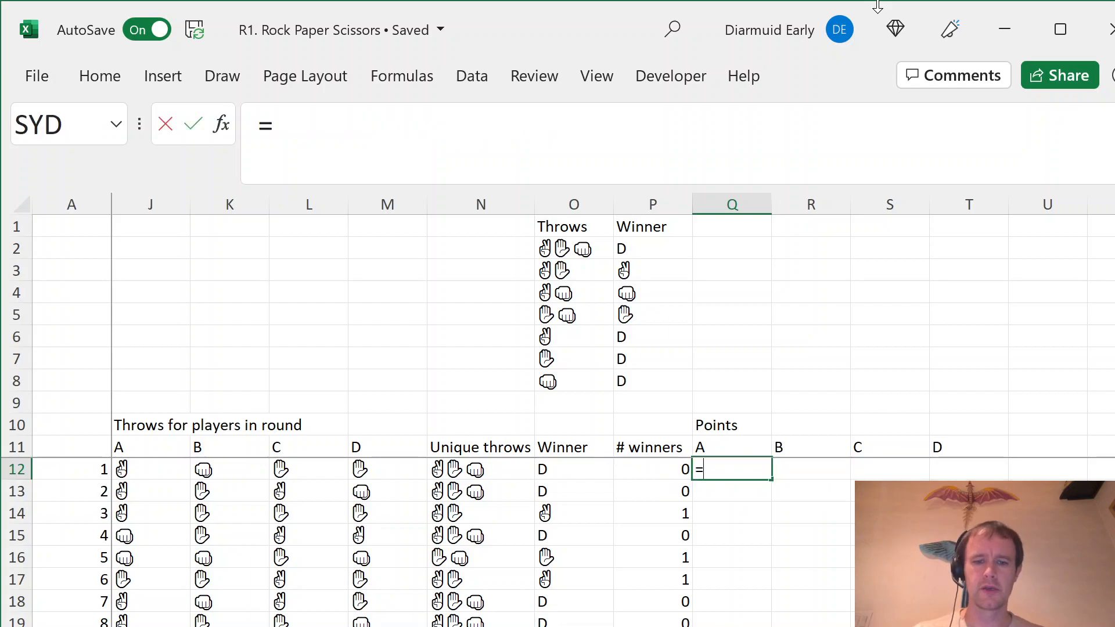
# Complete =IF($P12=1,IF($O12=J12,1,0),0) for the points grid.
pyautogui.write('IF(')
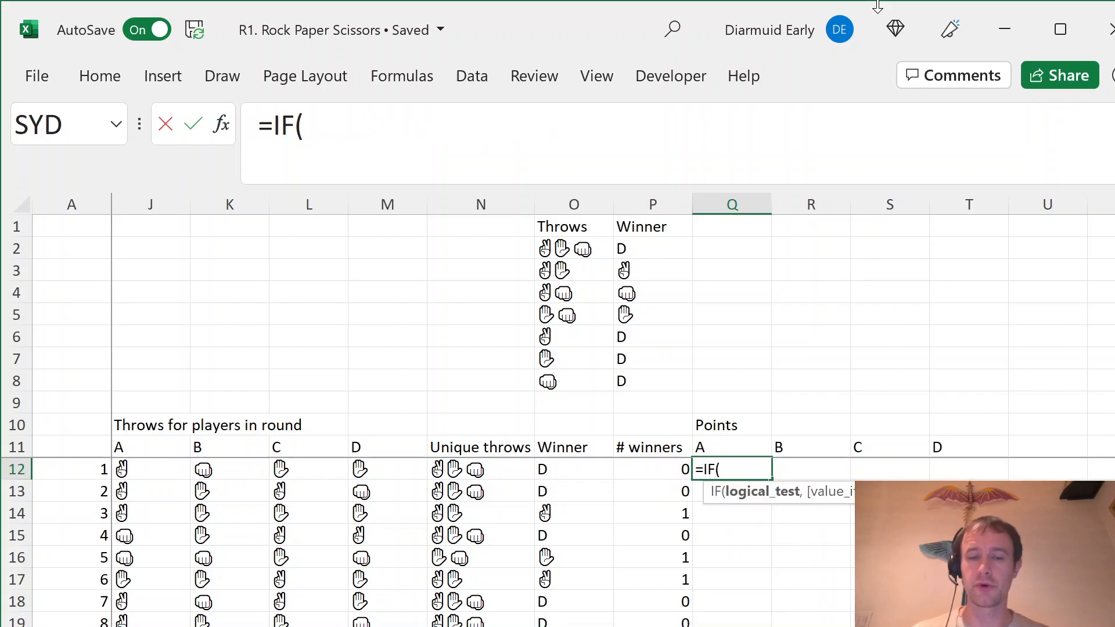
pyautogui.click(652, 468)
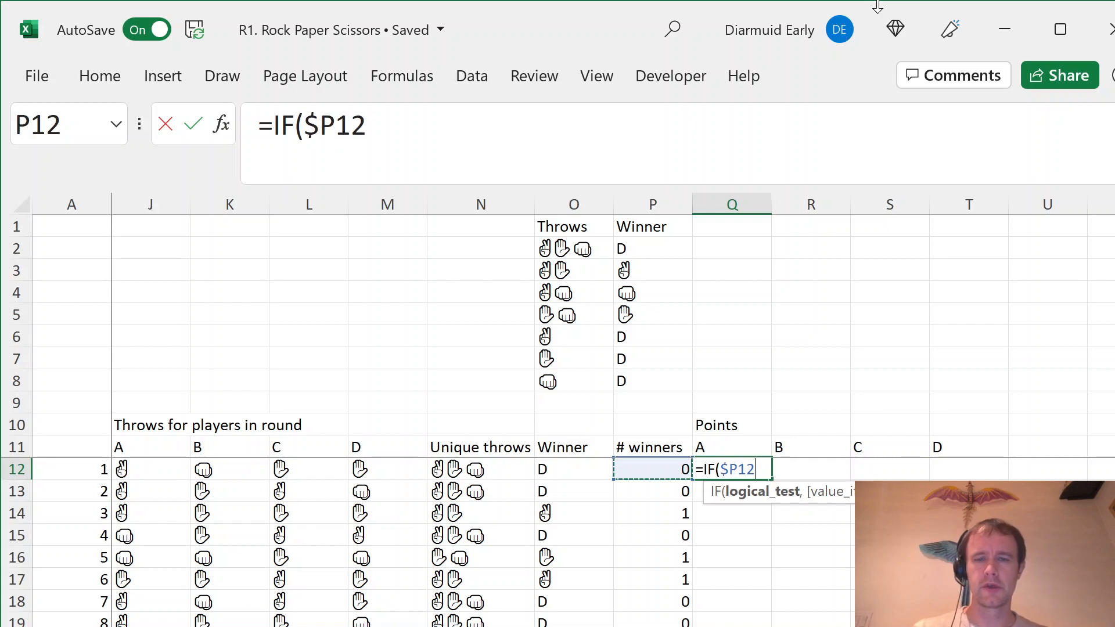
pyautogui.write('=1')
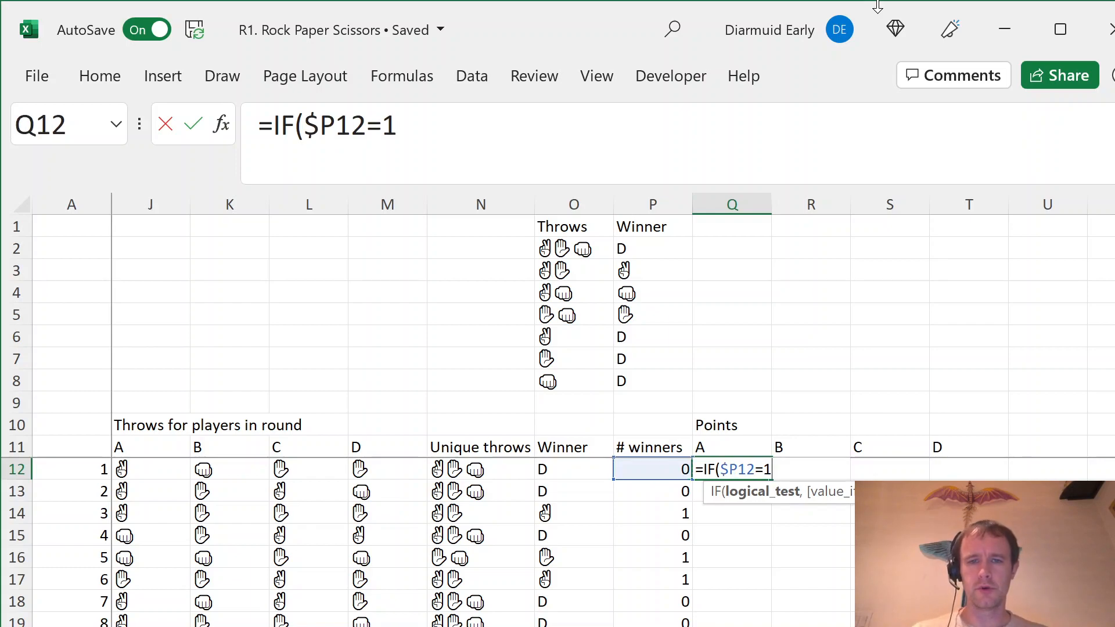
pyautogui.write(',IF(O$12')
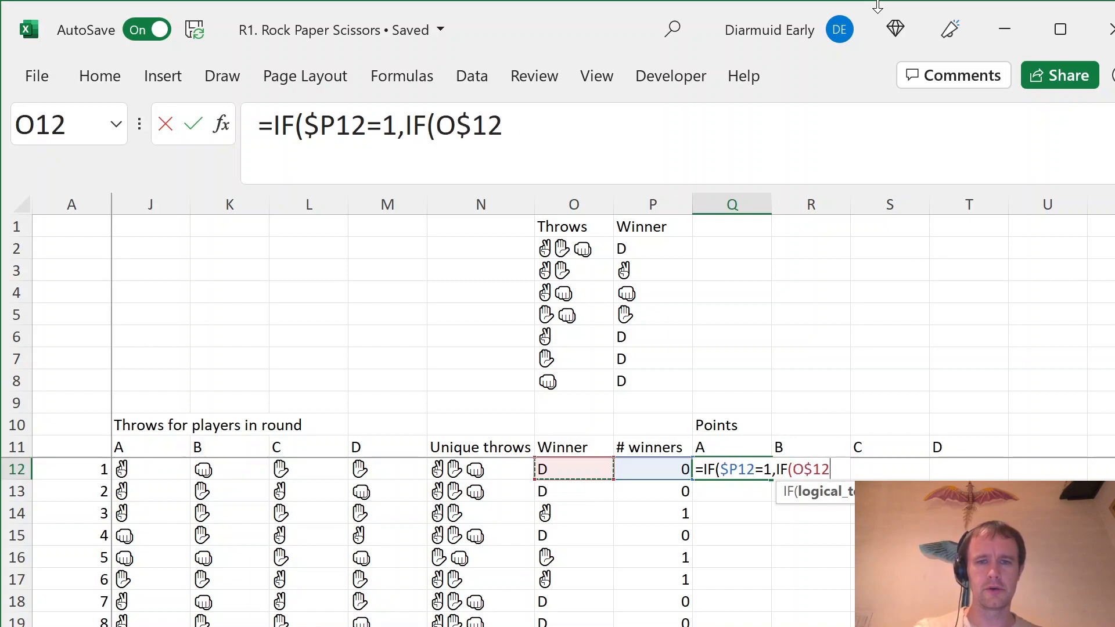
pyautogui.click(150, 468)
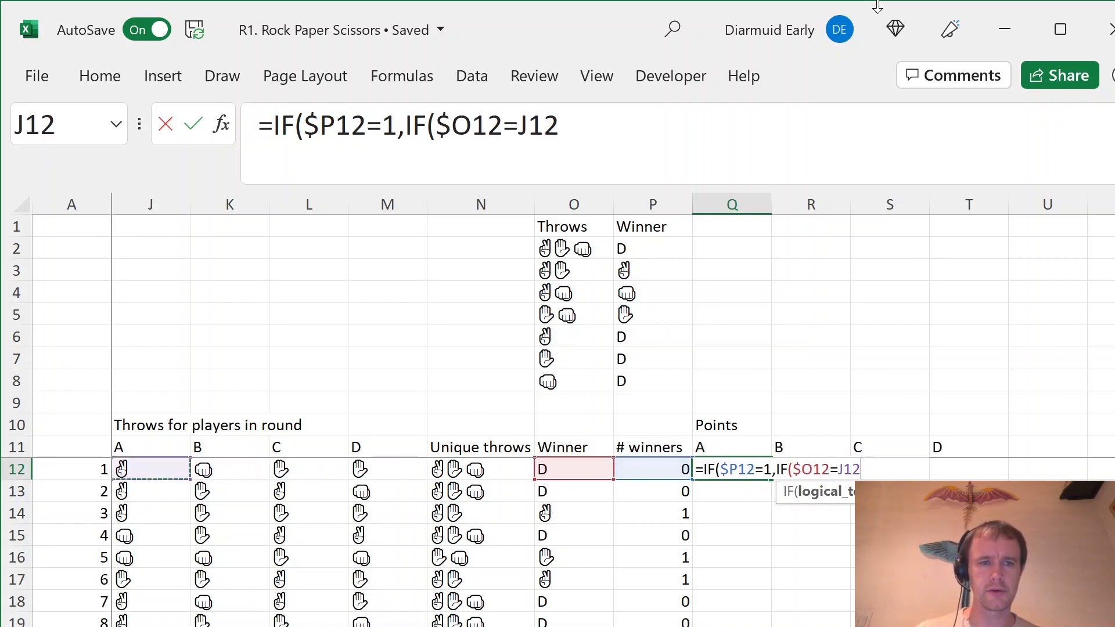
pyautogui.write(',1,0)')
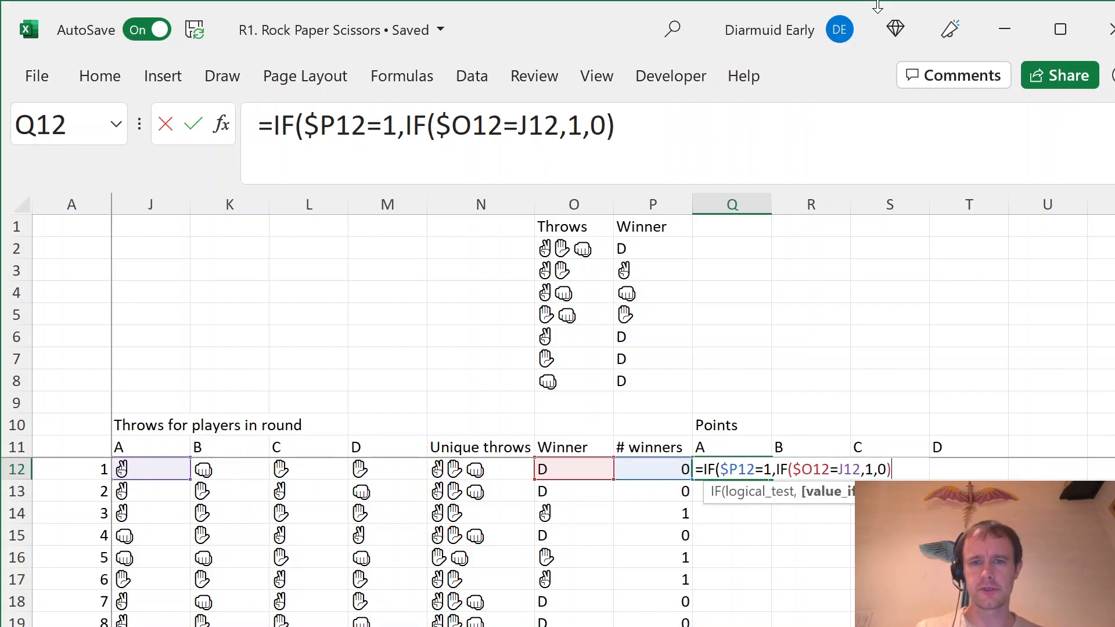
pyautogui.write(',0)')
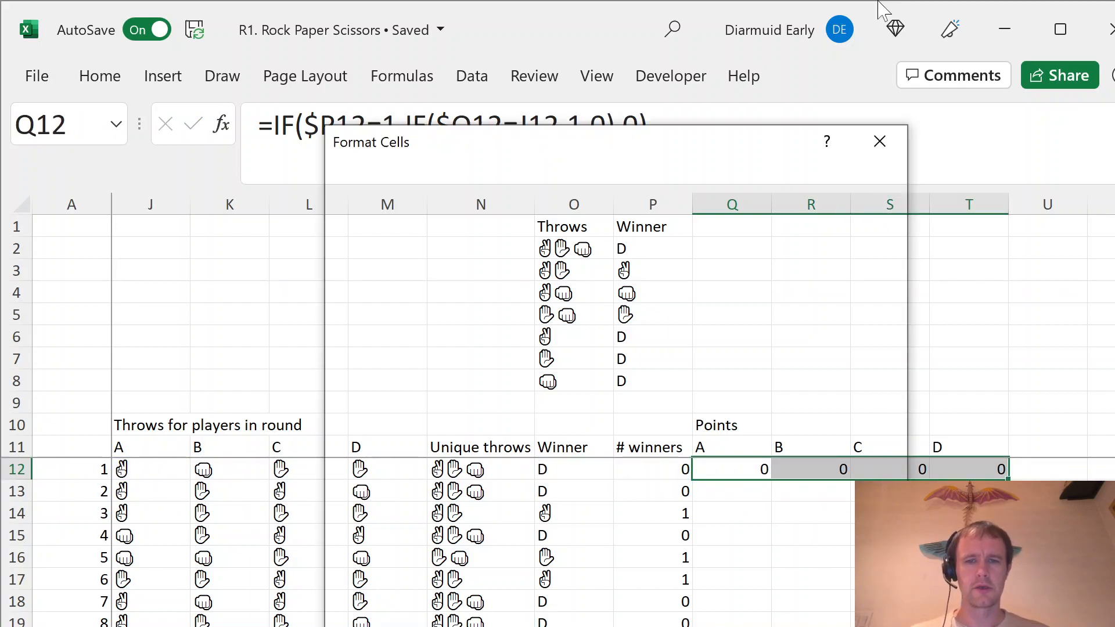
# Apply custom number format 0;-0;0 to the points block and spot-check round formulas.
pyautogui.click(367, 432)
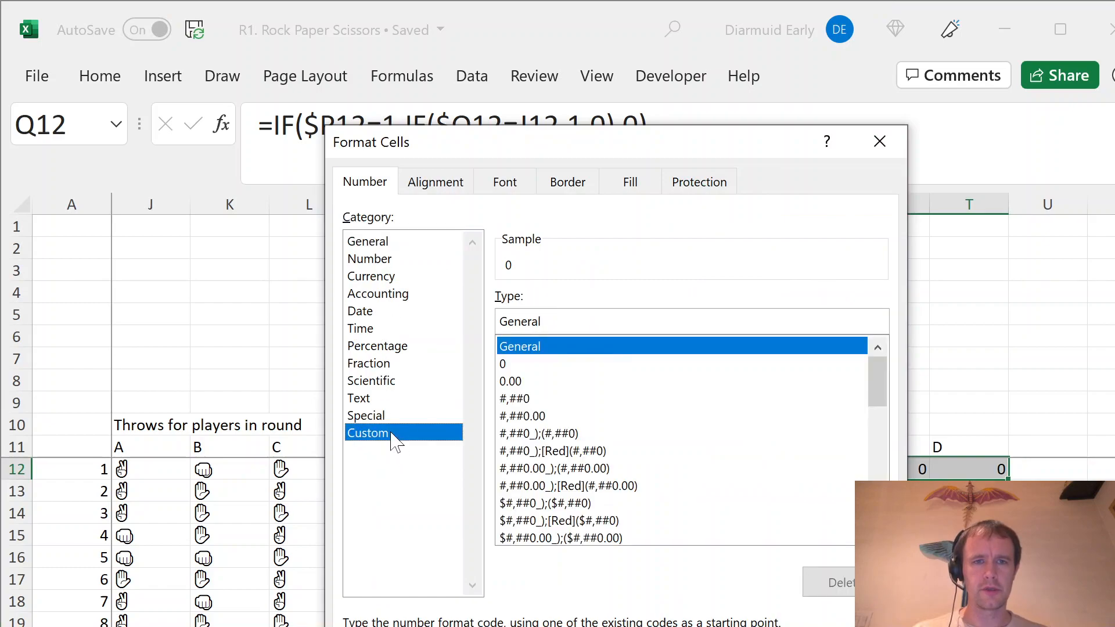
pyautogui.write('0;-0;0')
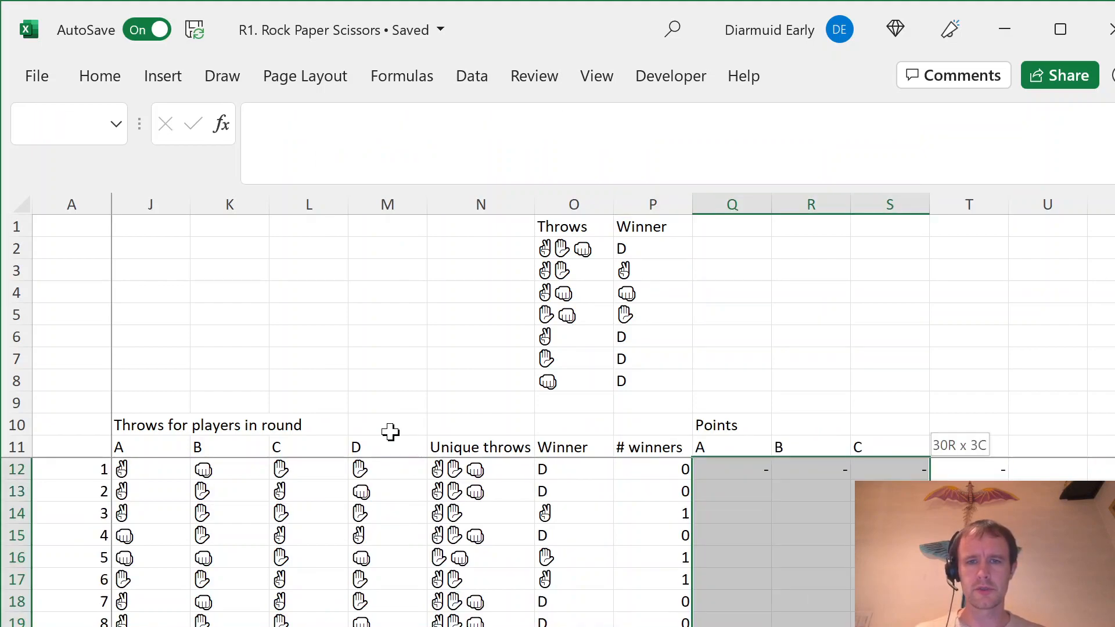
pyautogui.click(731, 425)
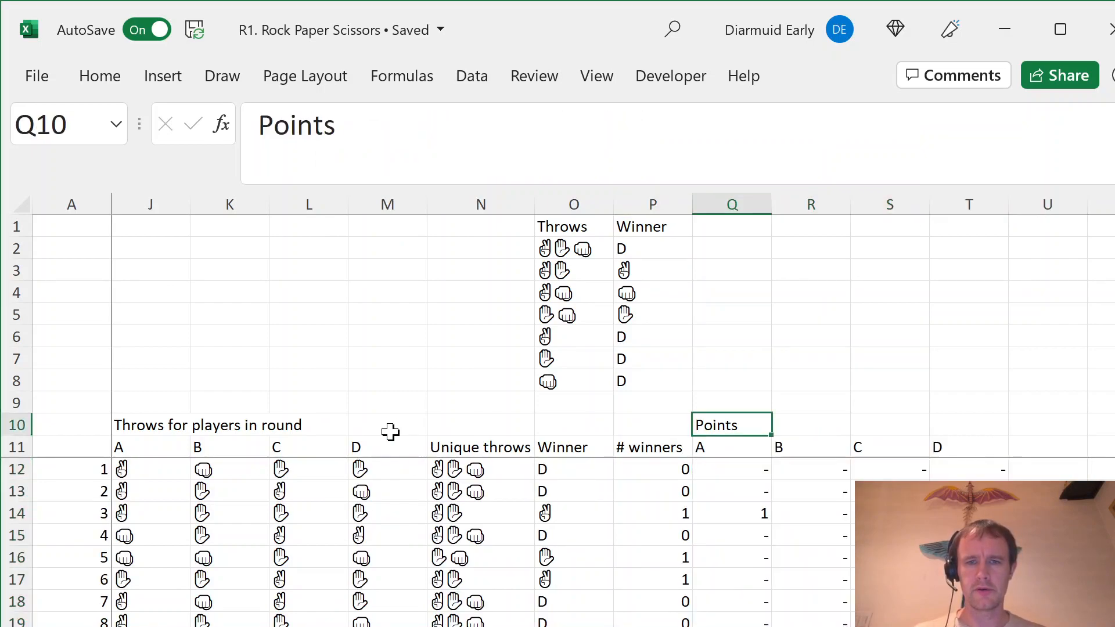
pyautogui.click(731, 490)
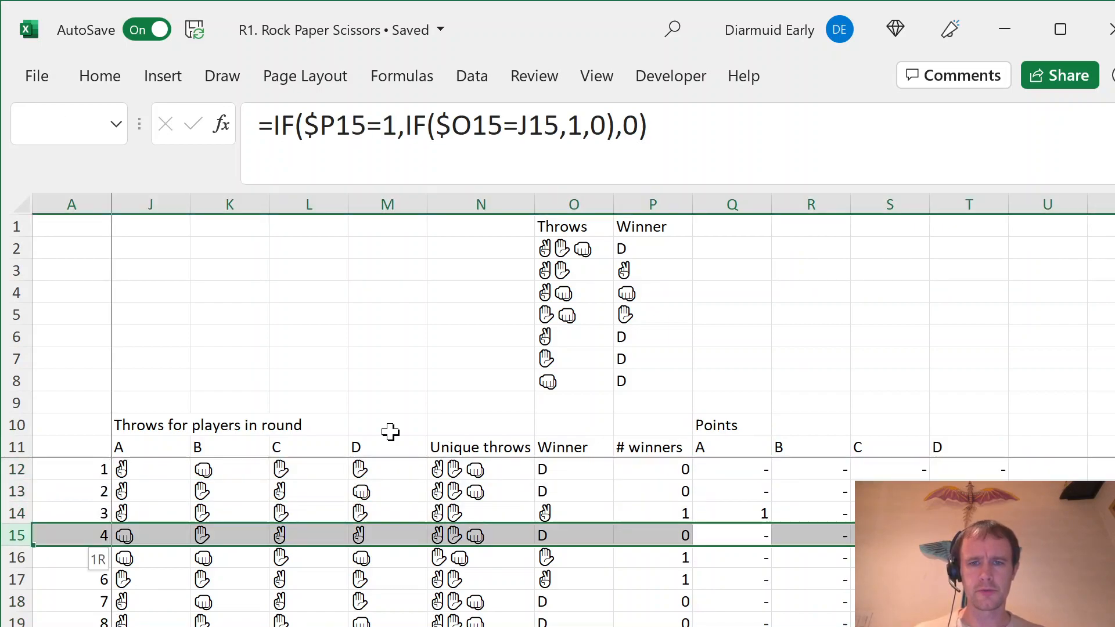
pyautogui.click(652, 557)
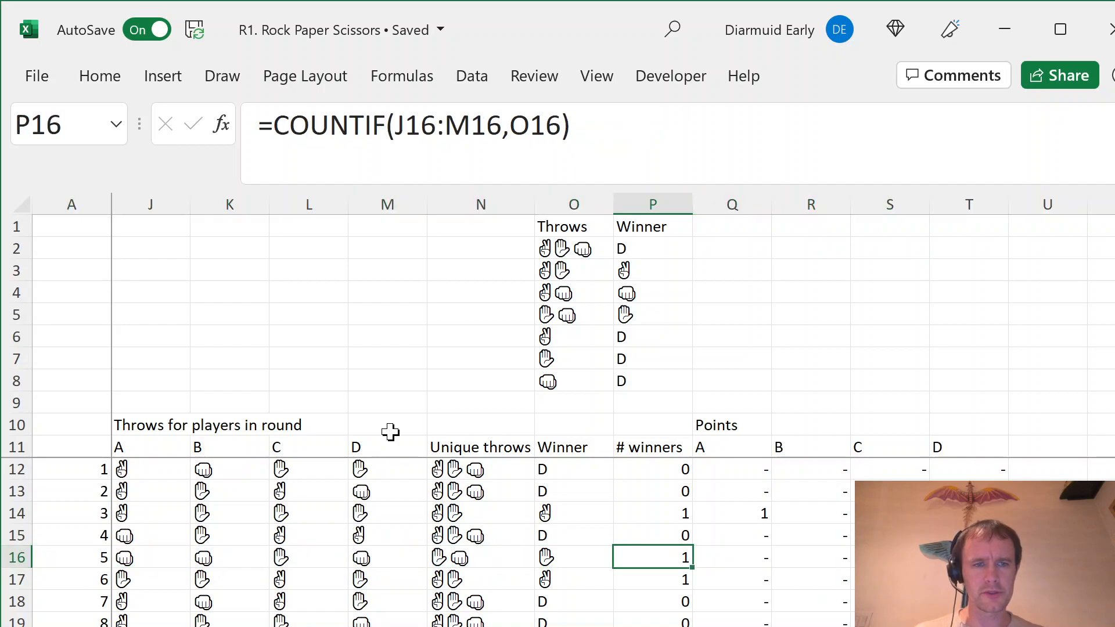
pyautogui.click(150, 558)
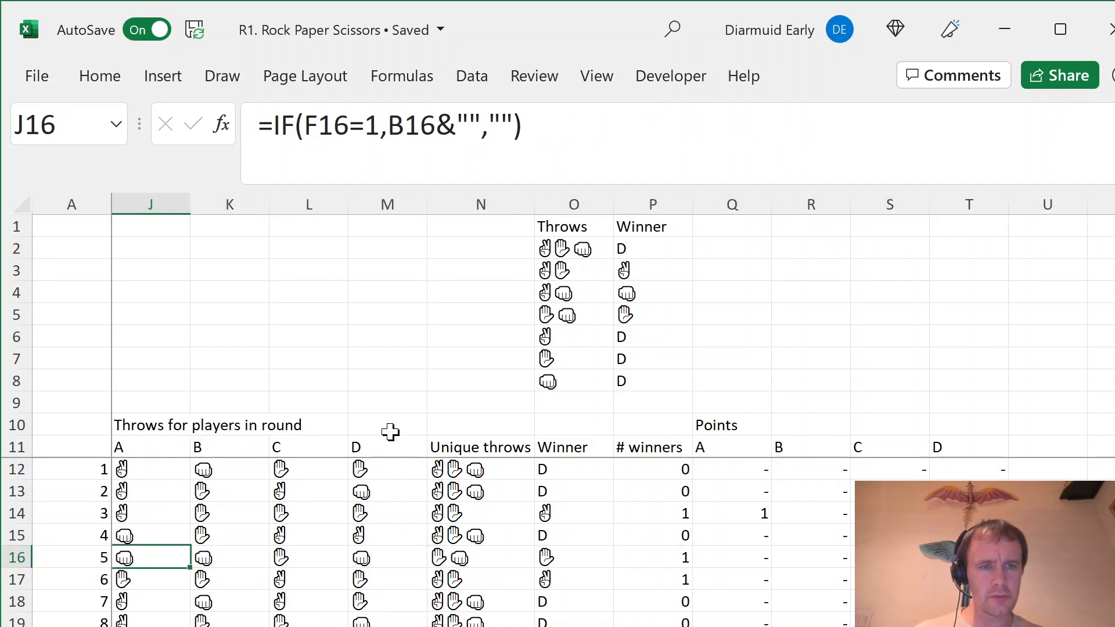
pyautogui.click(387, 447)
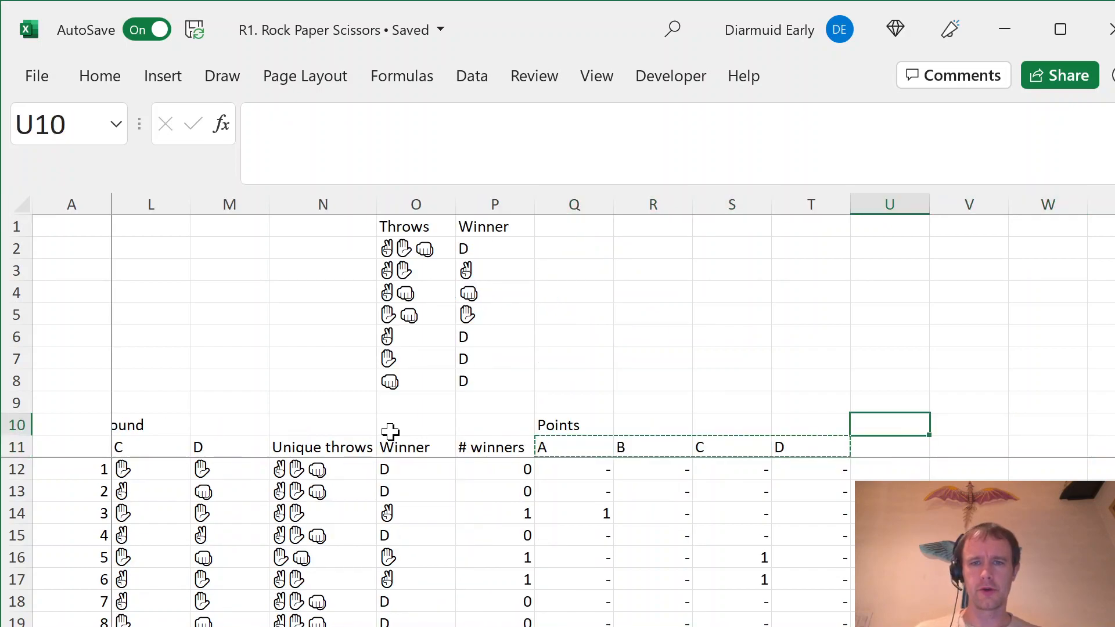
# Commit player A's total points formula, recheck round 1 formulas, and start a SEQUENCE in V12.
pyautogui.write('=SUM(Q12:Q41')
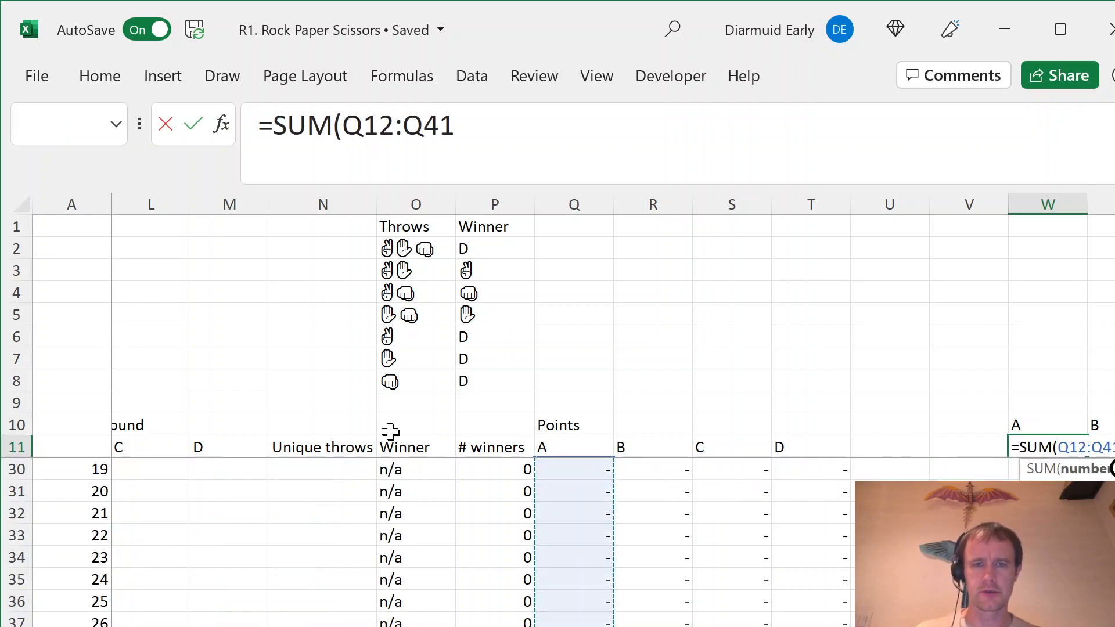
pyautogui.press('Enter')
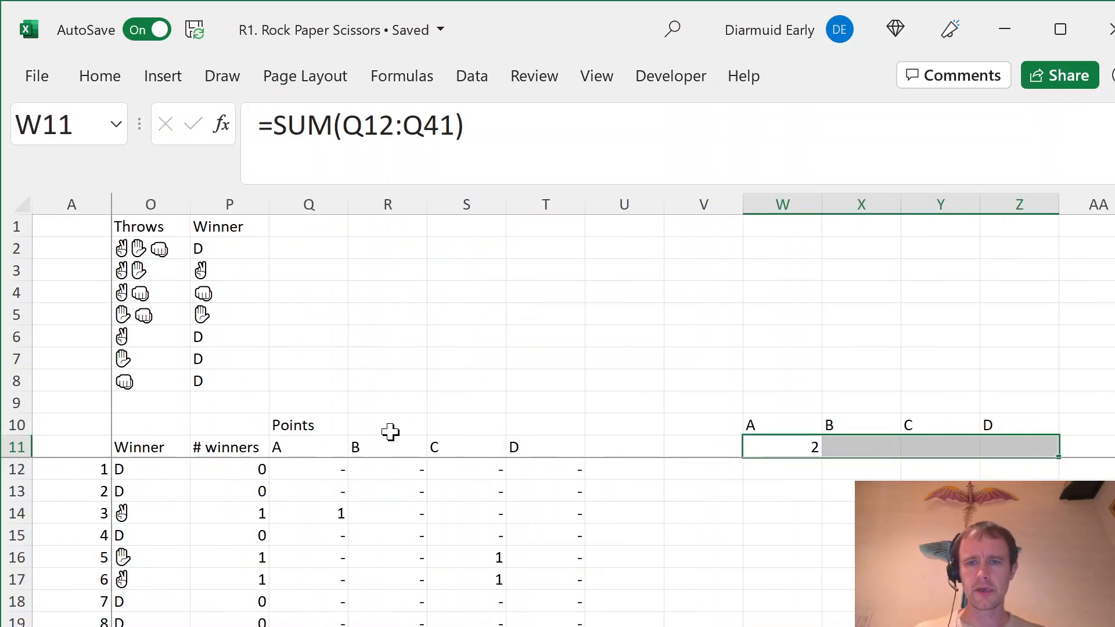
pyautogui.click(308, 468)
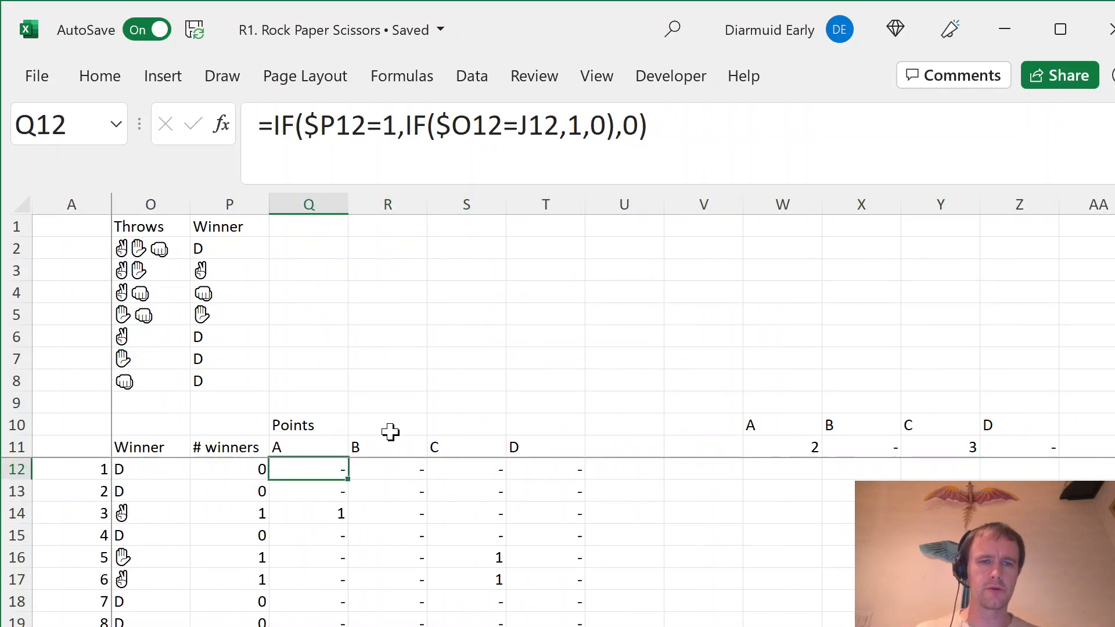
pyautogui.click(229, 469)
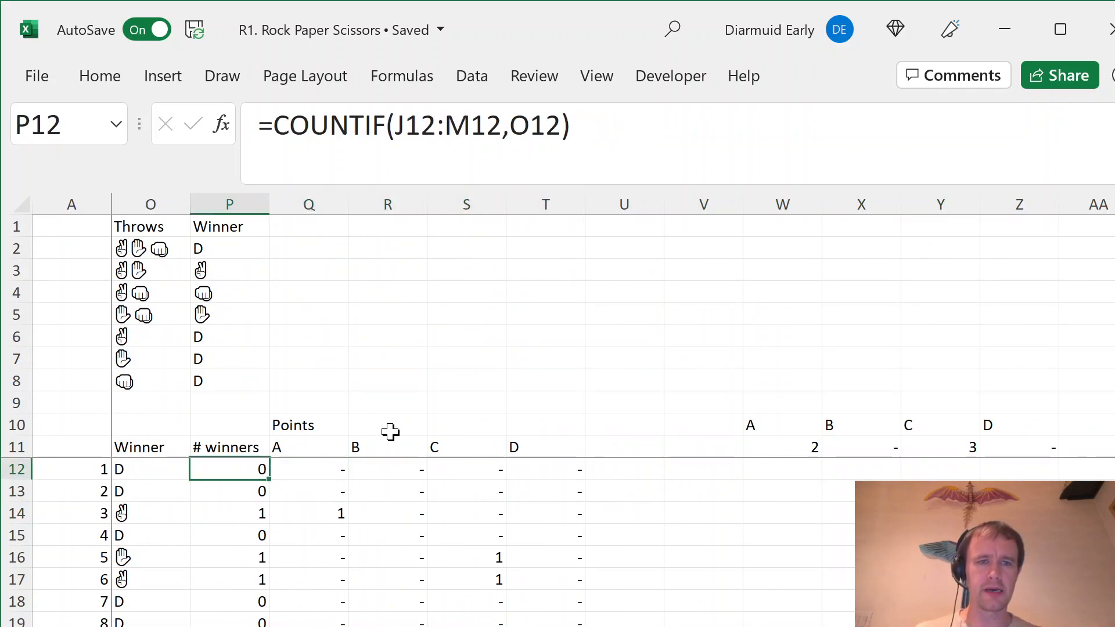
pyautogui.click(71, 469)
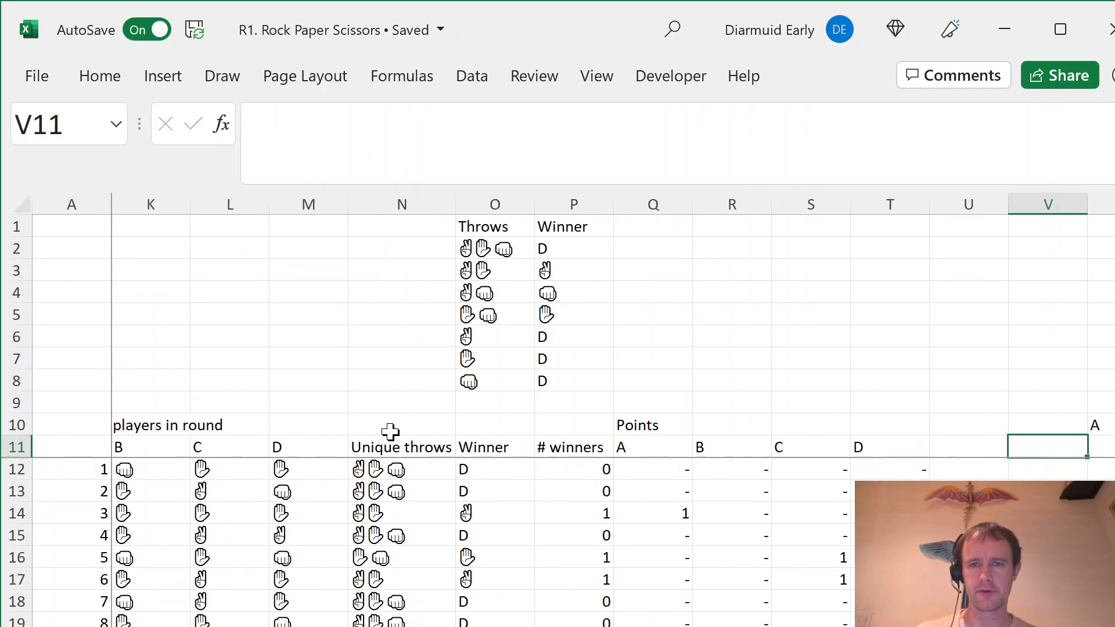
pyautogui.write('=seq')
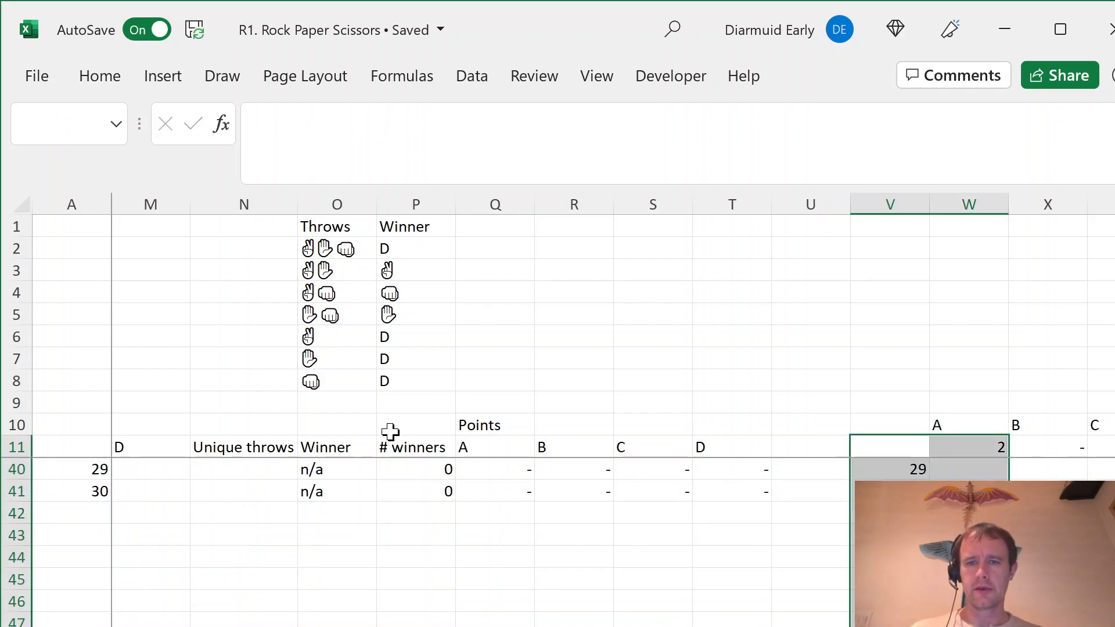
# Build a What-If Data Table over V11:Z41 with column input cell C2 for games 1–30.
pyautogui.click(471, 76)
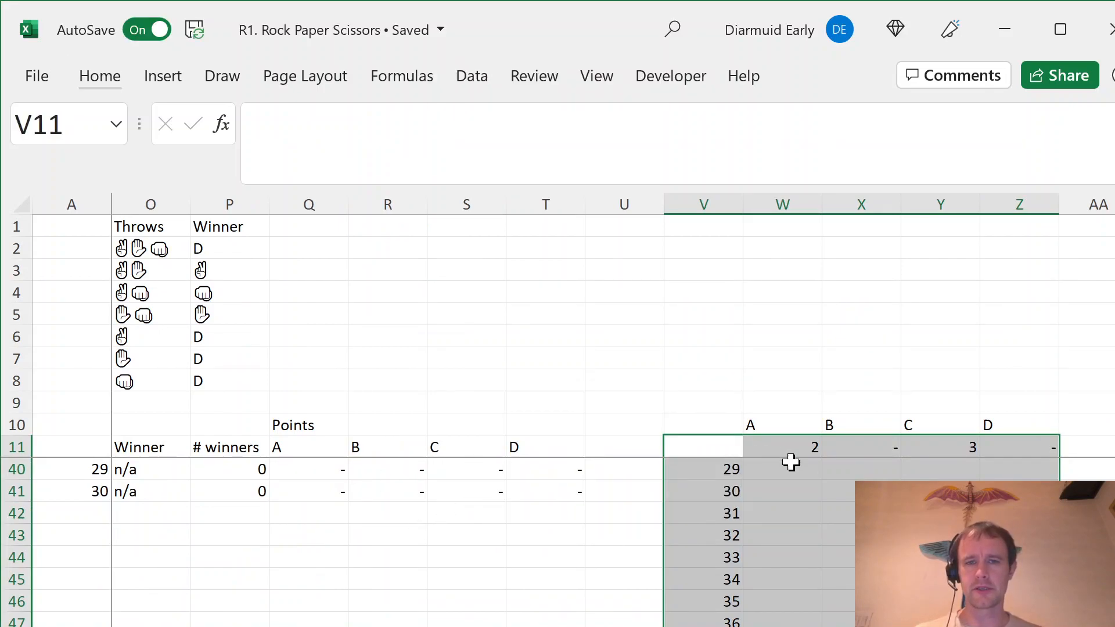
pyautogui.click(782, 447)
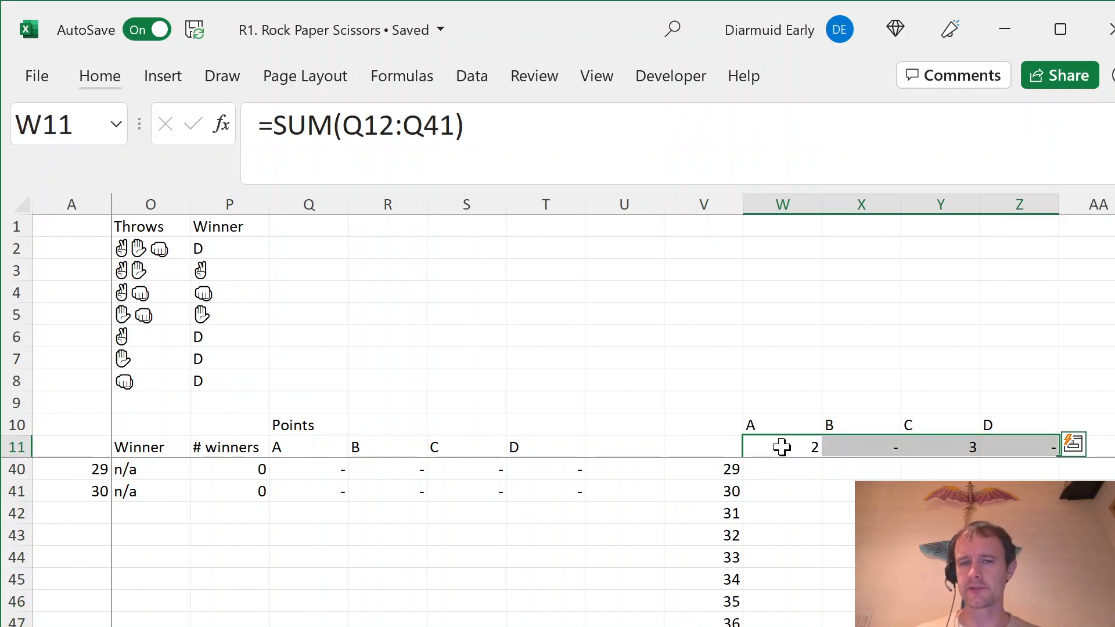
pyautogui.click(702, 446)
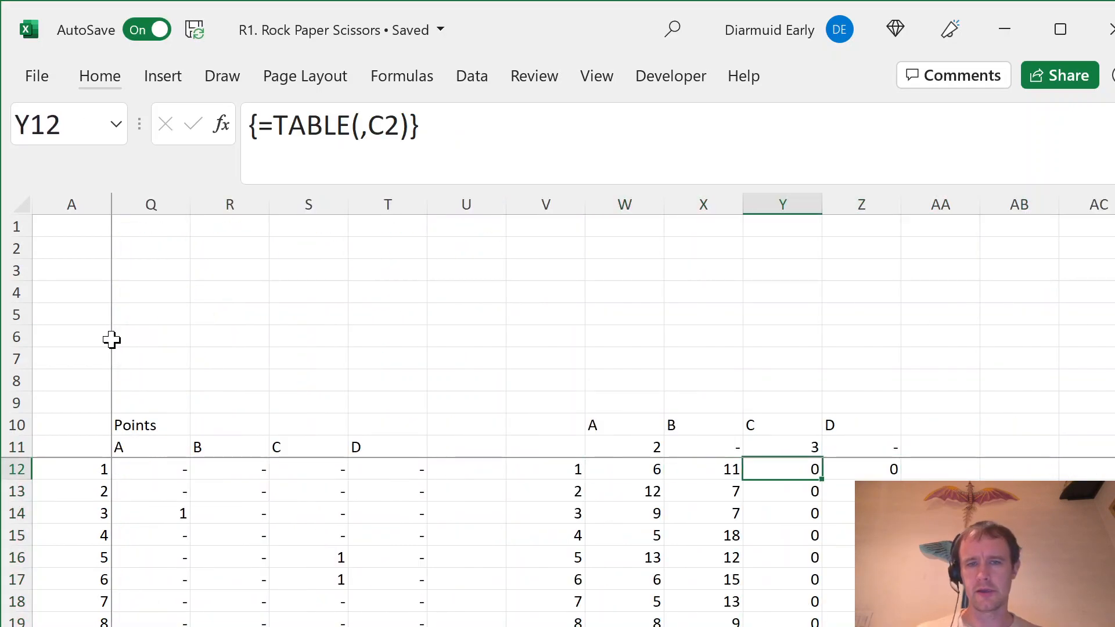
pyautogui.moveTo(782, 468); pyautogui.dragTo(861, 618)
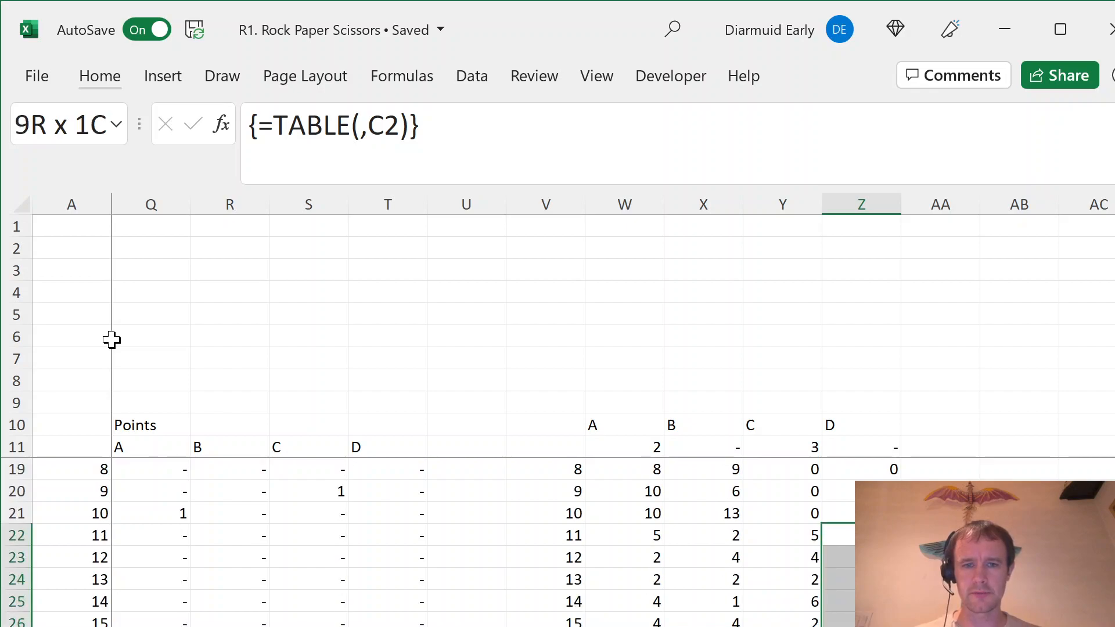
pyautogui.scroll(-3)
pyautogui.write('=')
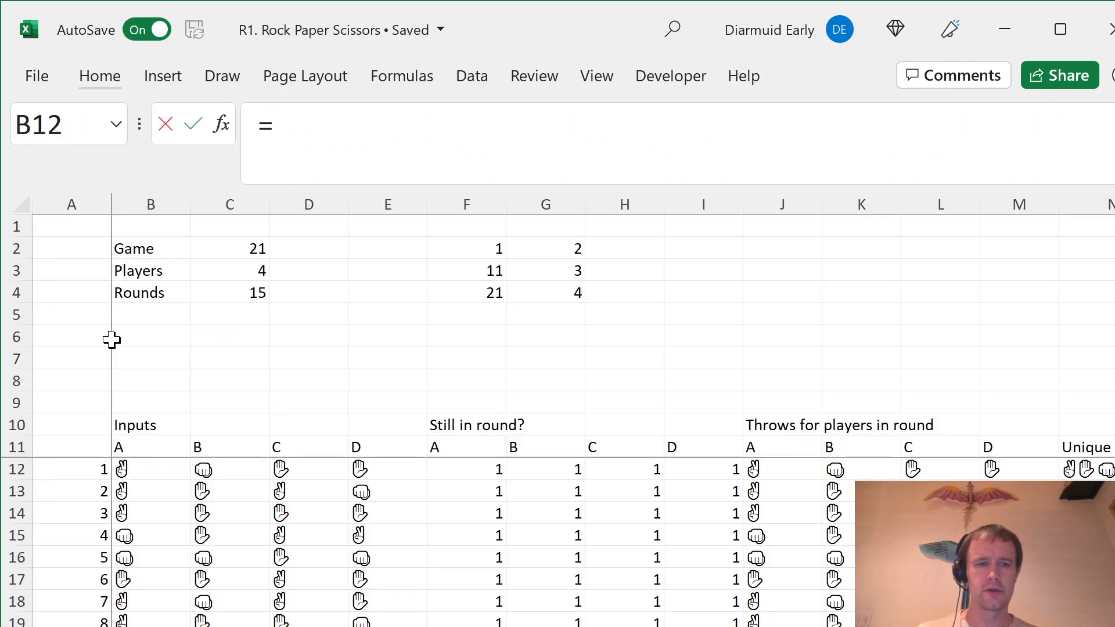
# Inspect player B's round 1 input and the Case sheet's linked score cells.
pyautogui.click(988, 468)
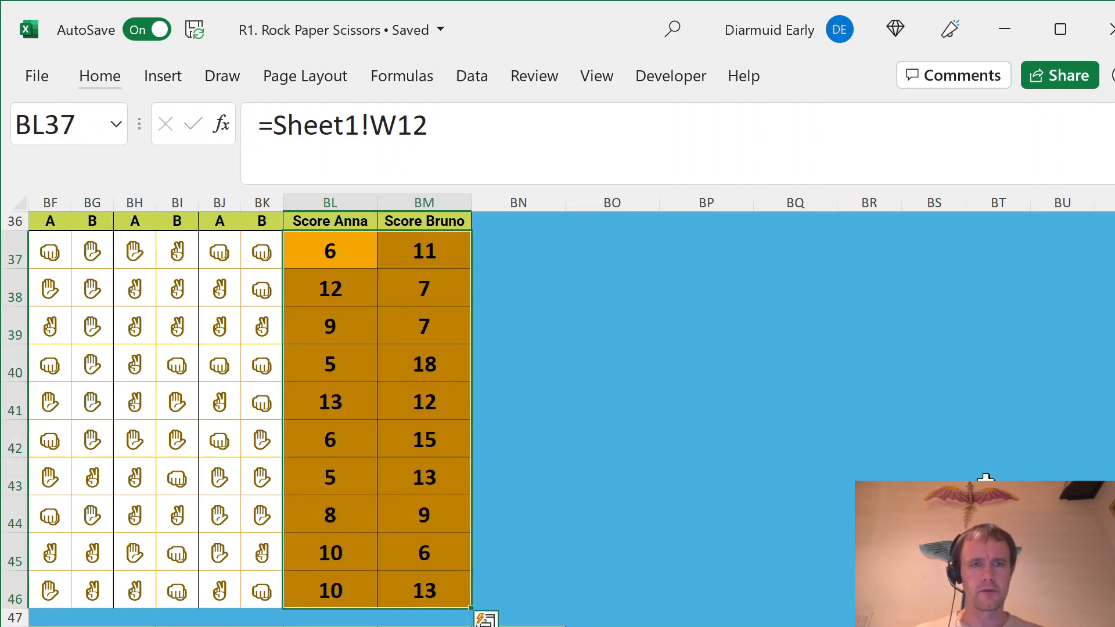
pyautogui.click(329, 617)
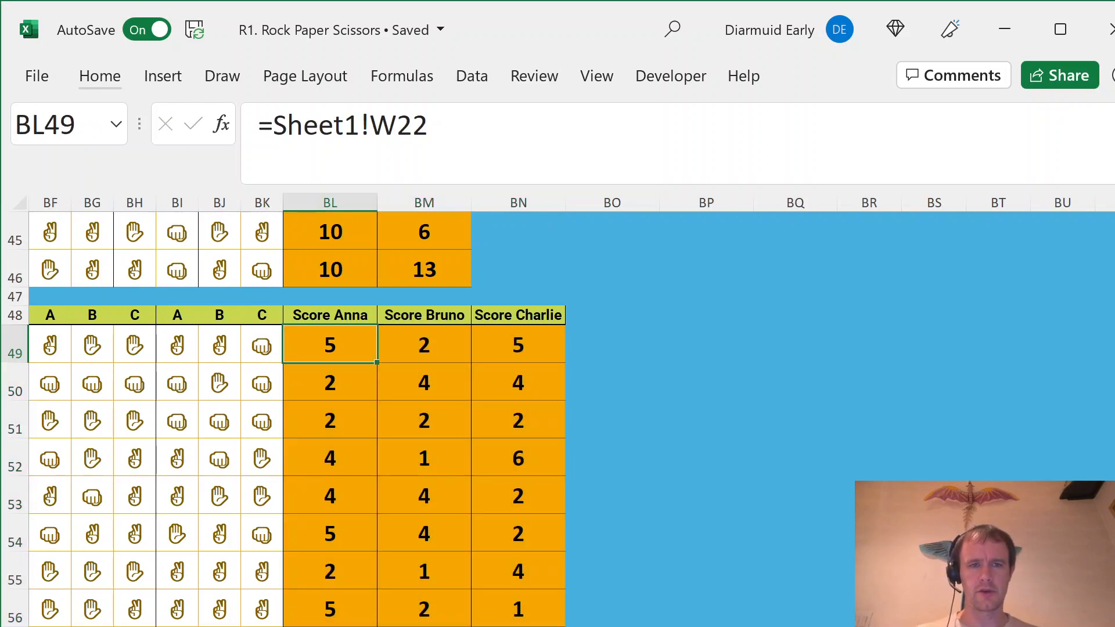
pyautogui.scroll(-3)
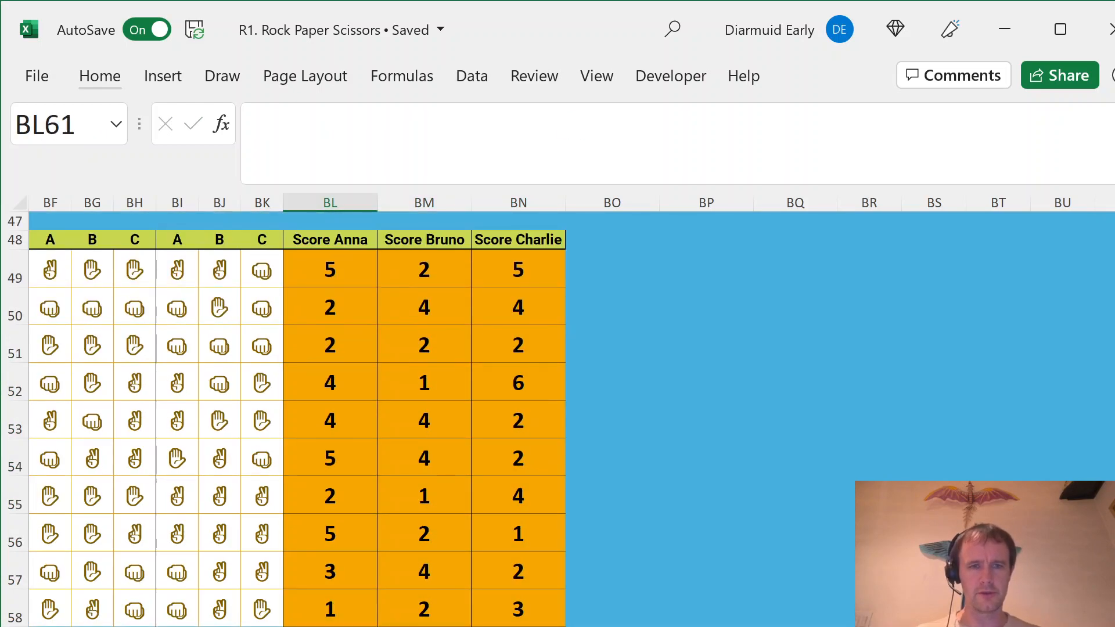
pyautogui.click(328, 607)
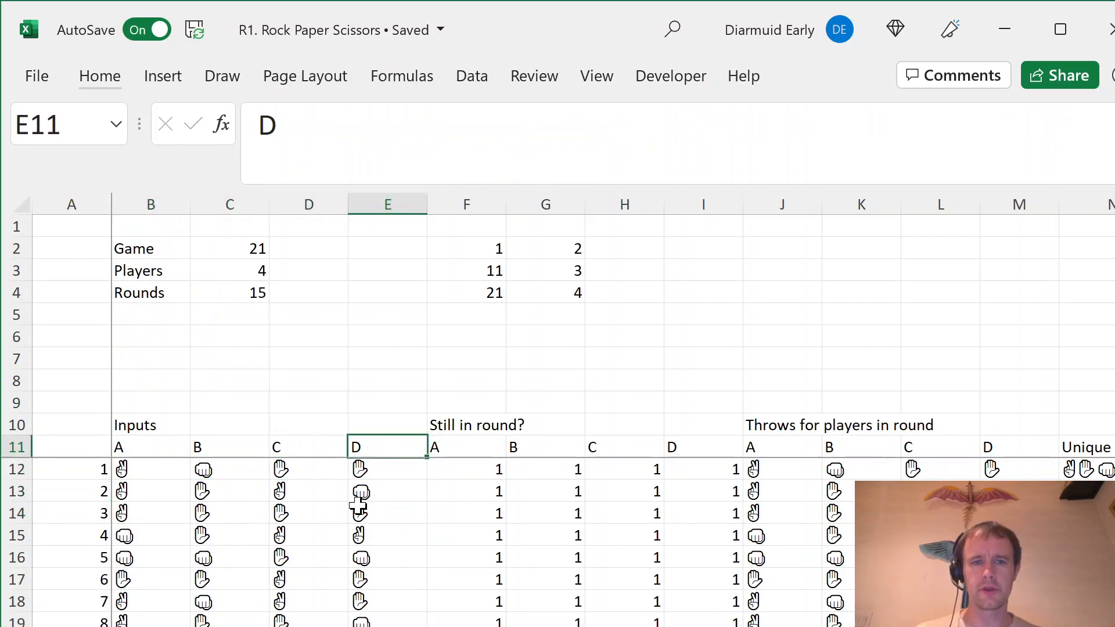
# Review the winner-count and throw formulas, then turn the F12:I12 round-one flags red.
pyautogui.click(229, 425)
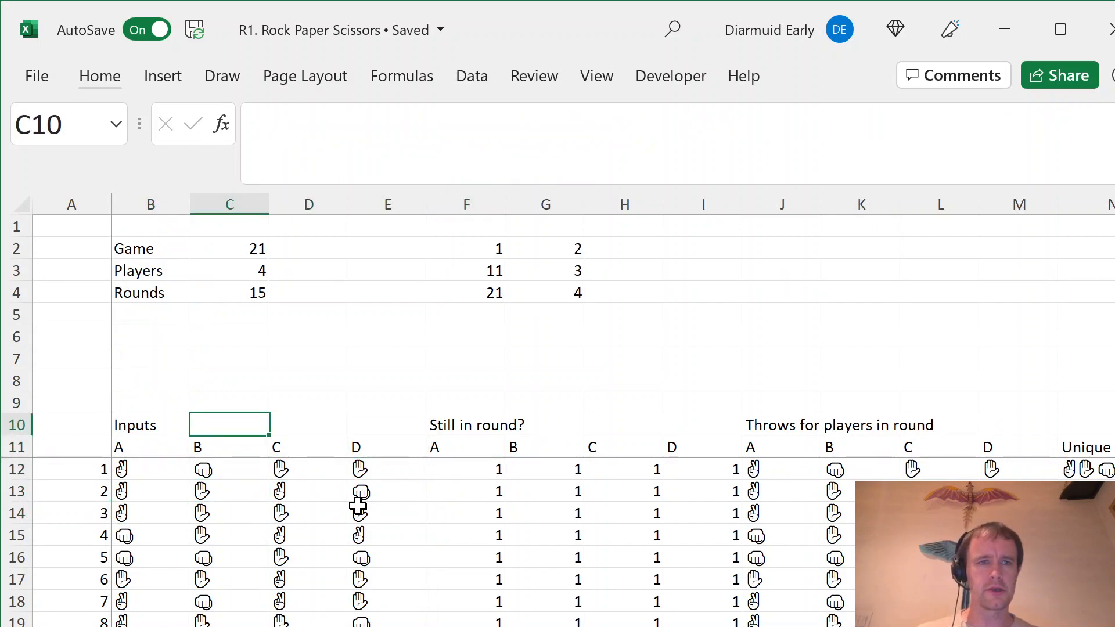
pyautogui.click(465, 336)
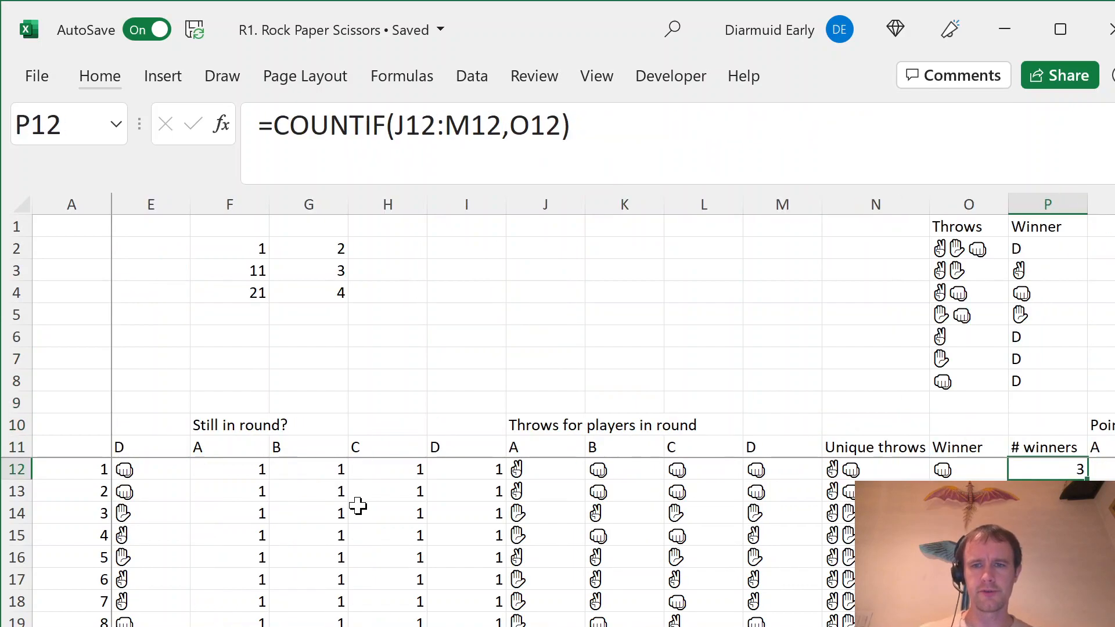
pyautogui.hscroll(3)
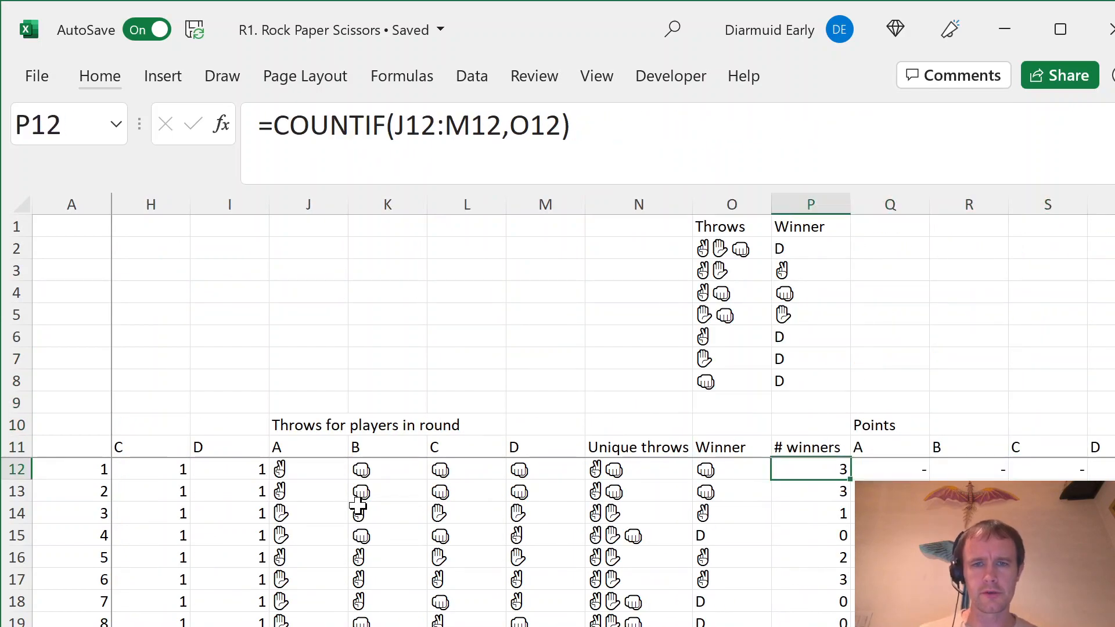
pyautogui.click(387, 468)
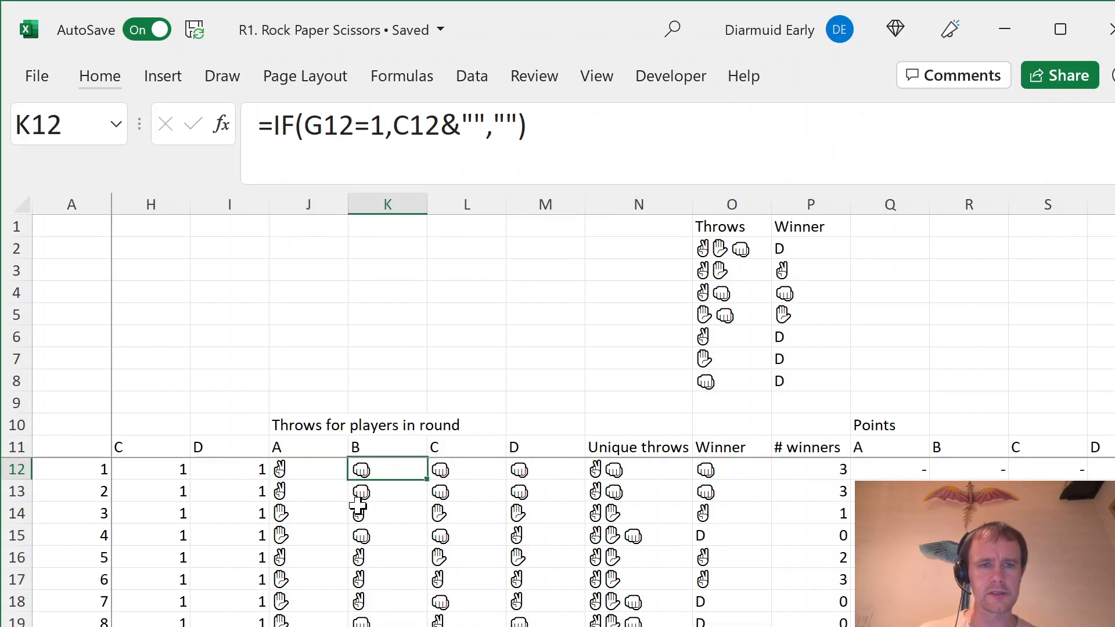
pyautogui.moveTo(387, 468); pyautogui.dragTo(546, 469)
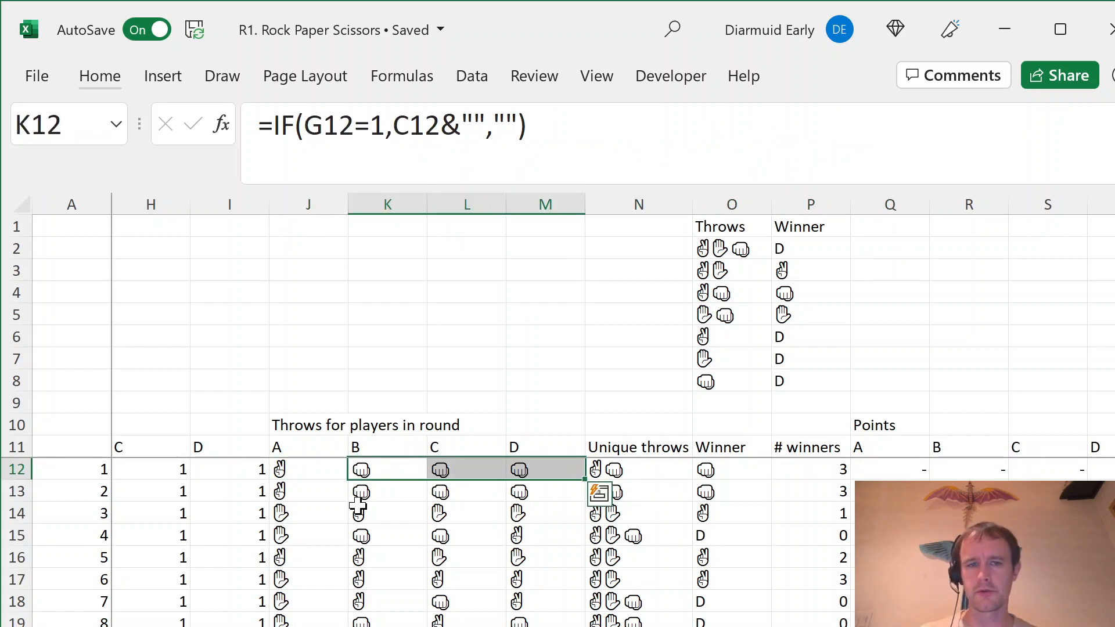
pyautogui.hscroll(-3)
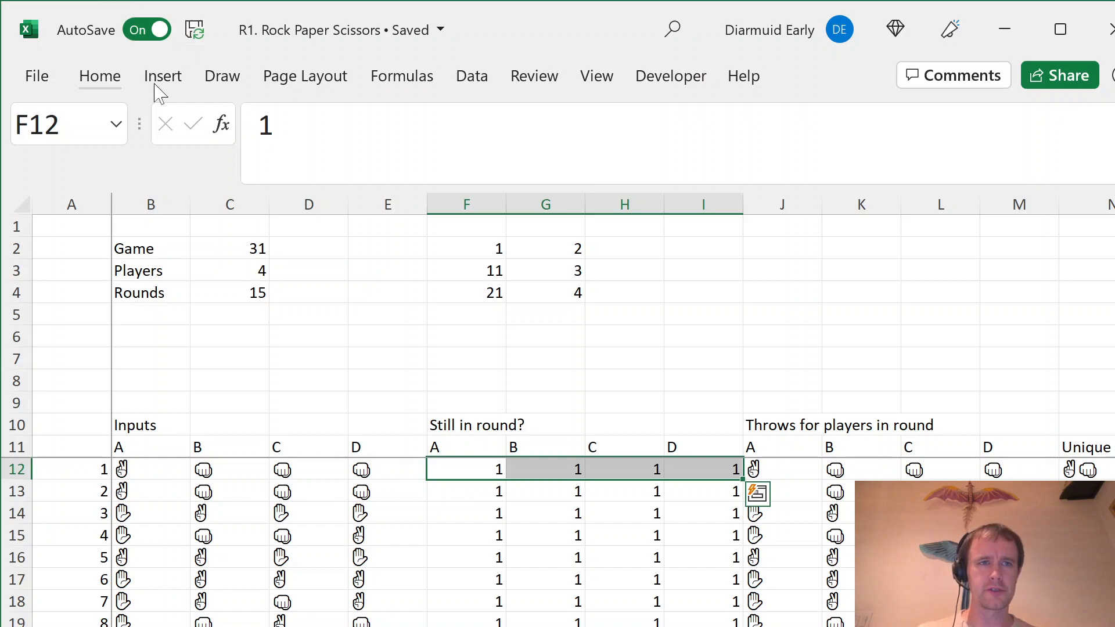
pyautogui.click(99, 77)
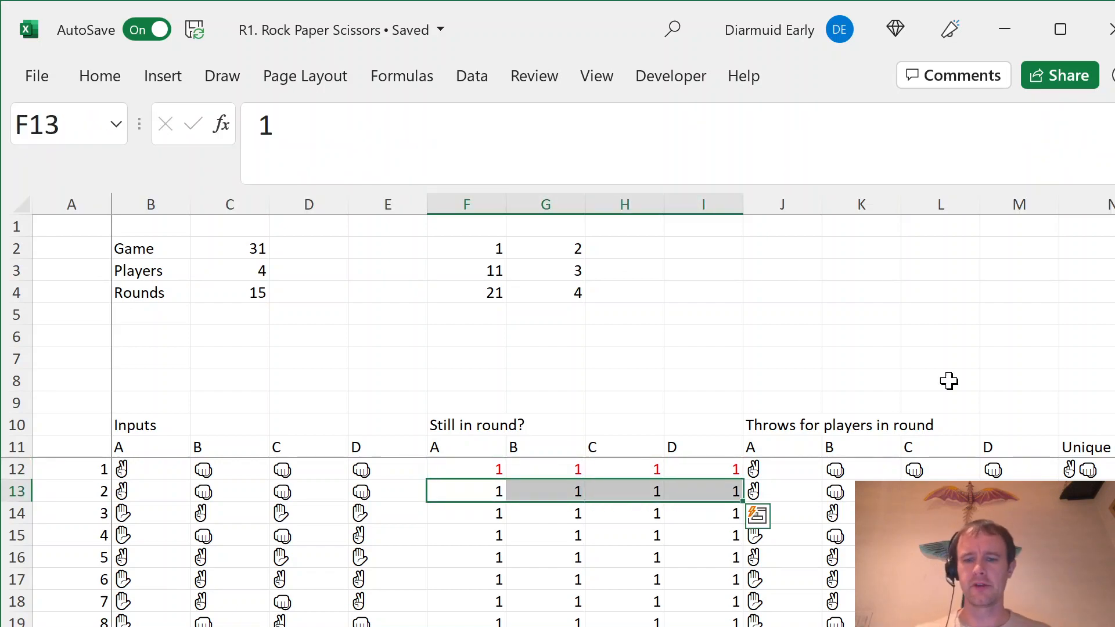
# Start F13's flag formula: 1 if round one's winner count $P12 is 1, else F12.
pyautogui.write('=IF(H12')
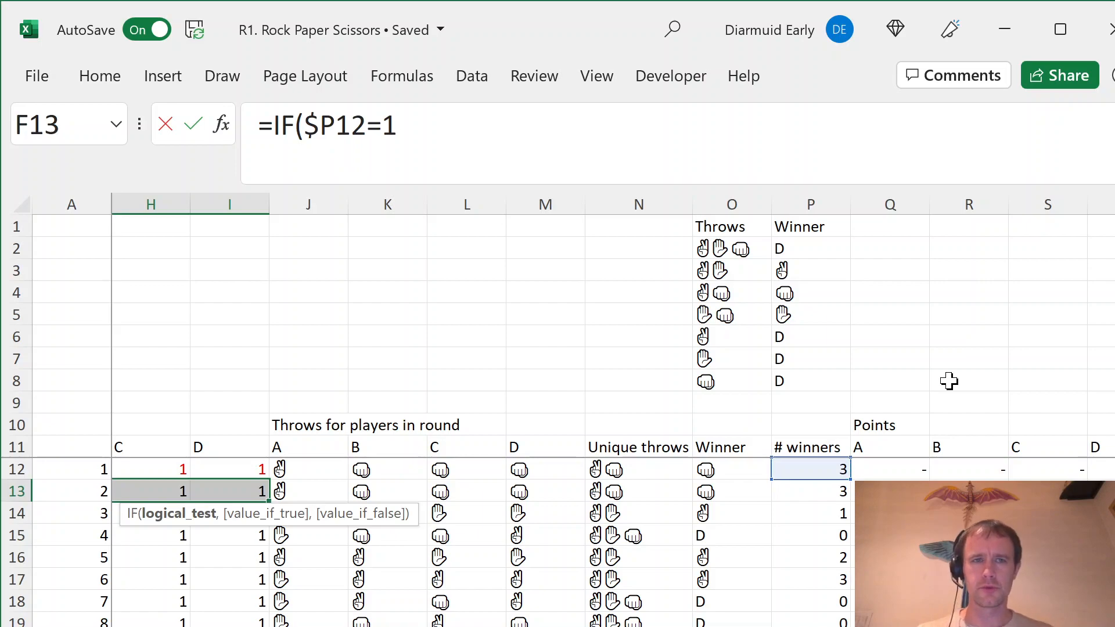
pyautogui.write(',1,')
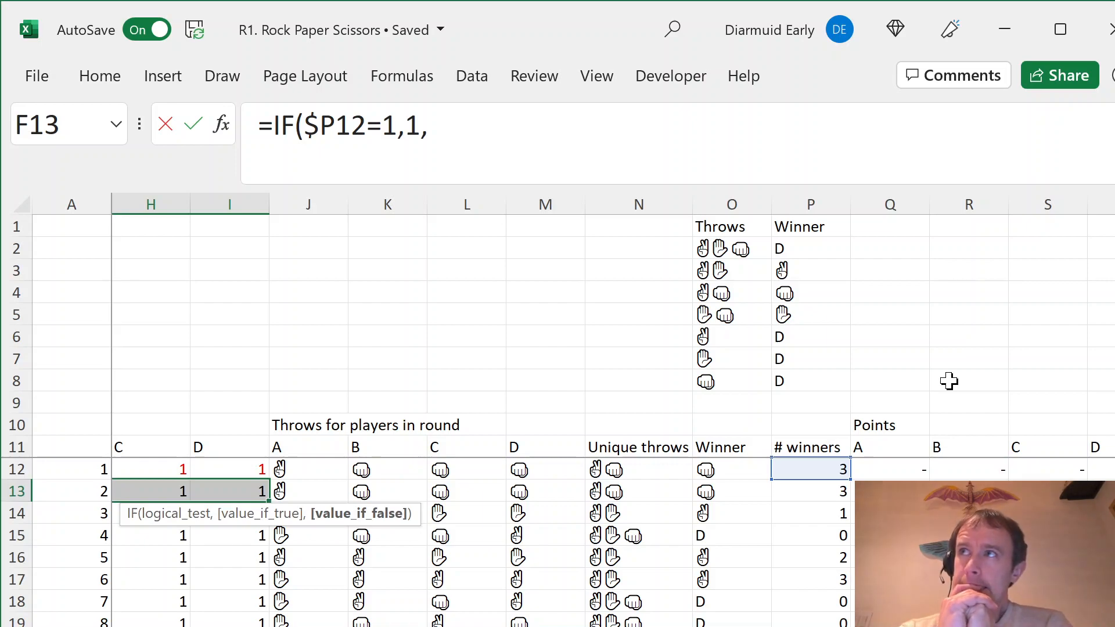
pyautogui.write('IF(')
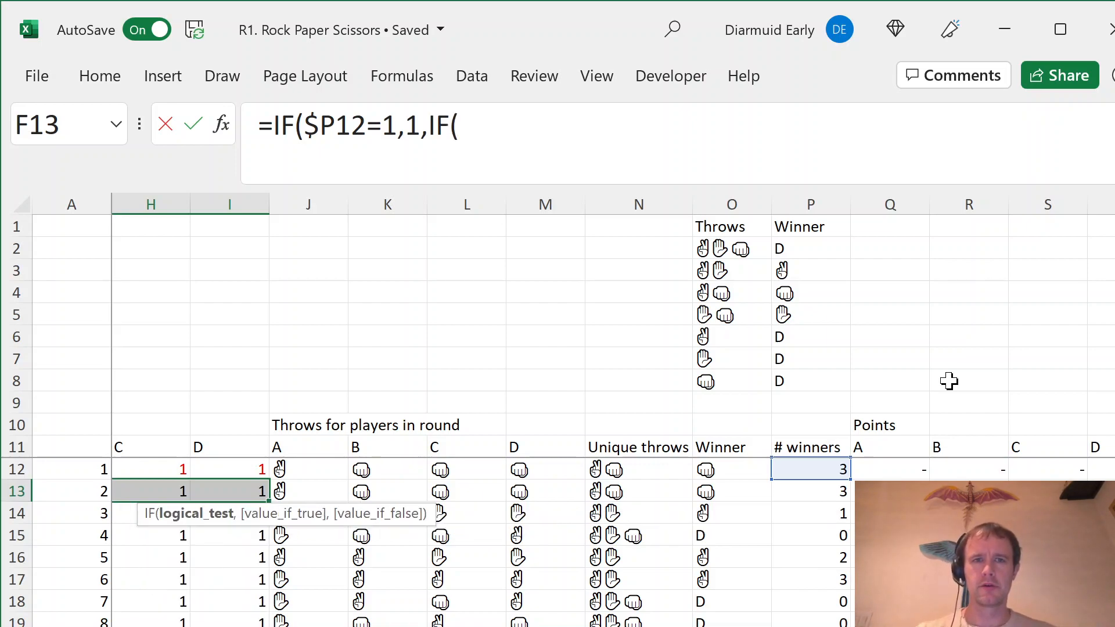
pyautogui.click(809, 469)
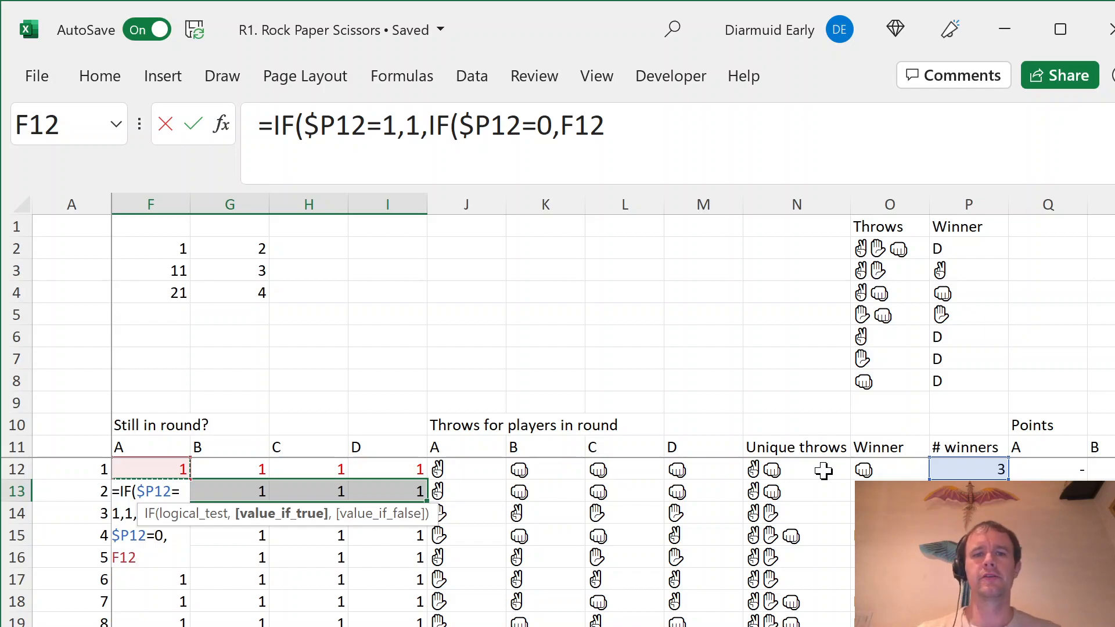
pyautogui.write(',')
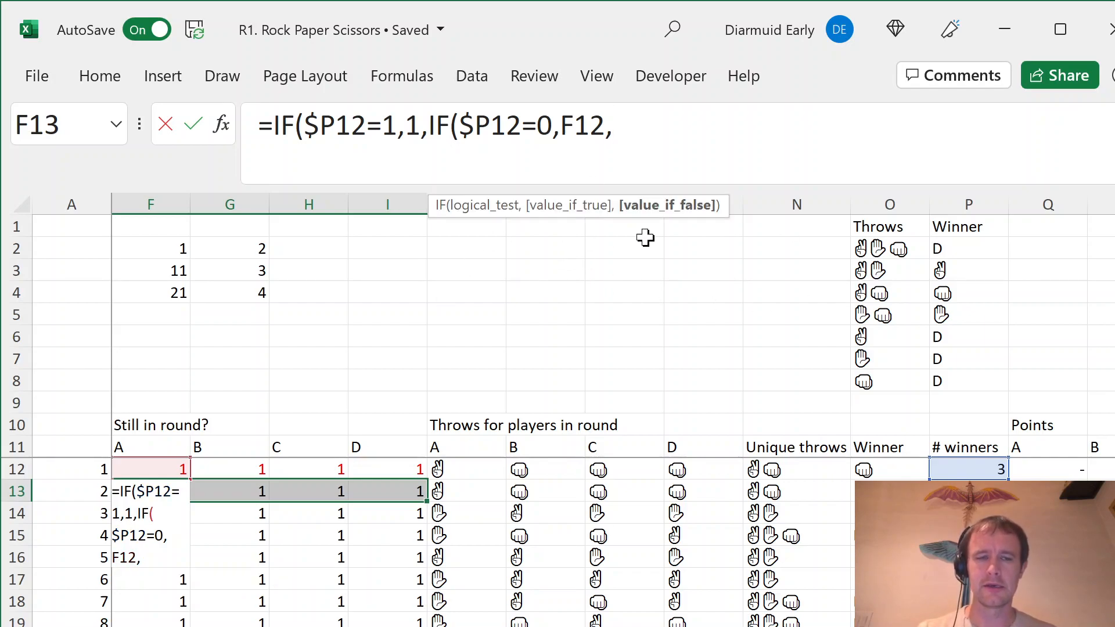
pyautogui.write('F12')
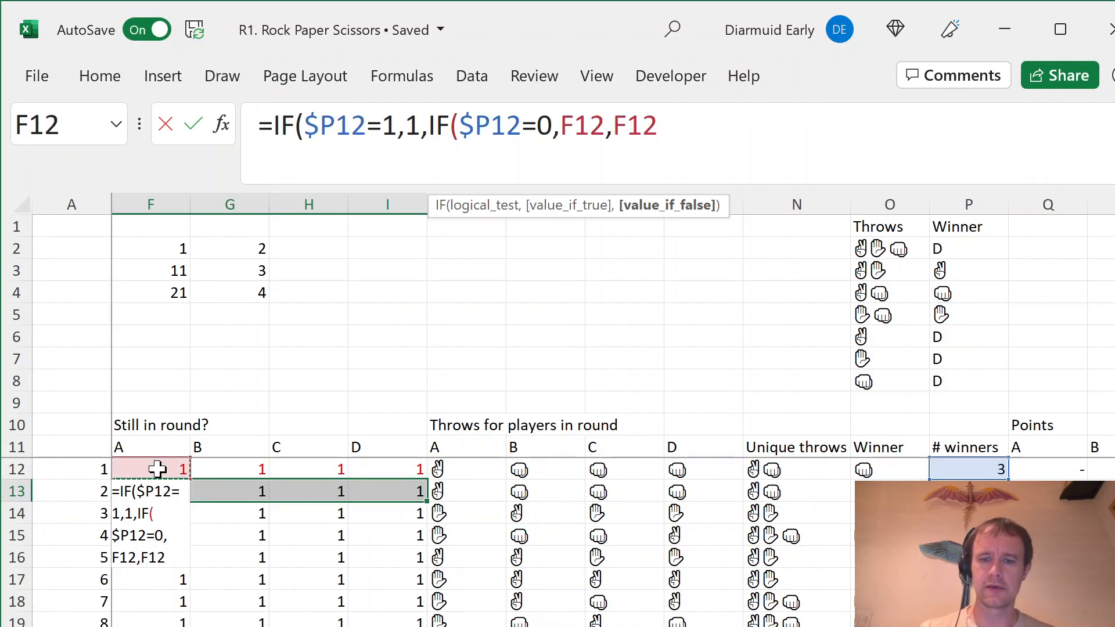
# Finish the formula with F12*(1-(J12=$O12)), anchoring column O using F4.
pyautogui.write('*(')
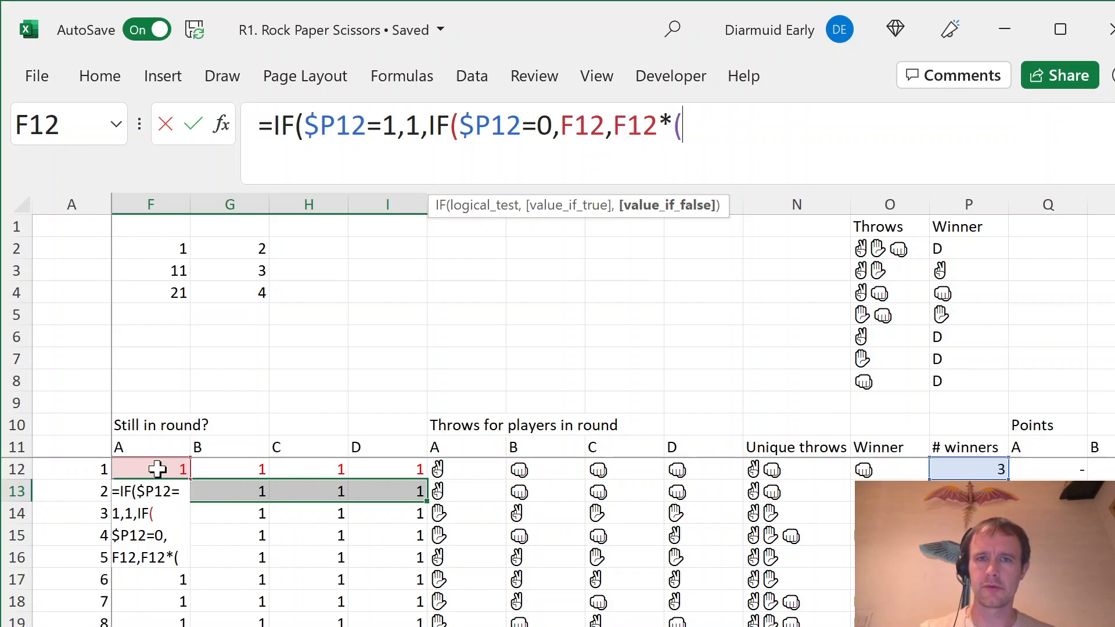
pyautogui.write(',a')
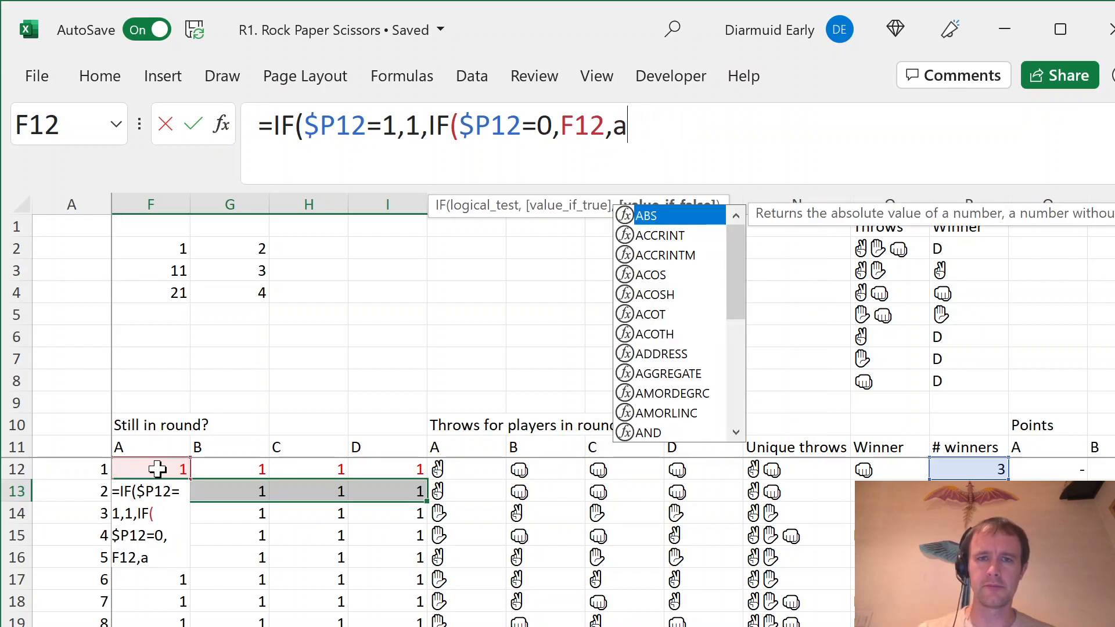
pyautogui.press('backspace')
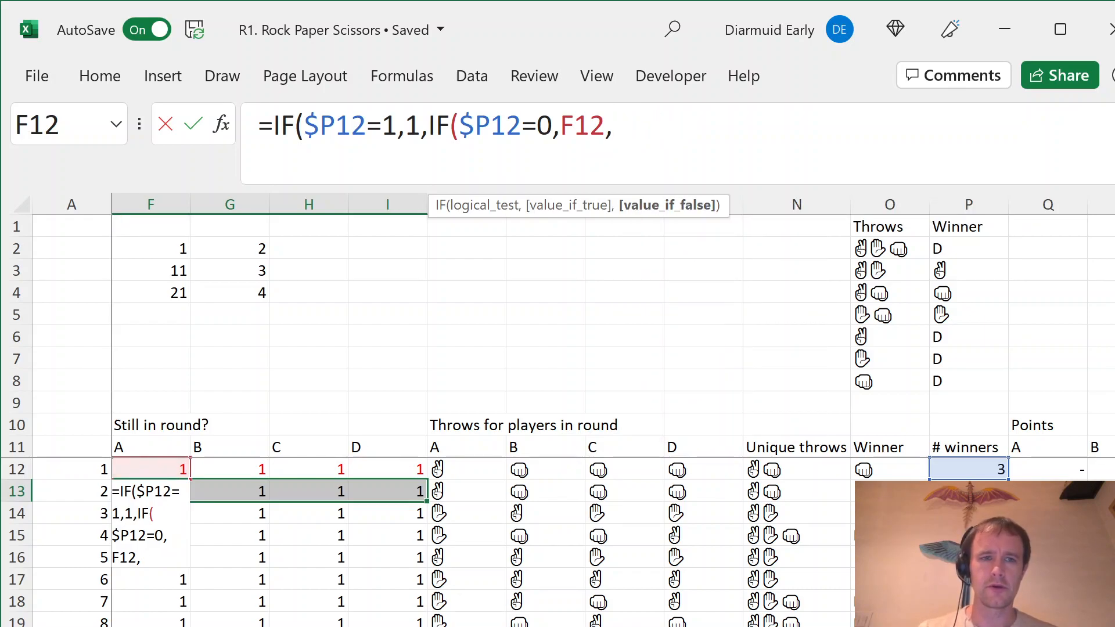
pyautogui.write('F12')
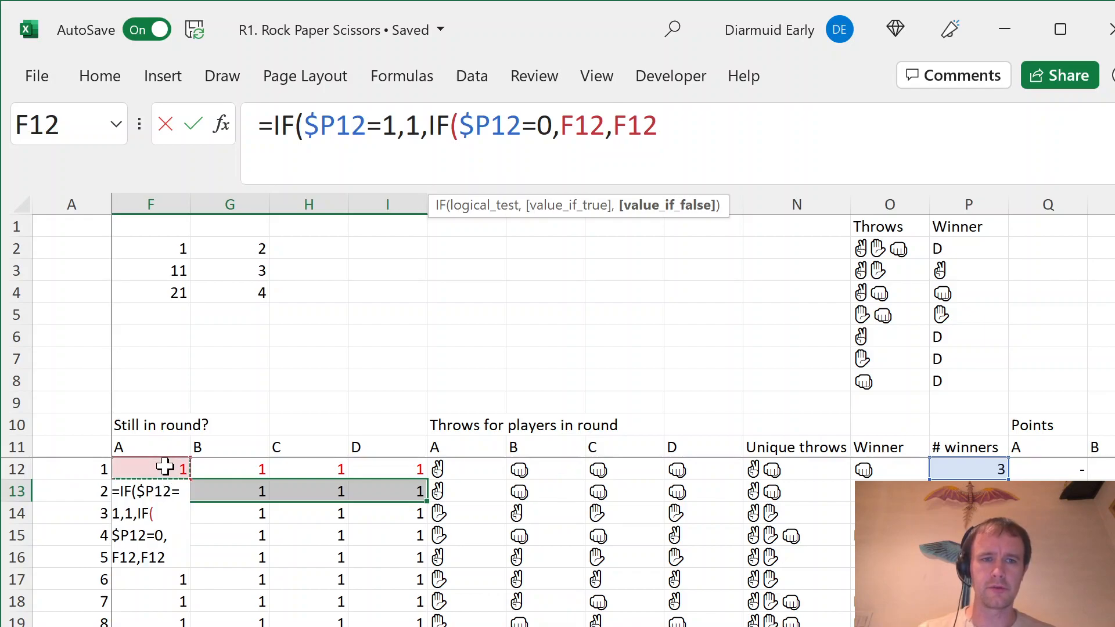
pyautogui.write('*')
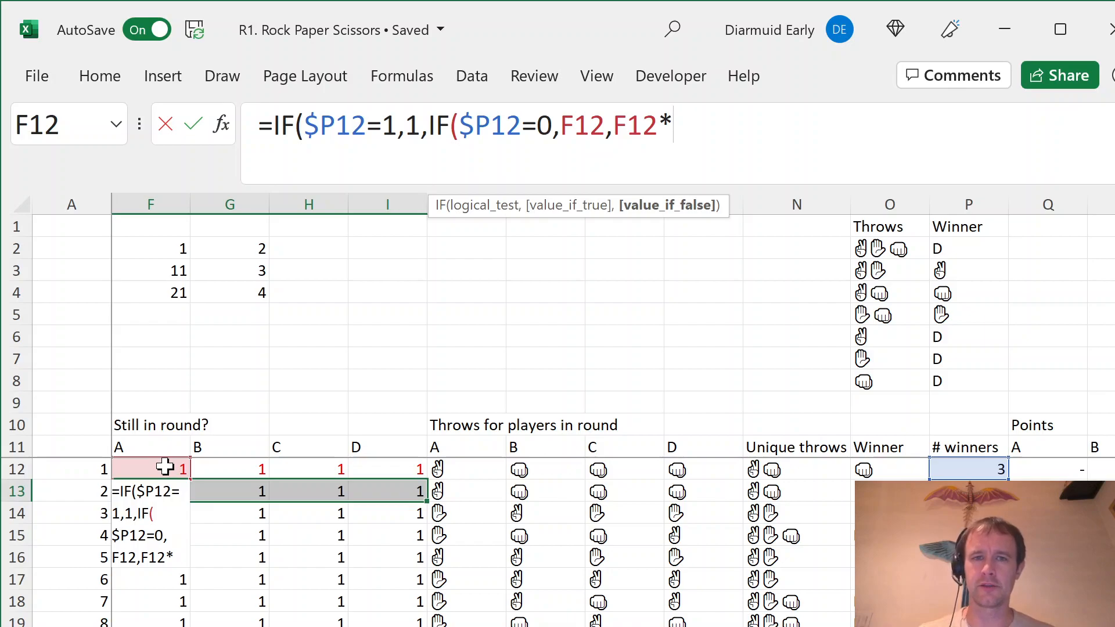
pyautogui.write('(1-(')
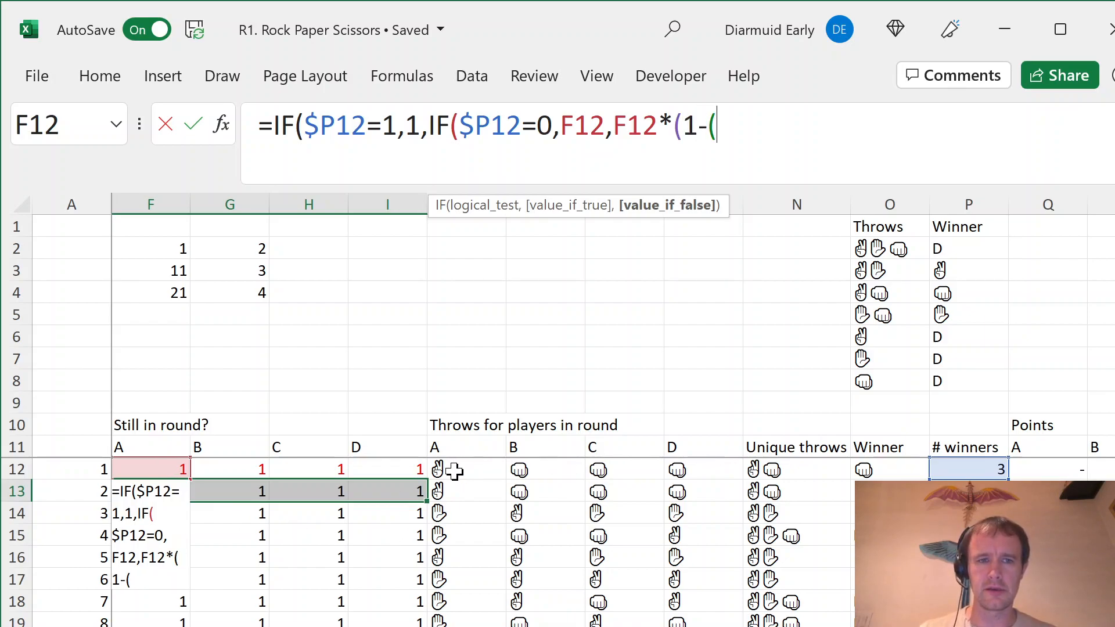
pyautogui.click(466, 469)
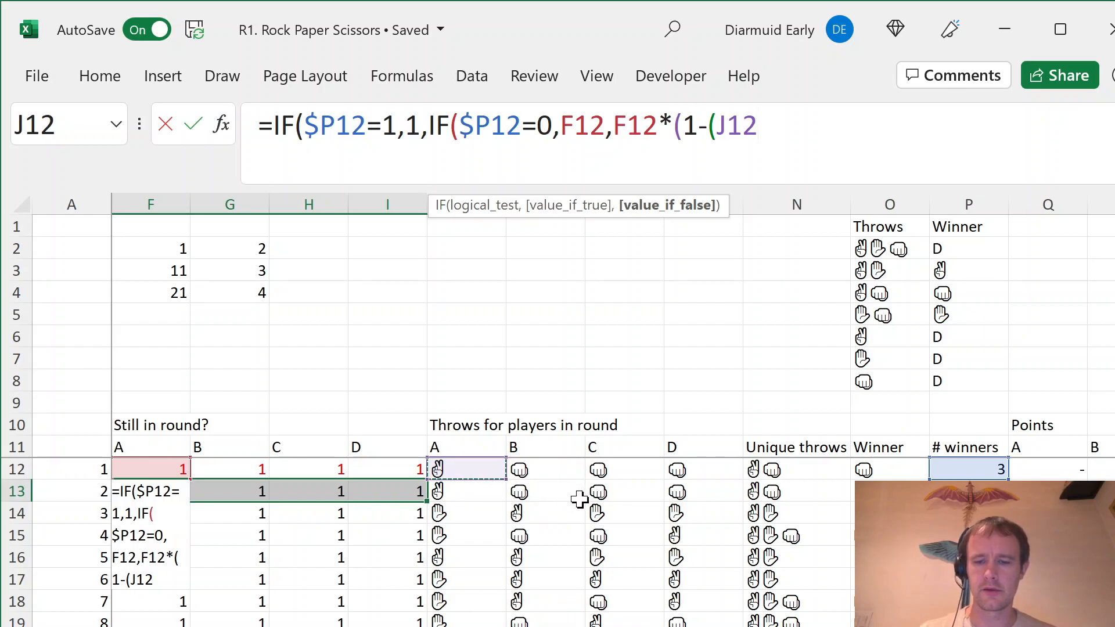
pyautogui.write('=')
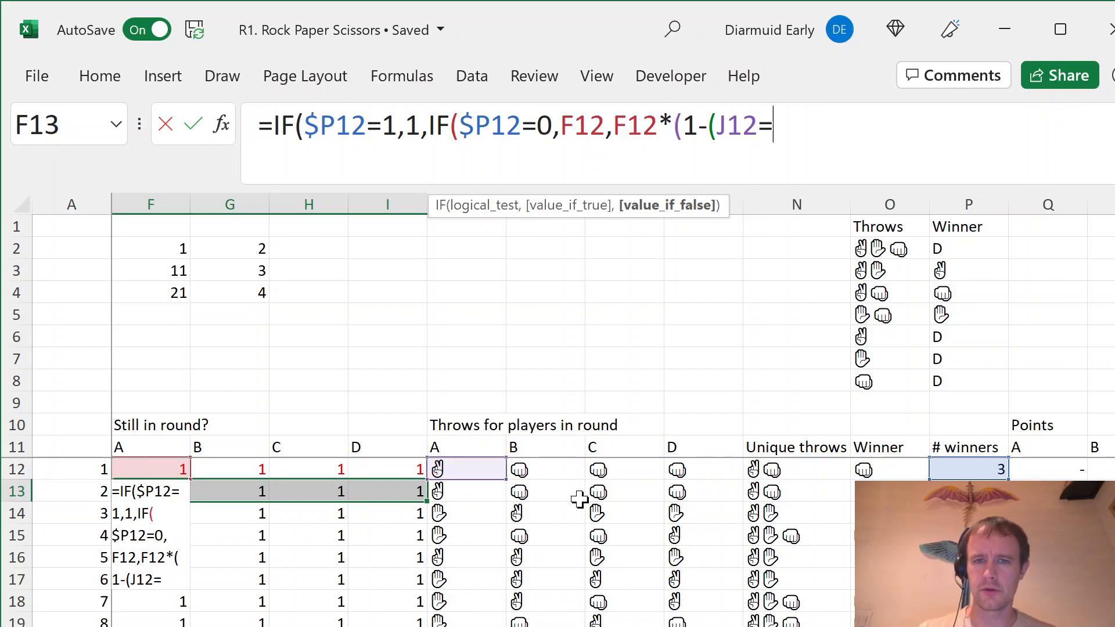
pyautogui.click(888, 469)
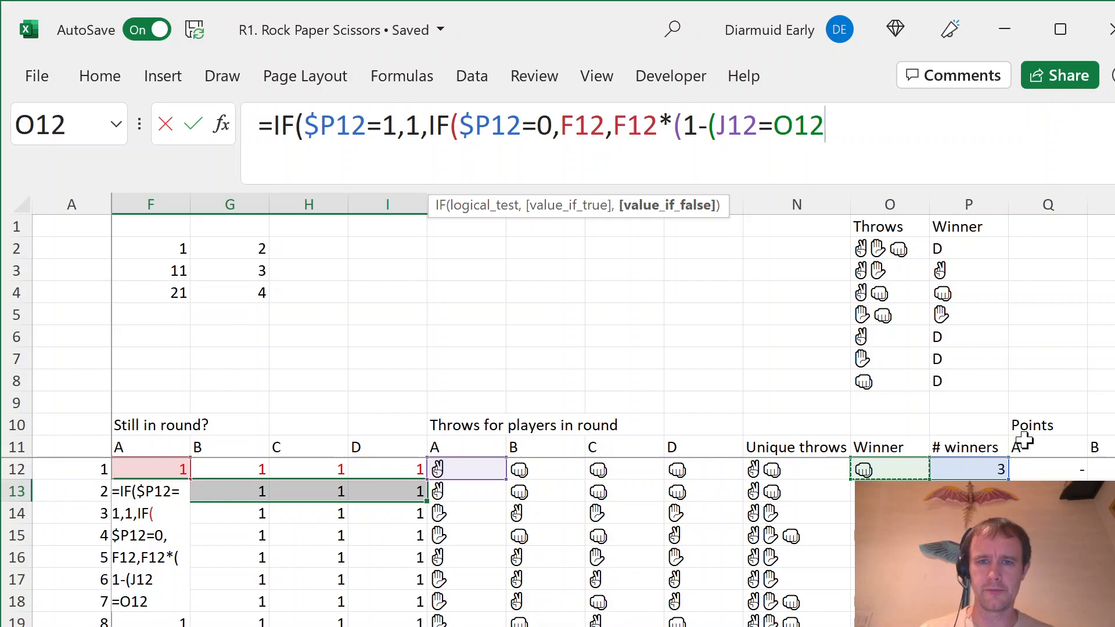
pyautogui.press('f4')
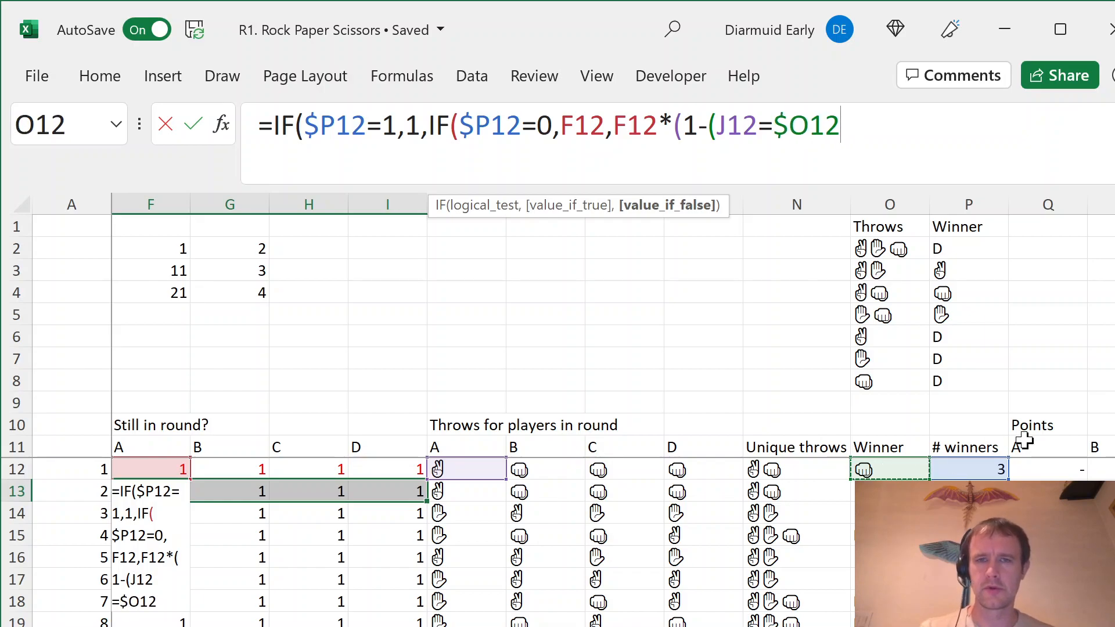
pyautogui.write(')')
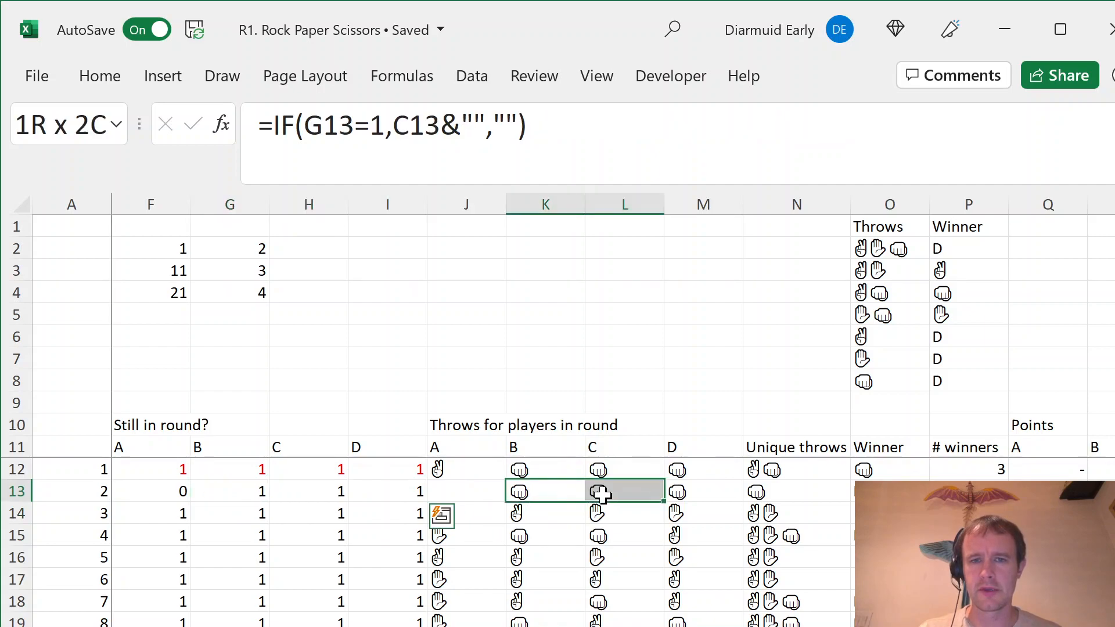
pyautogui.click(150, 491)
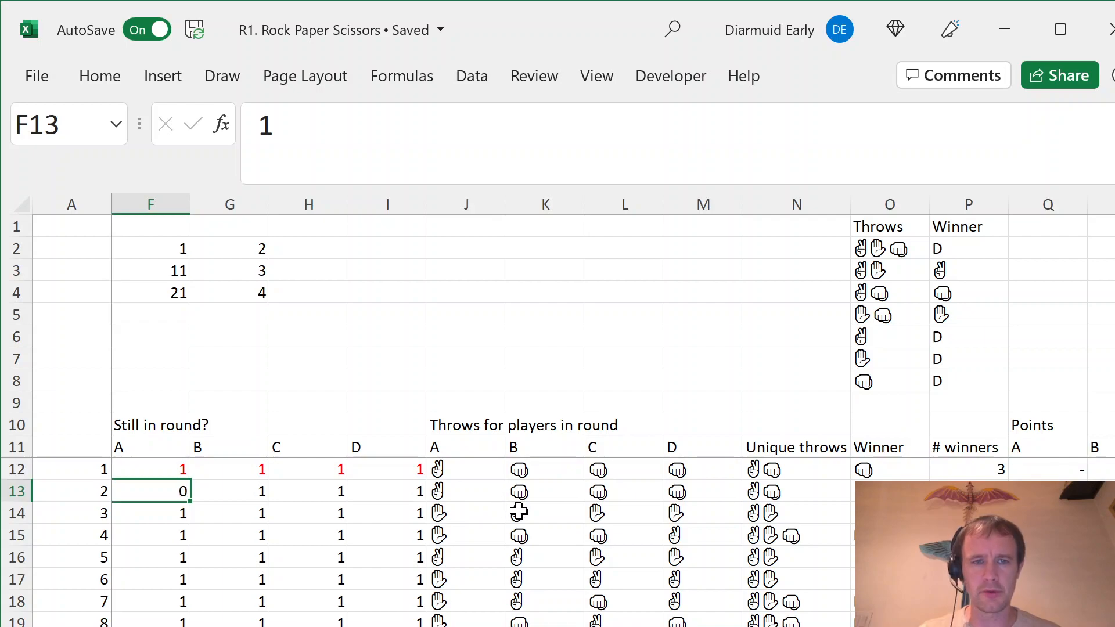
pyautogui.click(545, 490)
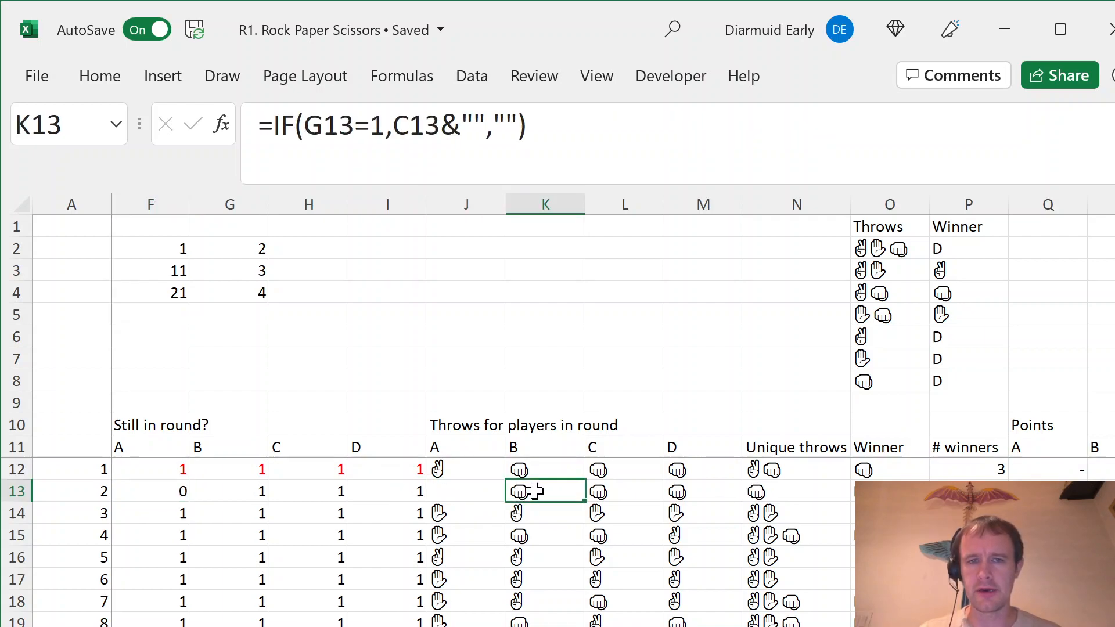
pyautogui.click(889, 491)
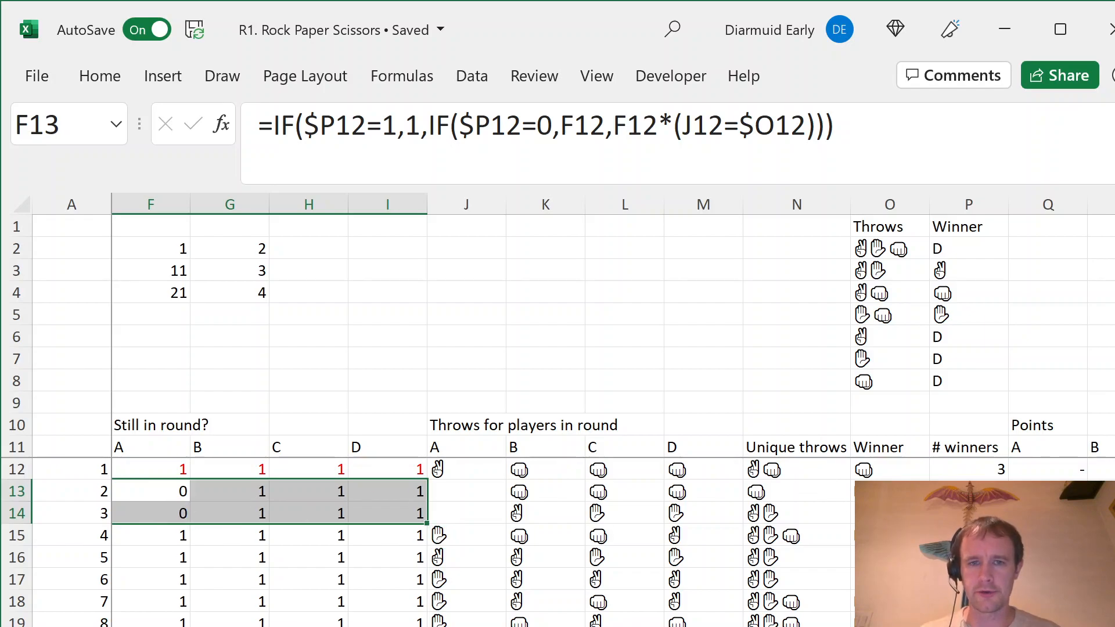
pyautogui.click(966, 514)
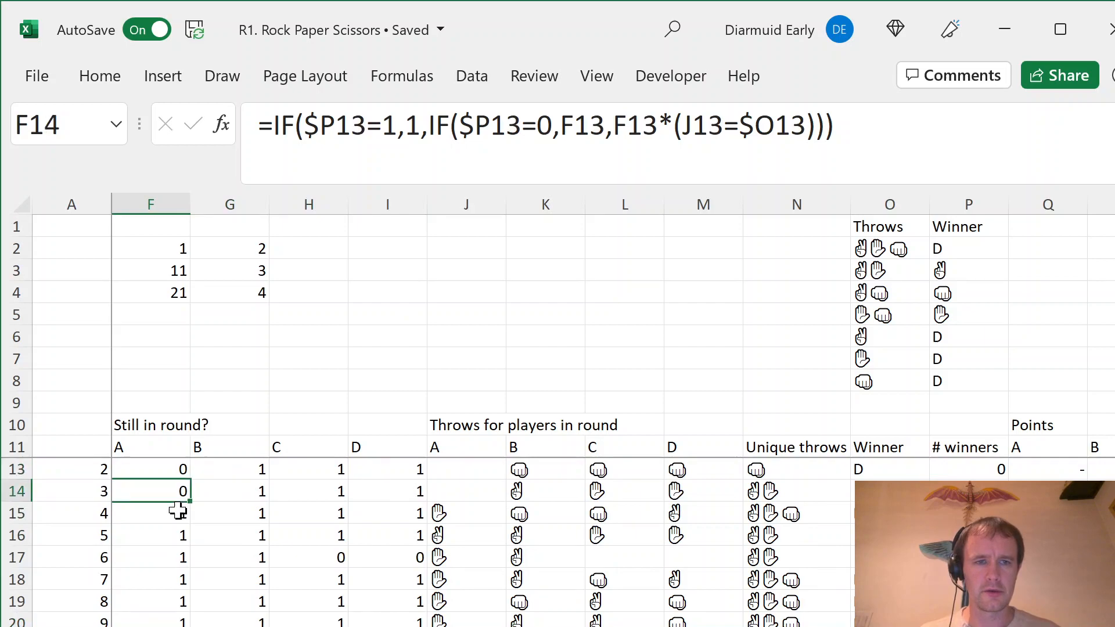
pyautogui.scroll(-3)
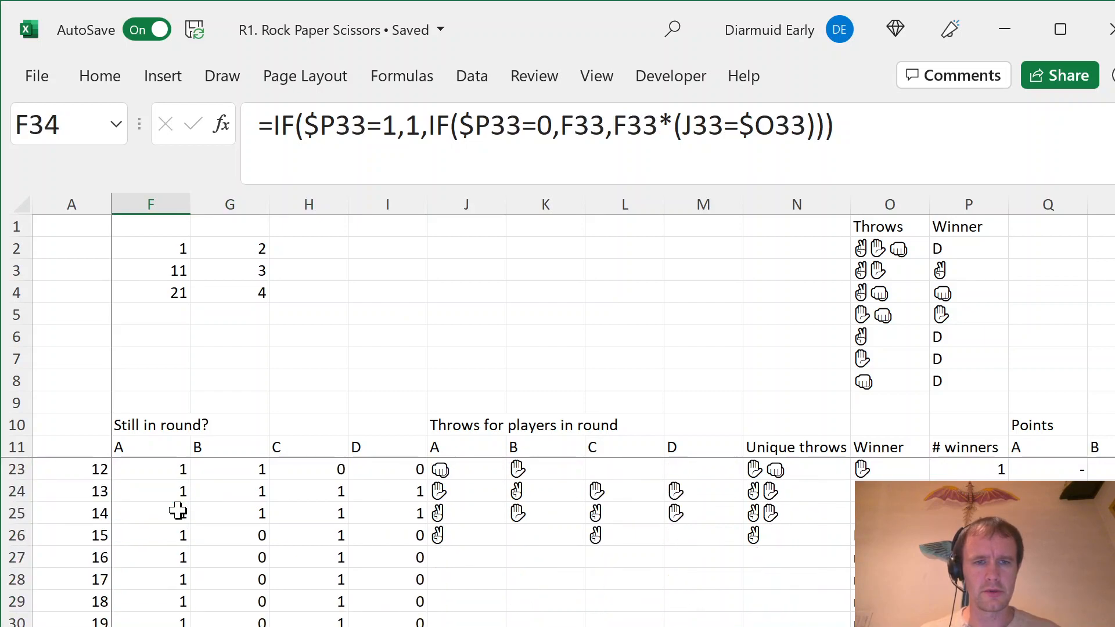
pyautogui.click(149, 579)
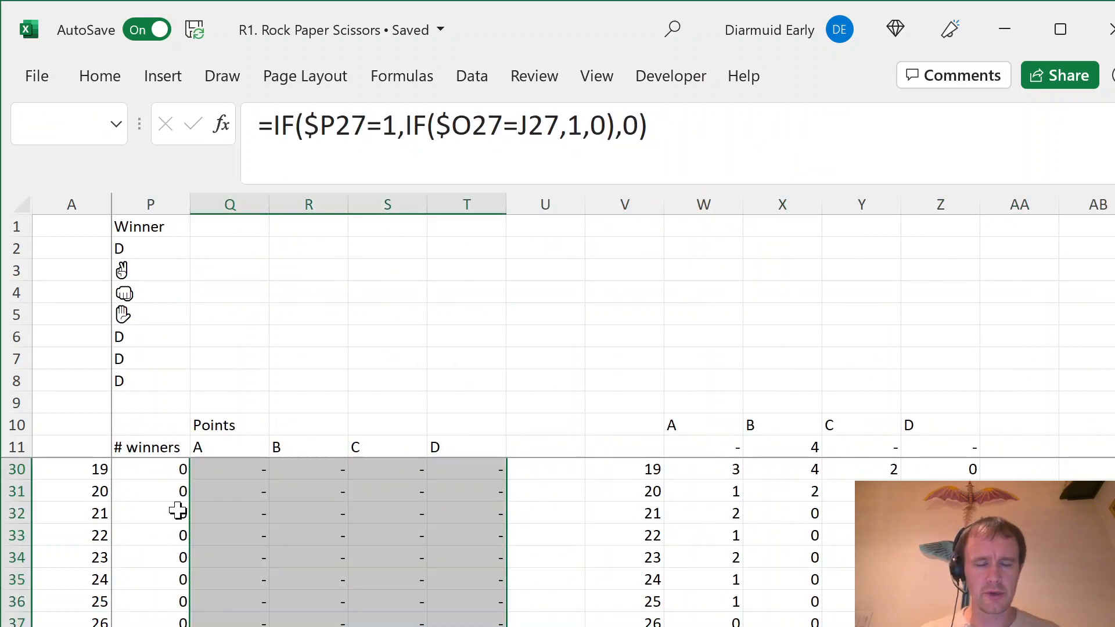
pyautogui.click(229, 447)
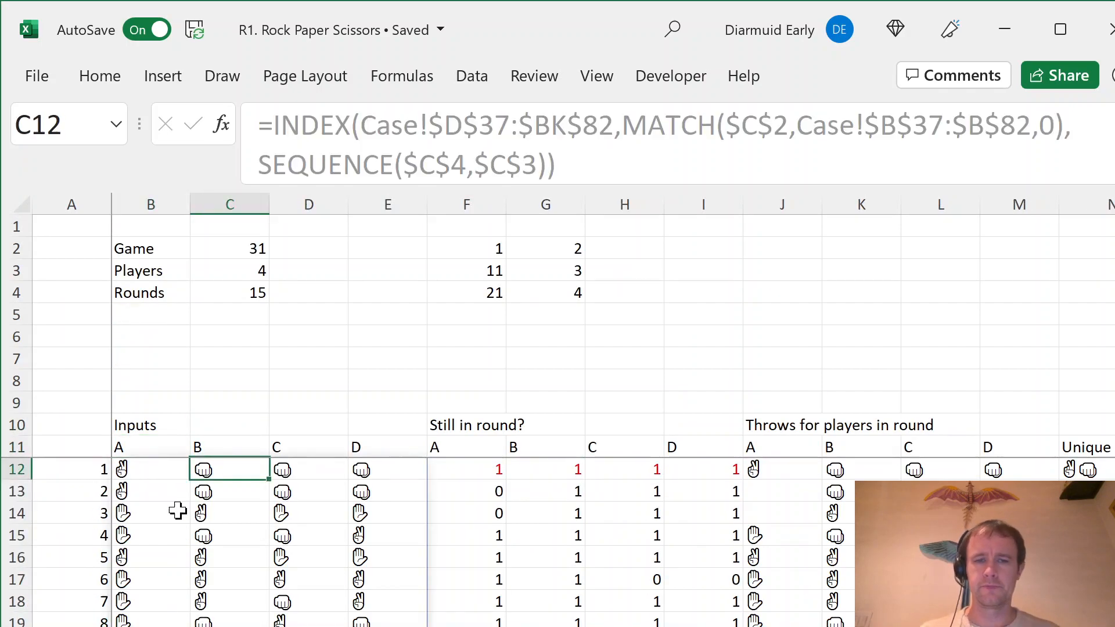
pyautogui.click(229, 446)
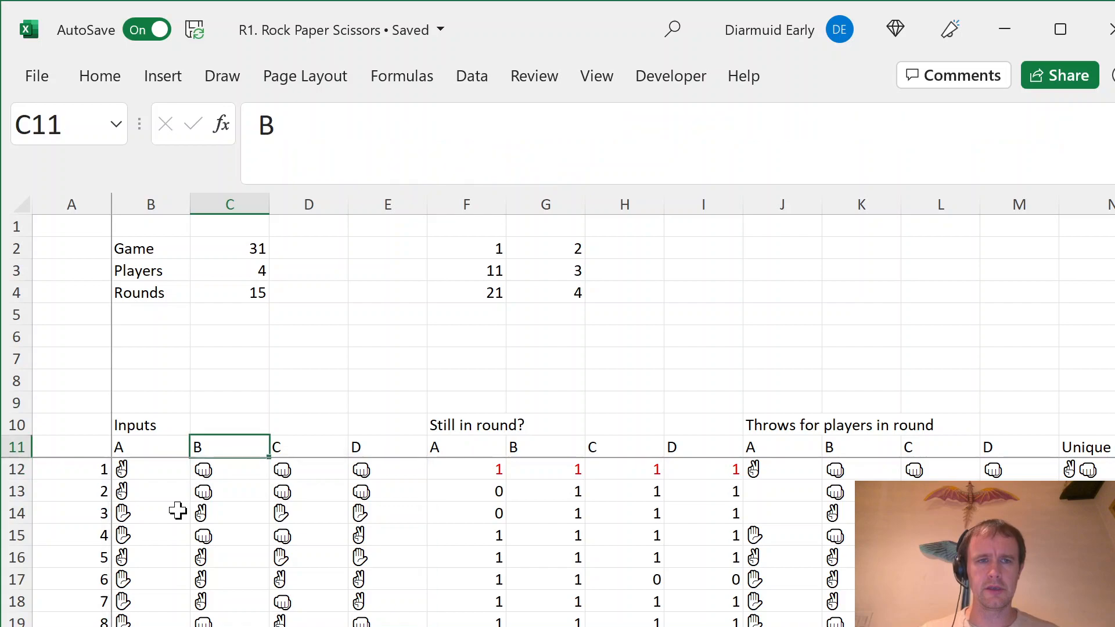
pyautogui.click(150, 468)
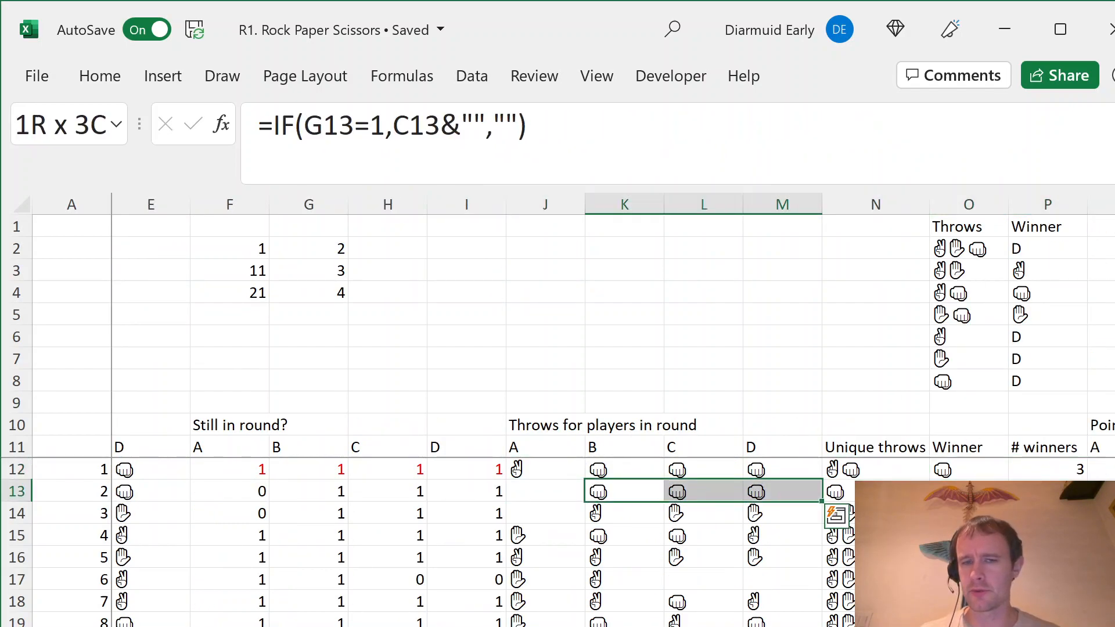
pyautogui.click(624, 512)
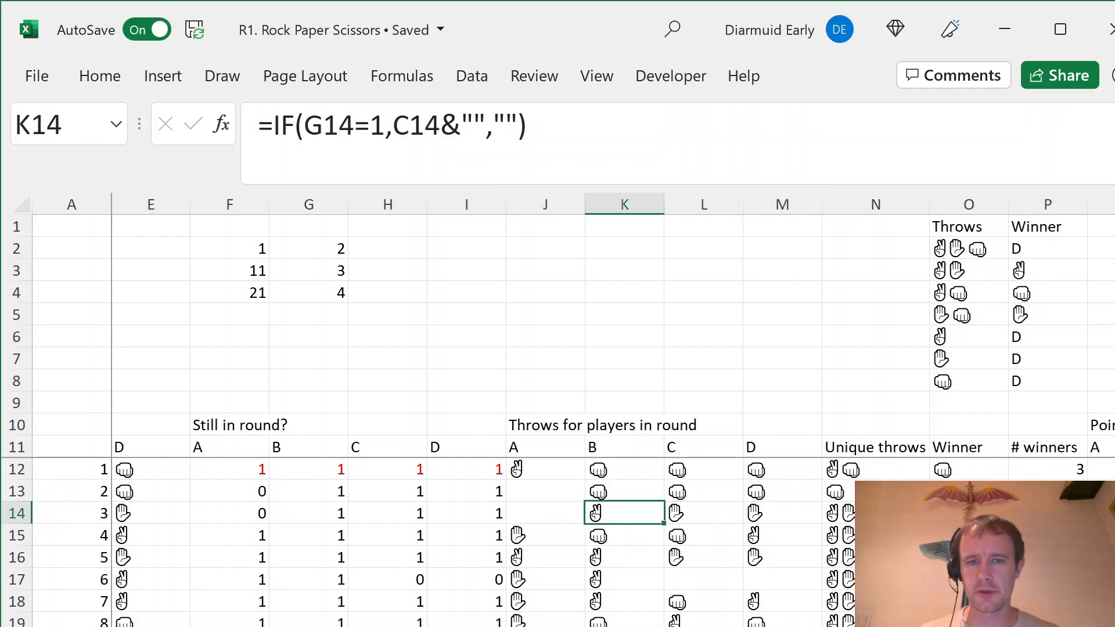
pyautogui.click(780, 513)
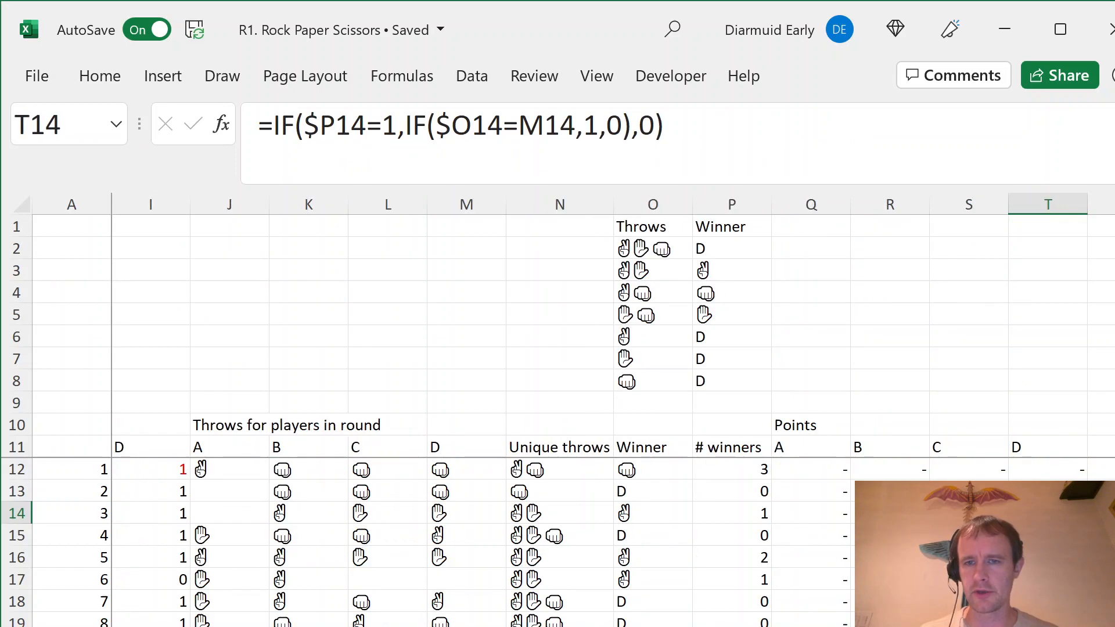
pyautogui.click(150, 513)
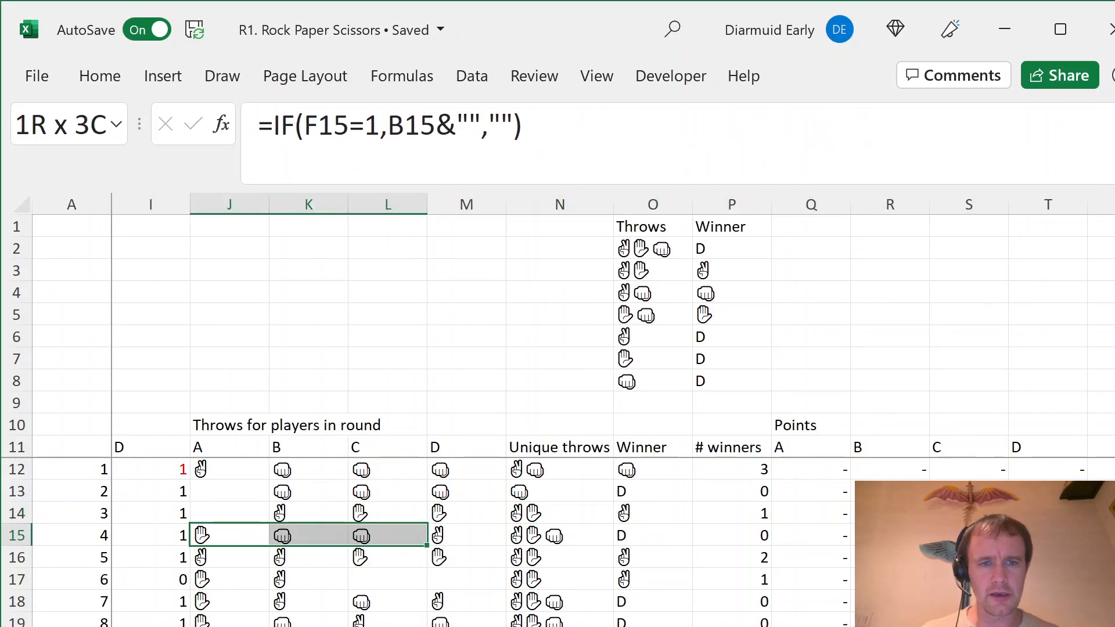
pyautogui.click(277, 557)
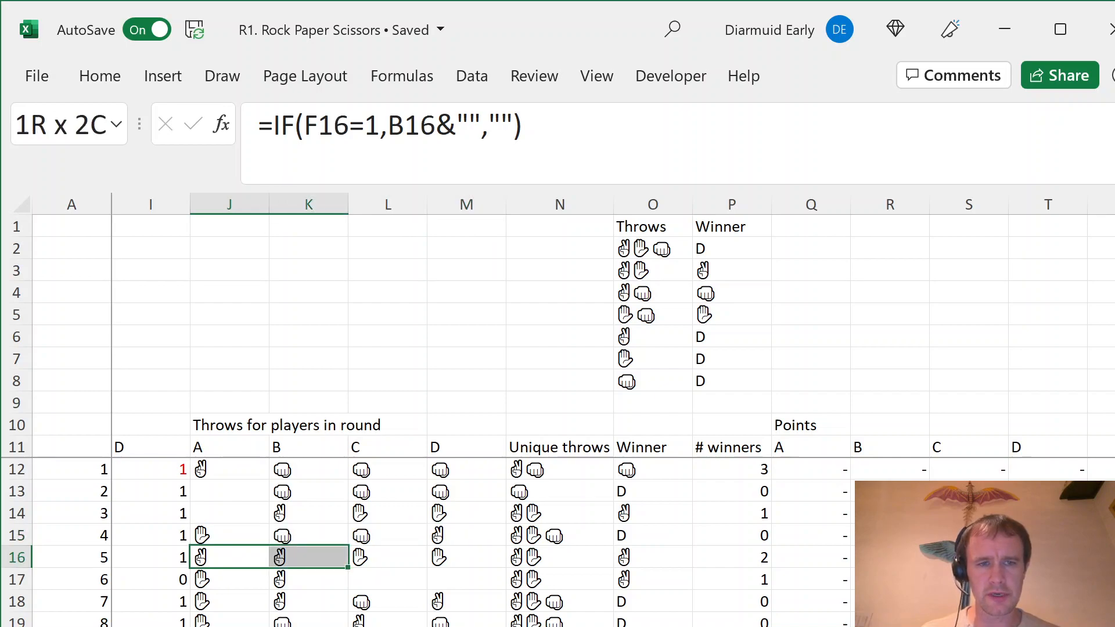
pyautogui.click(229, 579)
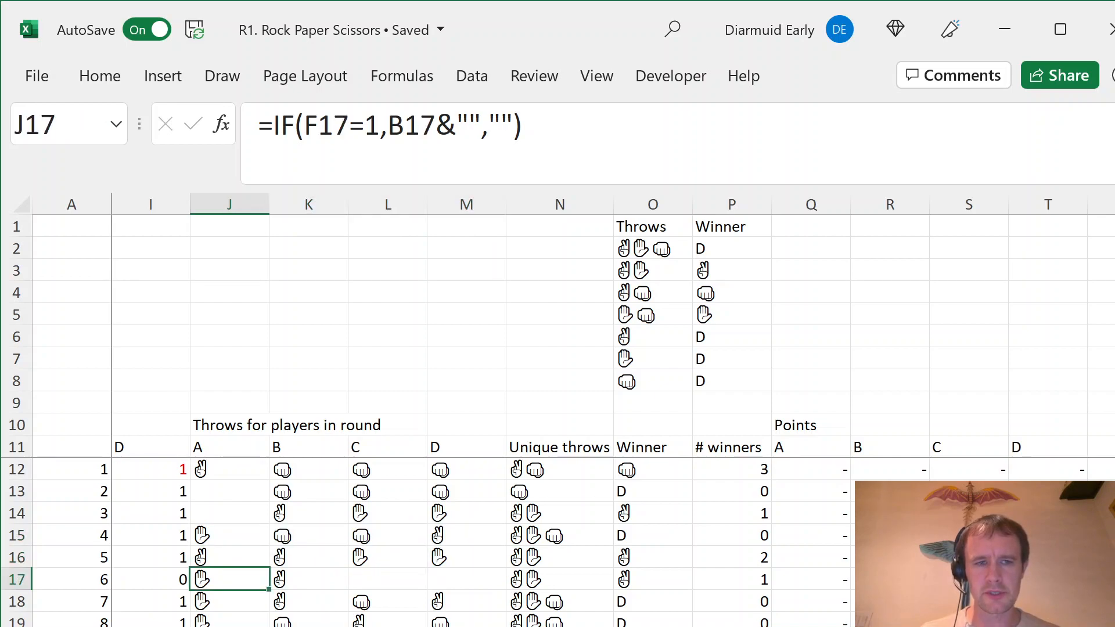
pyautogui.click(307, 579)
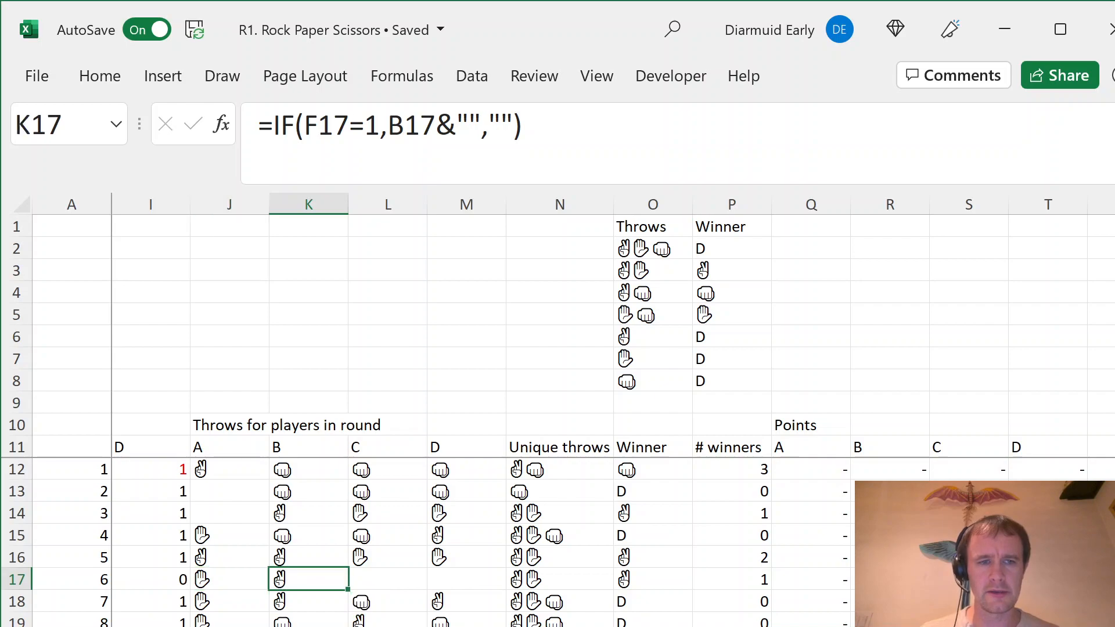
pyautogui.click(387, 579)
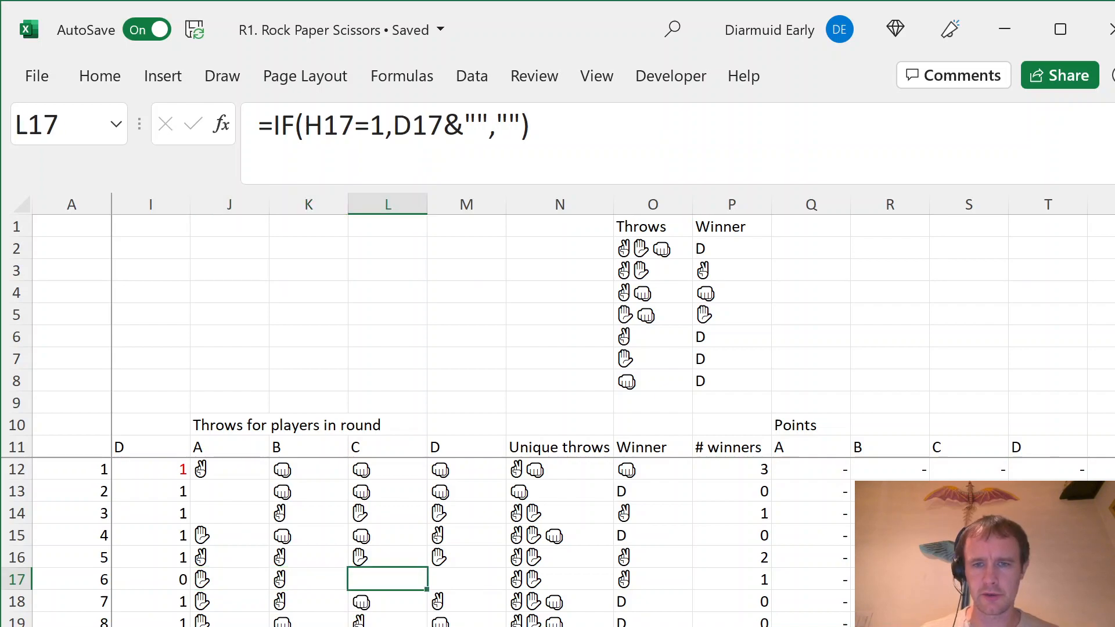
pyautogui.click(229, 601)
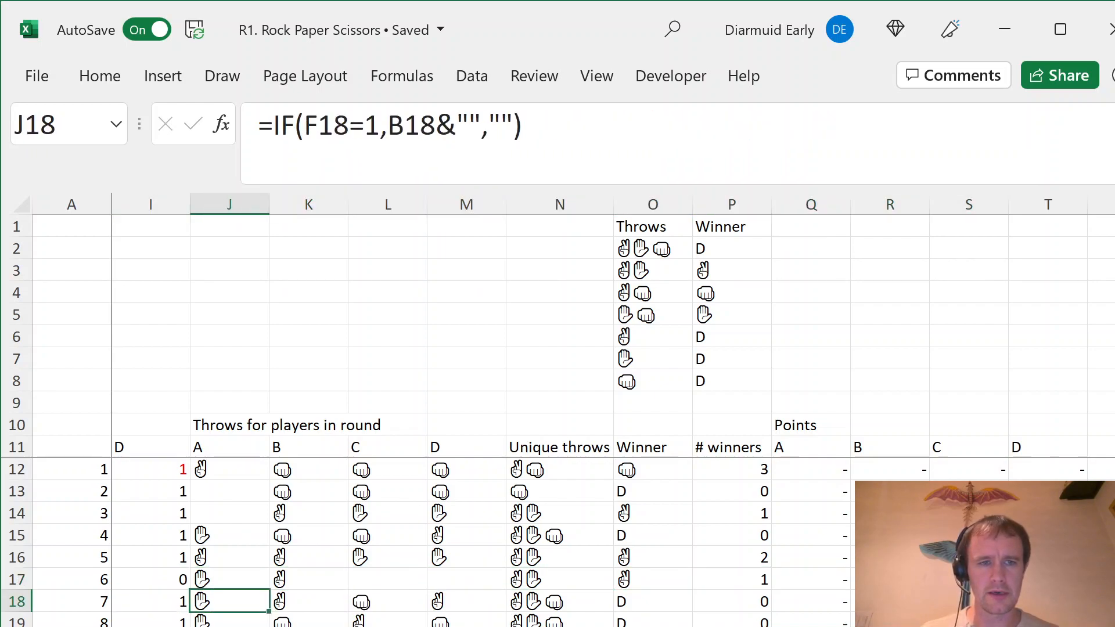
pyautogui.moveTo(228, 602); pyautogui.dragTo(465, 601)
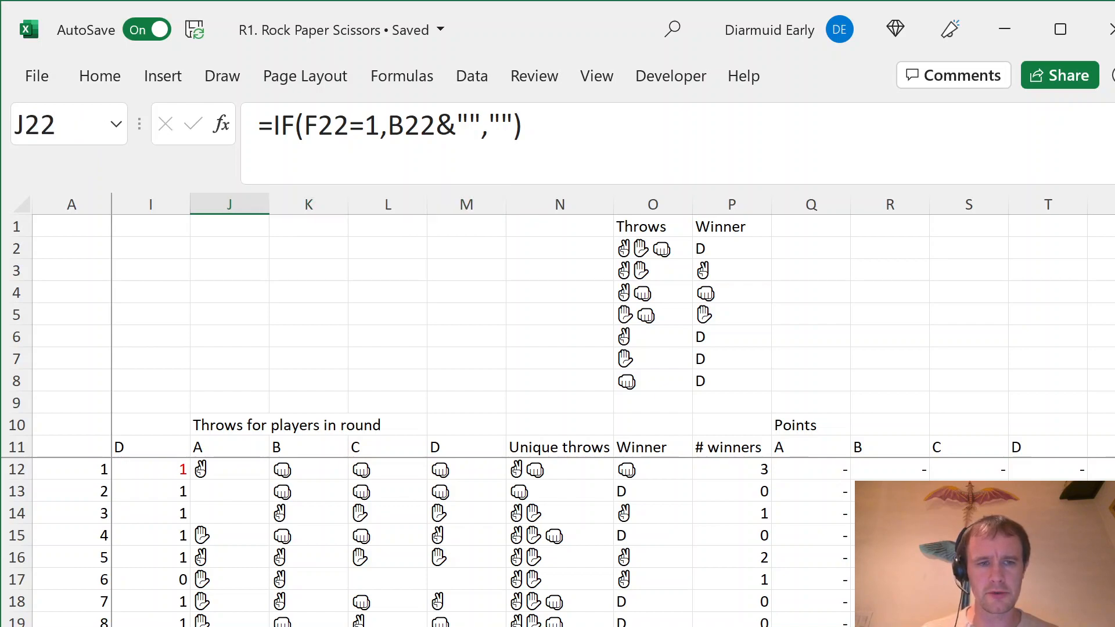
pyautogui.press('down')
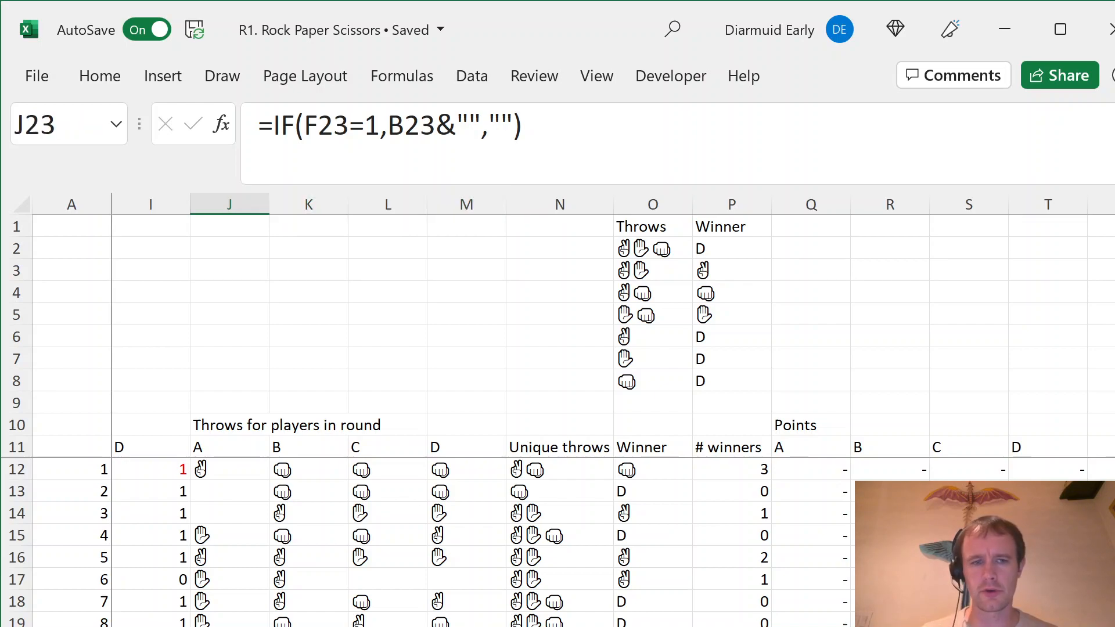
pyautogui.click(307, 204)
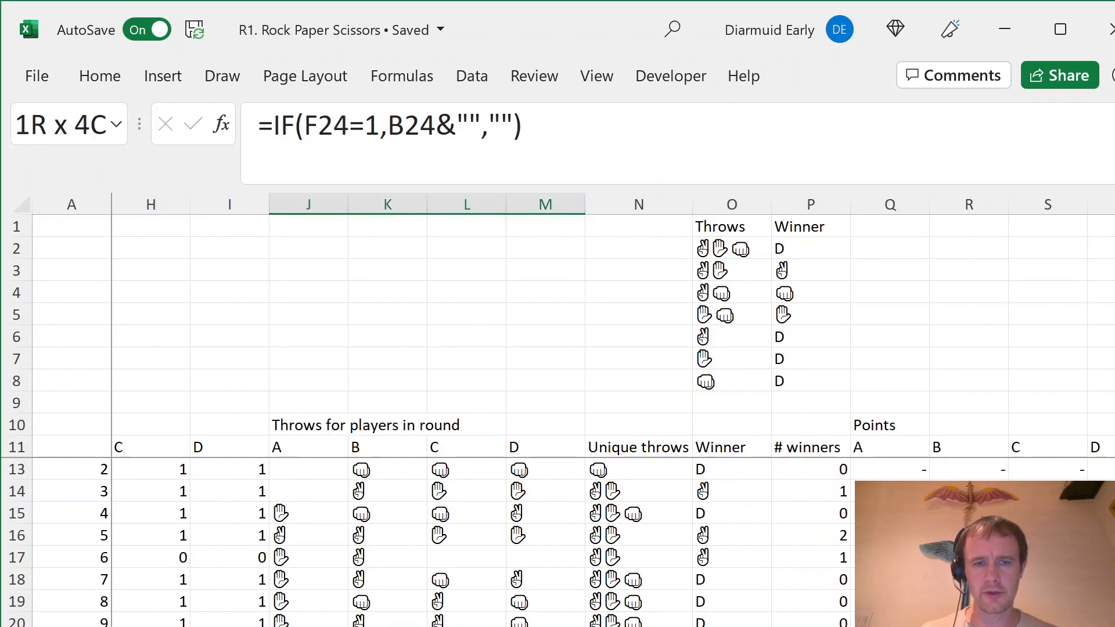
pyautogui.click(467, 203)
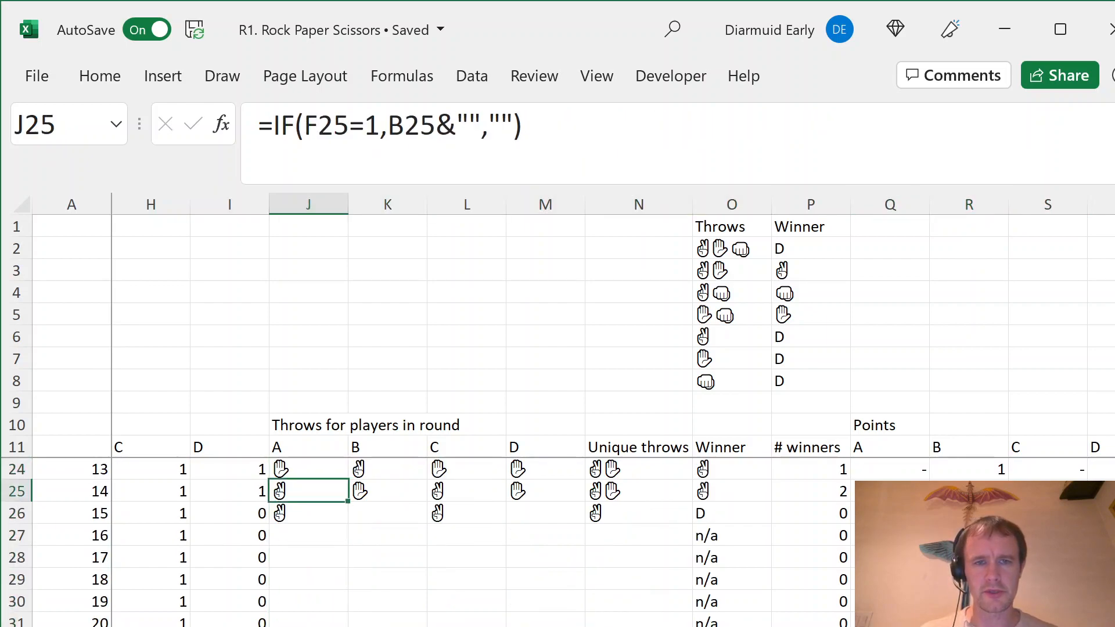
pyautogui.moveTo(307, 490); pyautogui.dragTo(545, 490)
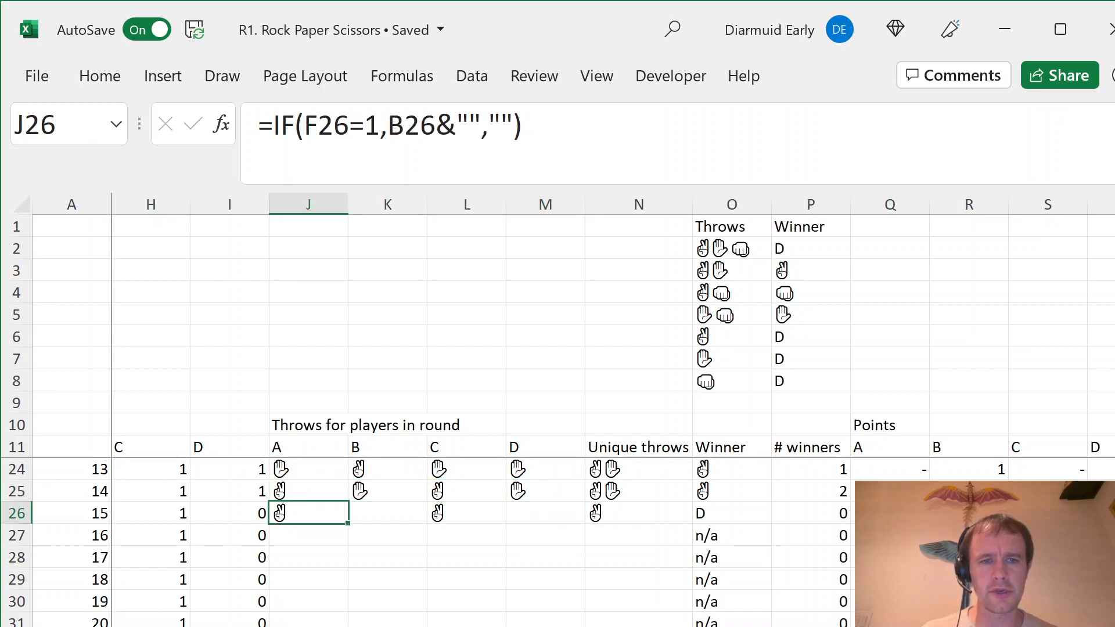
pyautogui.click(545, 513)
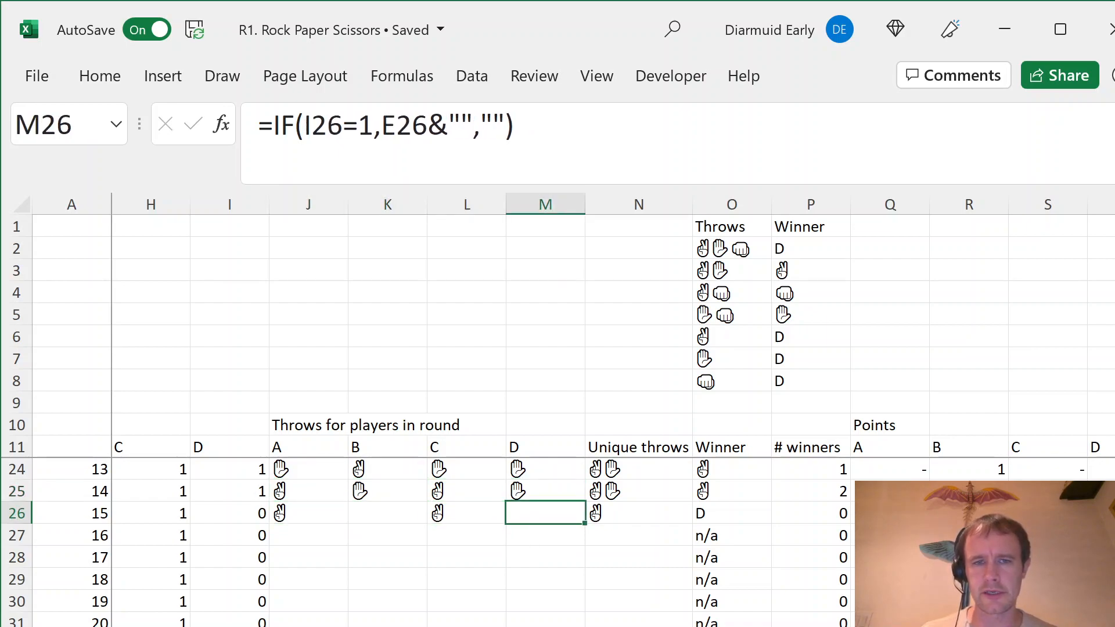
pyautogui.click(731, 535)
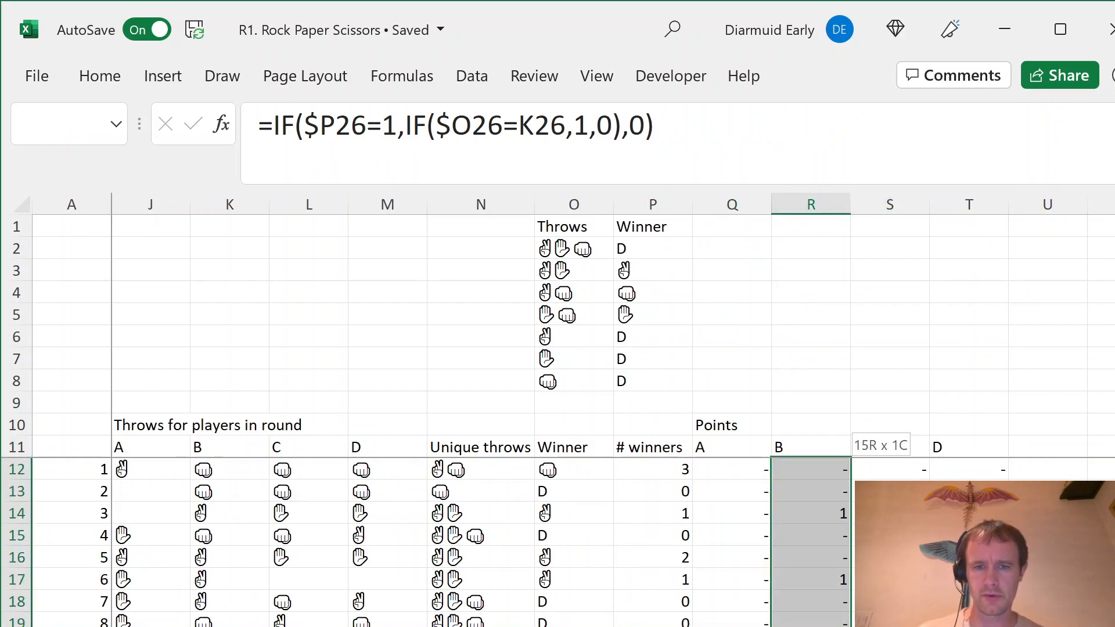
pyautogui.click(809, 447)
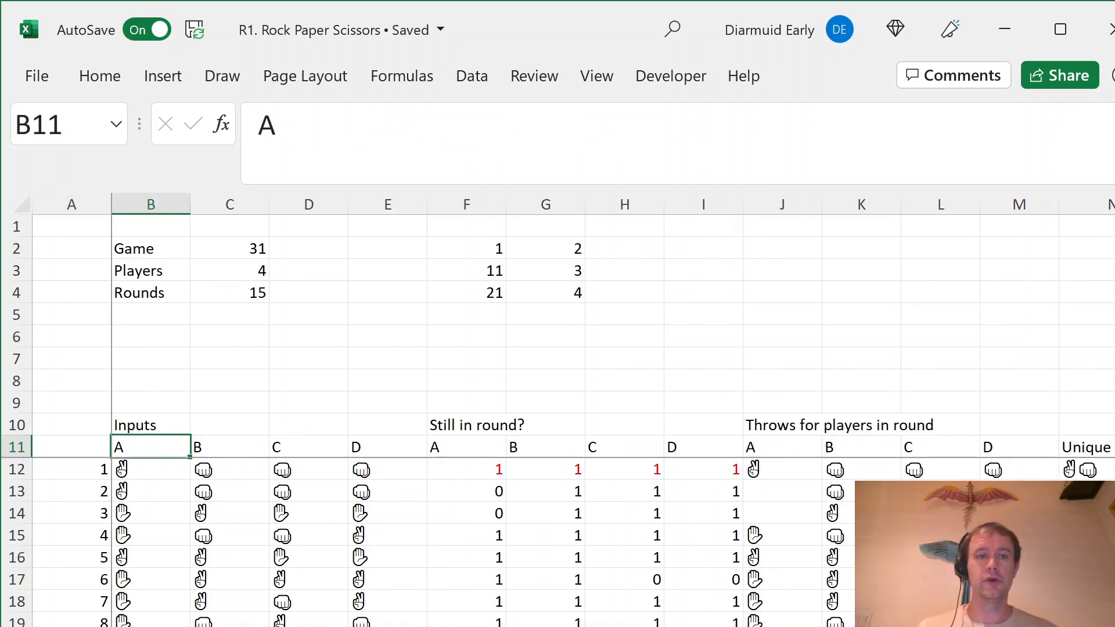
# Open the Case sheet, scroll to the game table, and select player A's throws from game 11.
pyautogui.click(149, 469)
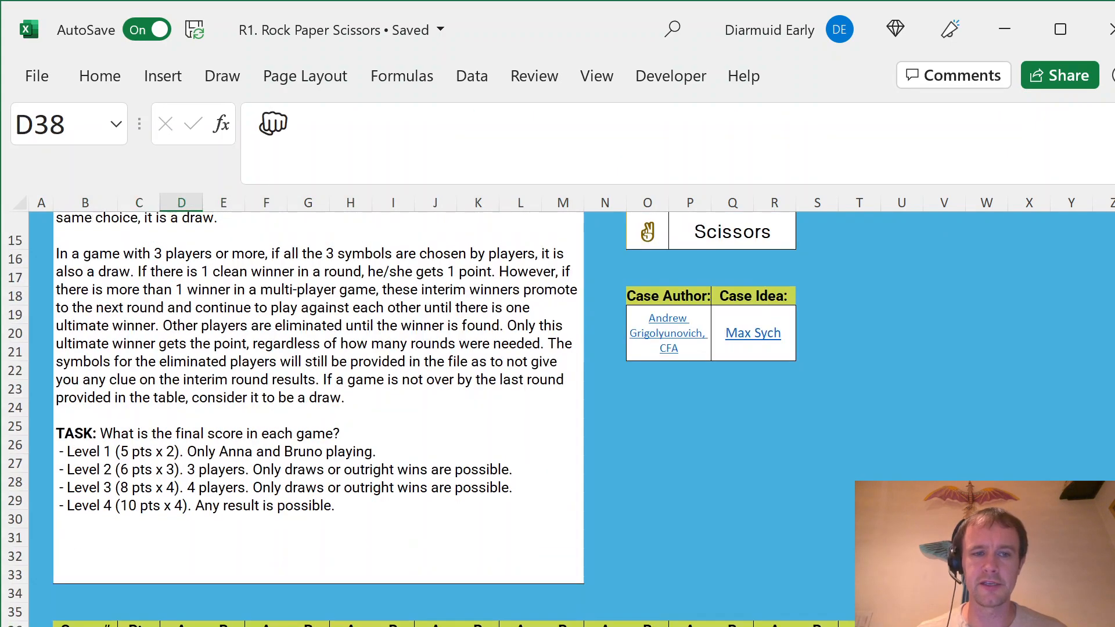
pyautogui.scroll(-3)
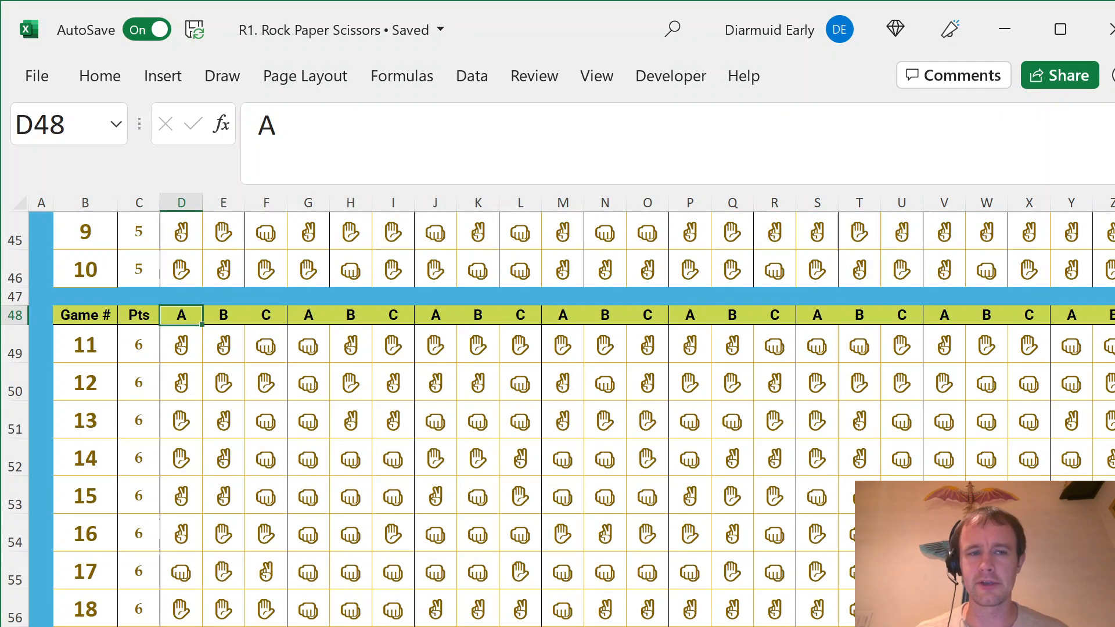
pyautogui.click(180, 345)
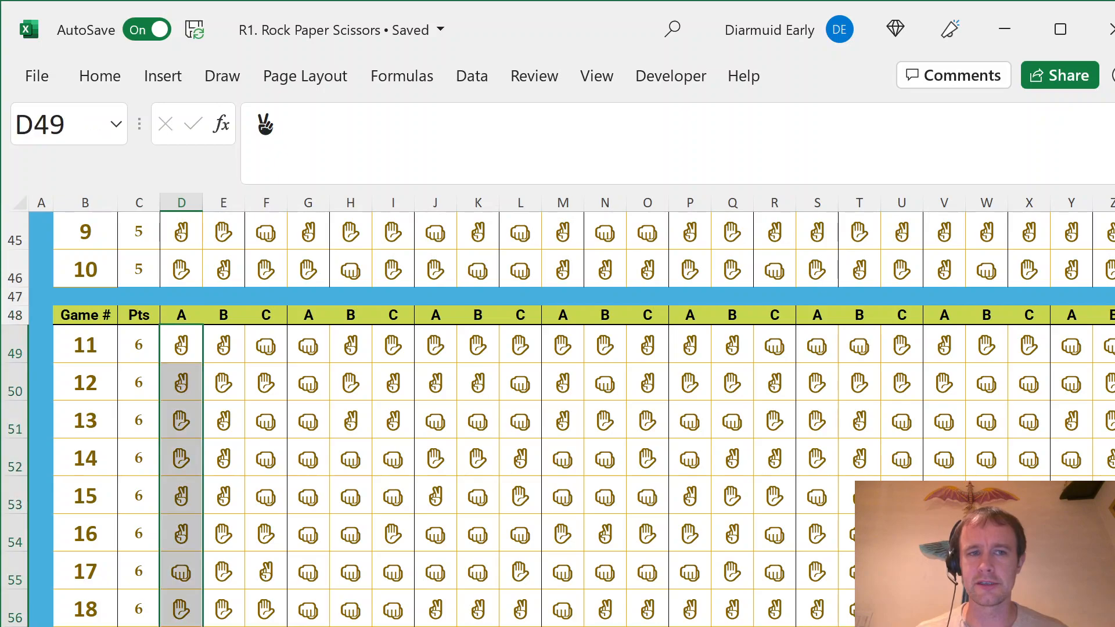